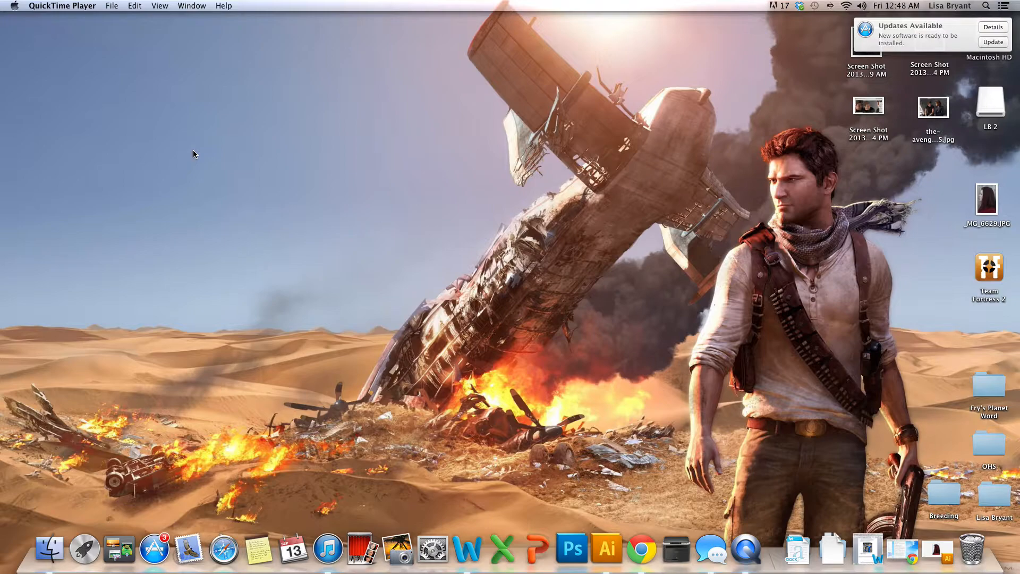
mouse_move(611, 512)
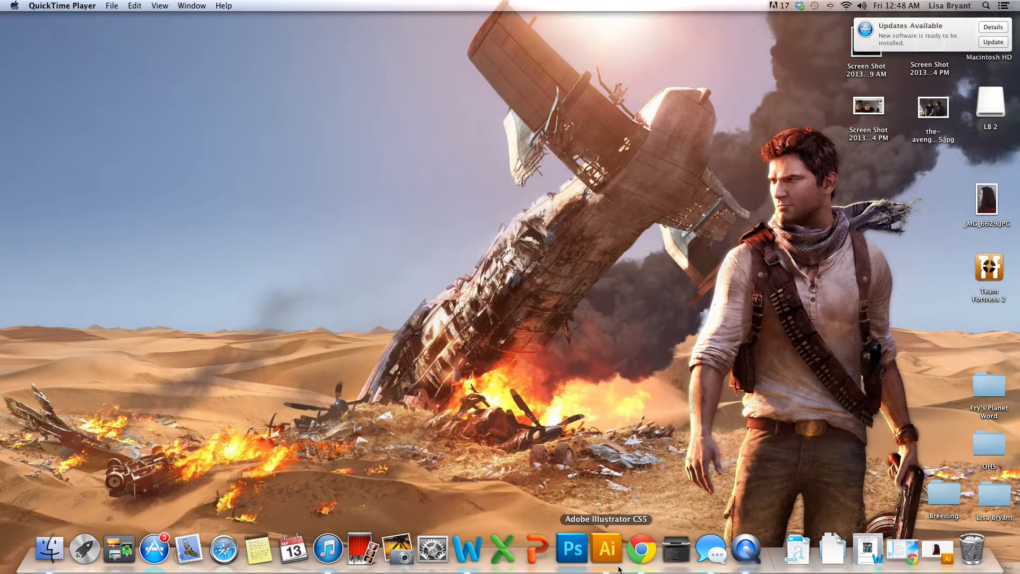
mouse_move(606, 556)
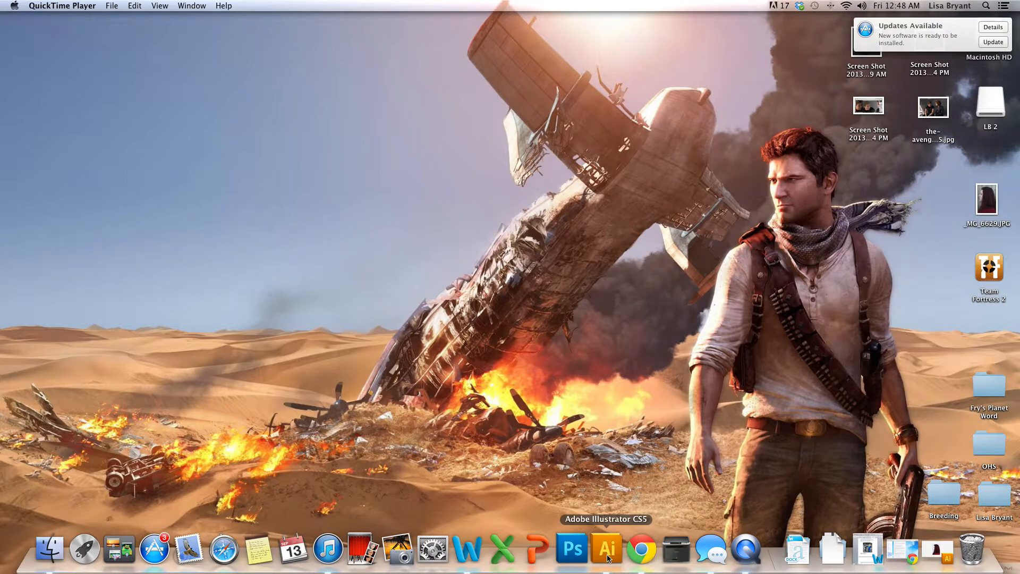
mouse_move(575, 559)
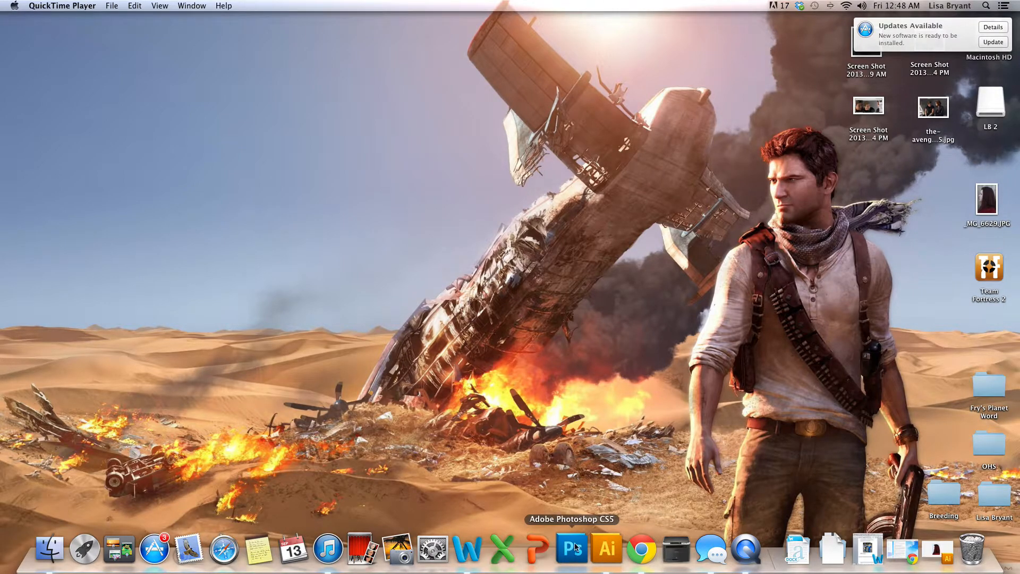
mouse_move(613, 551)
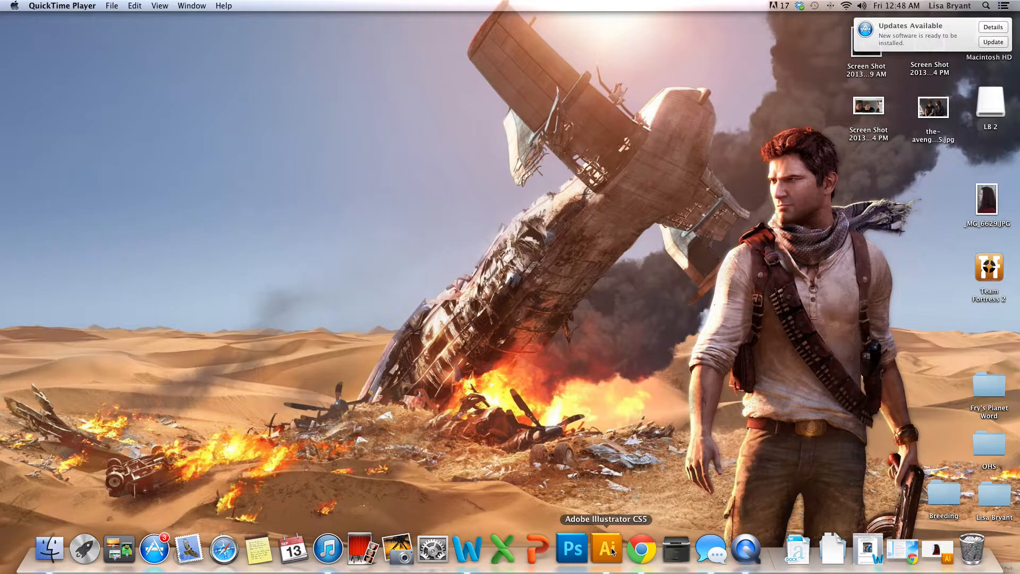
Step: Bring Illustrator forward to show the Project 2 L8.ai portrait
click(611, 552)
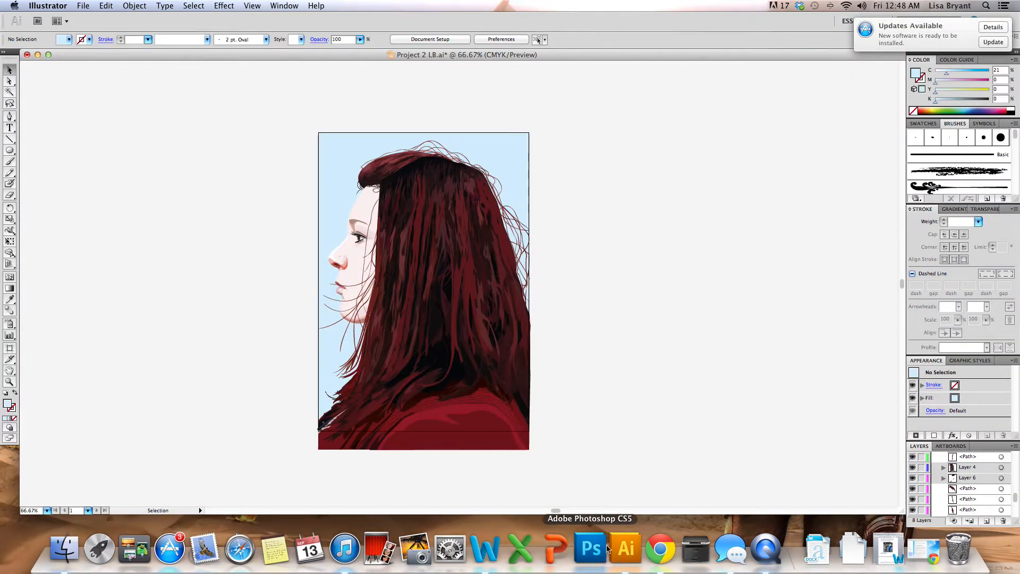
mouse_move(423, 89)
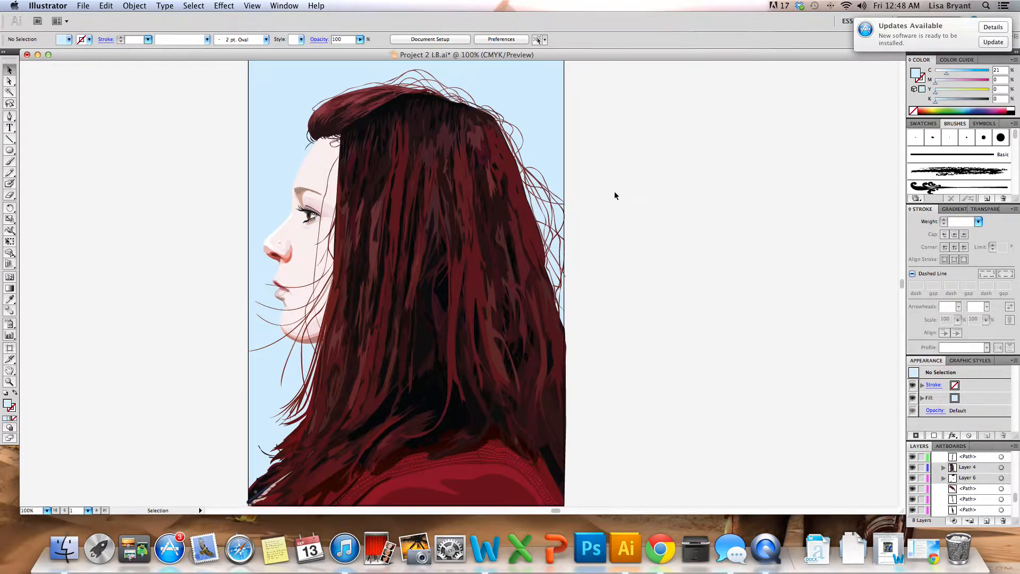
mouse_move(653, 215)
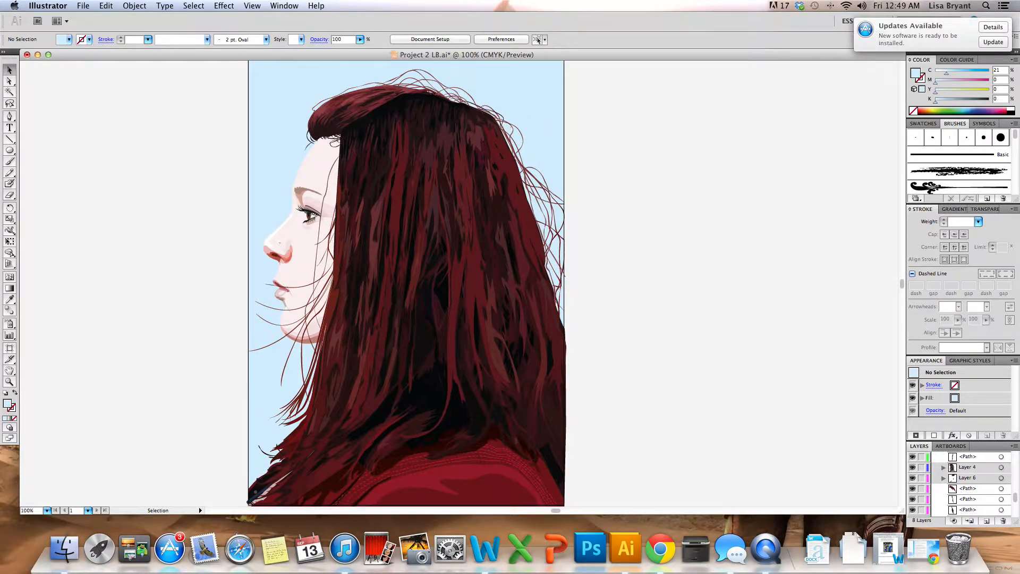
Step: Create a new document with the A4 Print profile (Untitled-8)
click(91, 5)
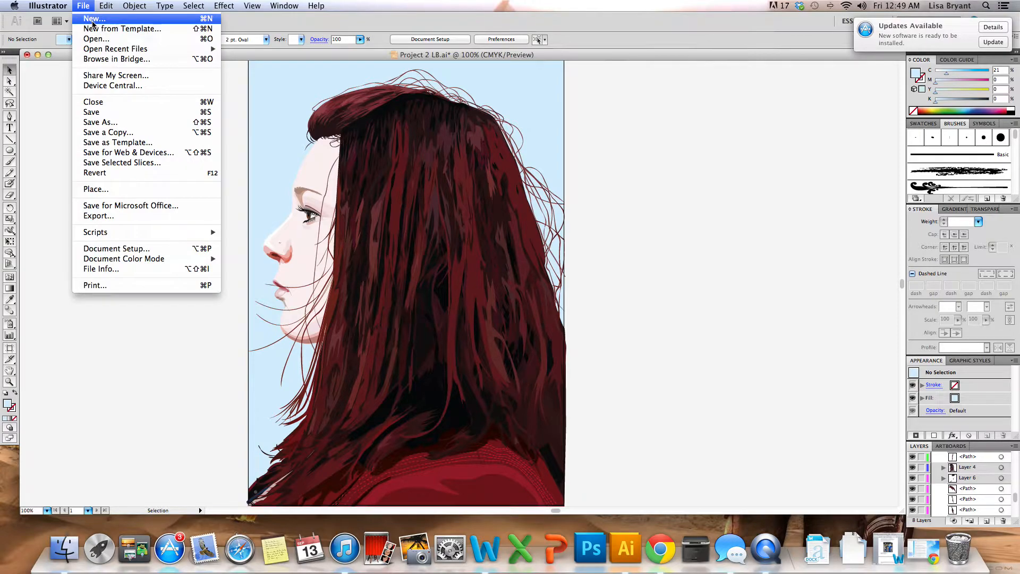
click(93, 29)
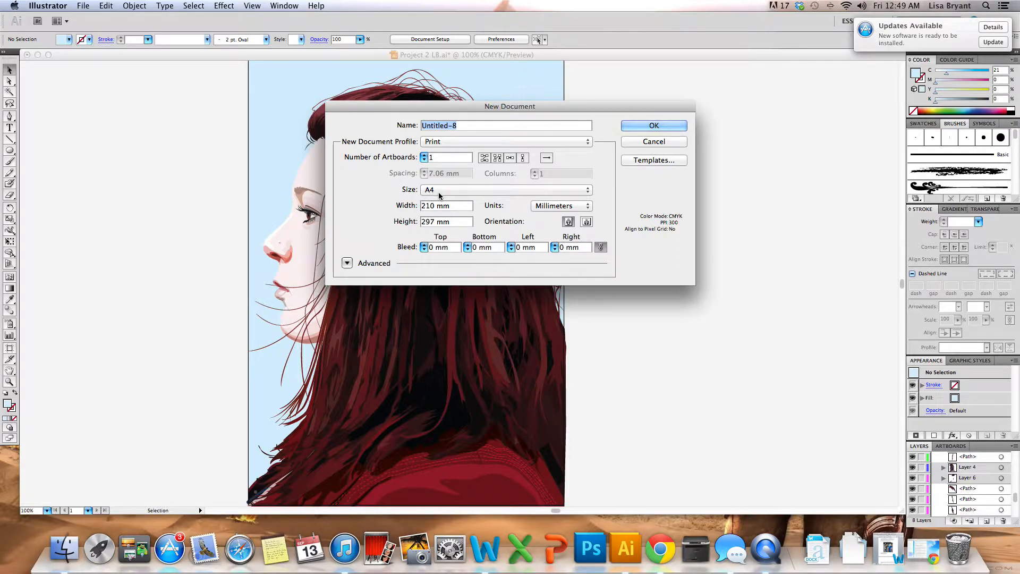
mouse_move(449, 188)
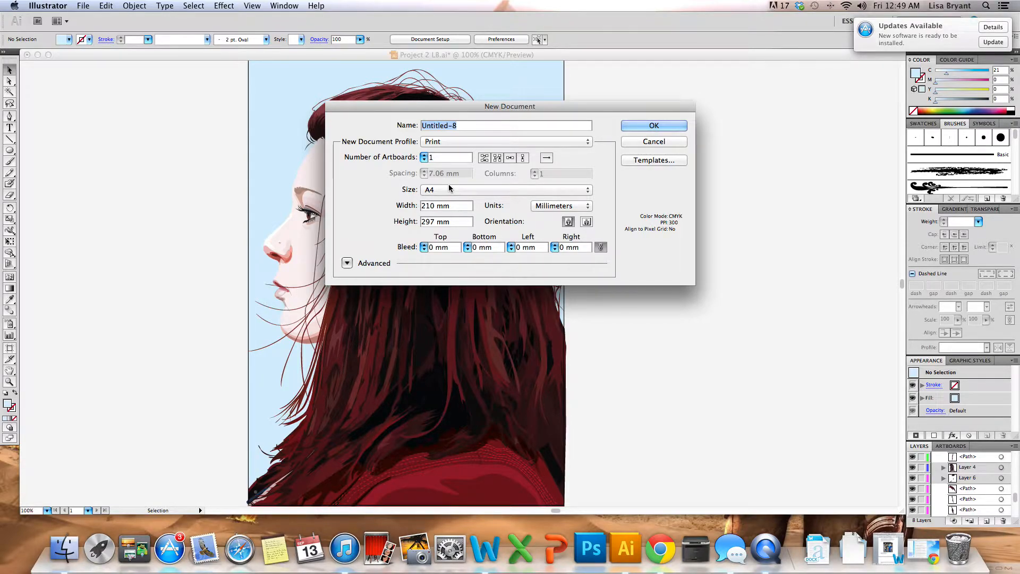
click(654, 141)
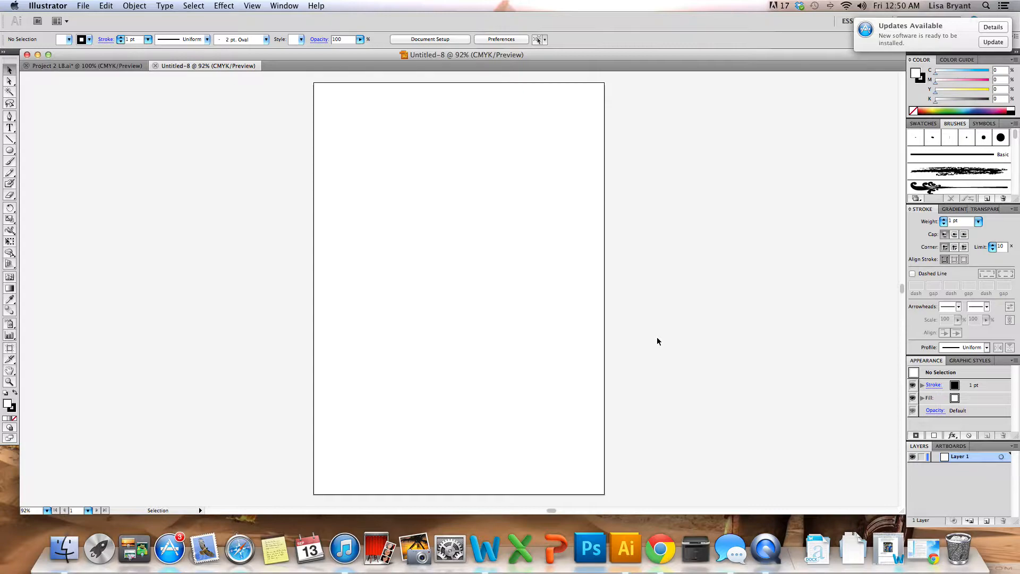
mouse_move(662, 340)
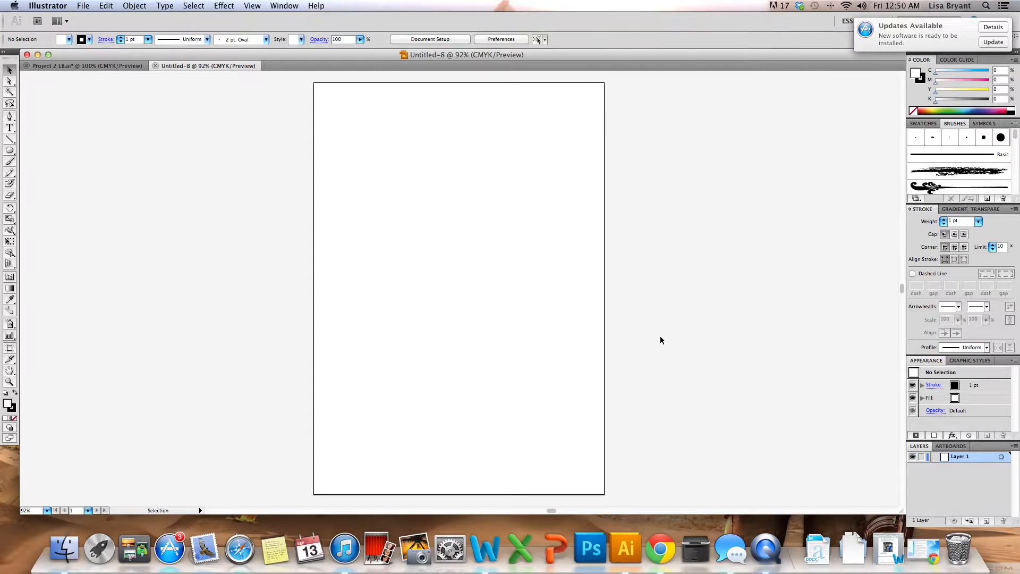
mouse_move(654, 524)
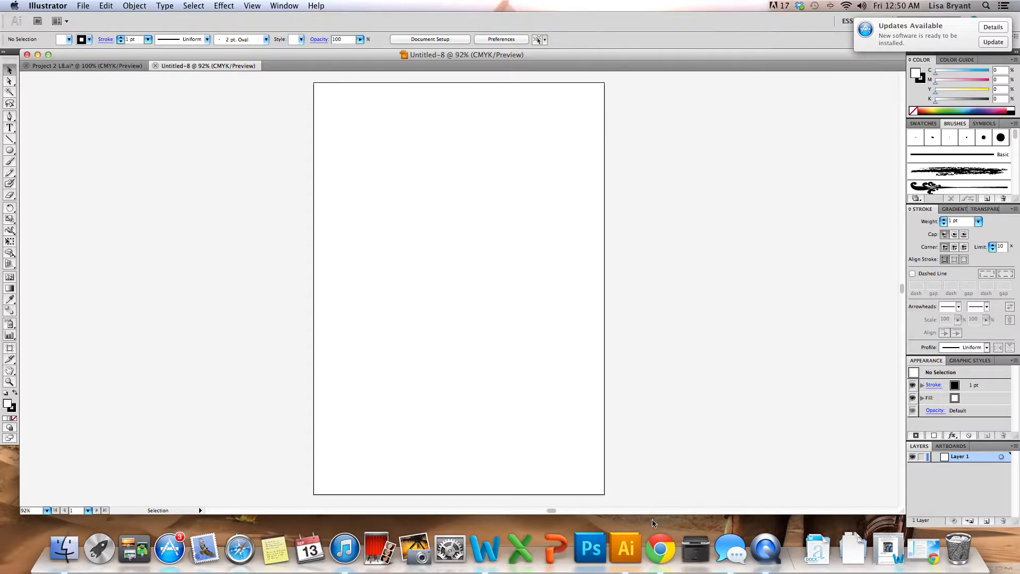
Step: Search Google Images for 'steve rogers', save a uniform photo, and open capuniform.jpg in Illustrator
click(660, 548)
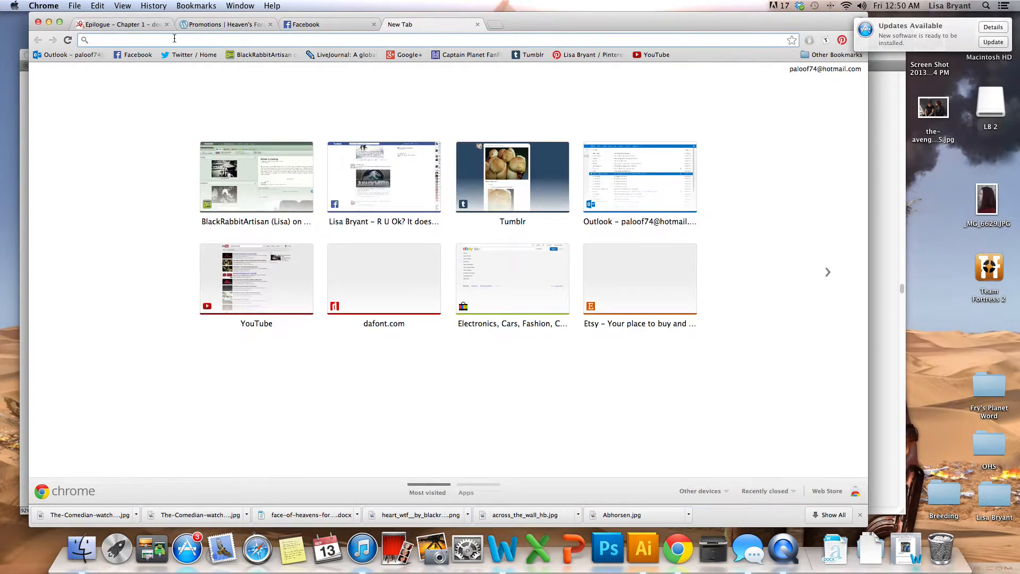
text(steve rogers)
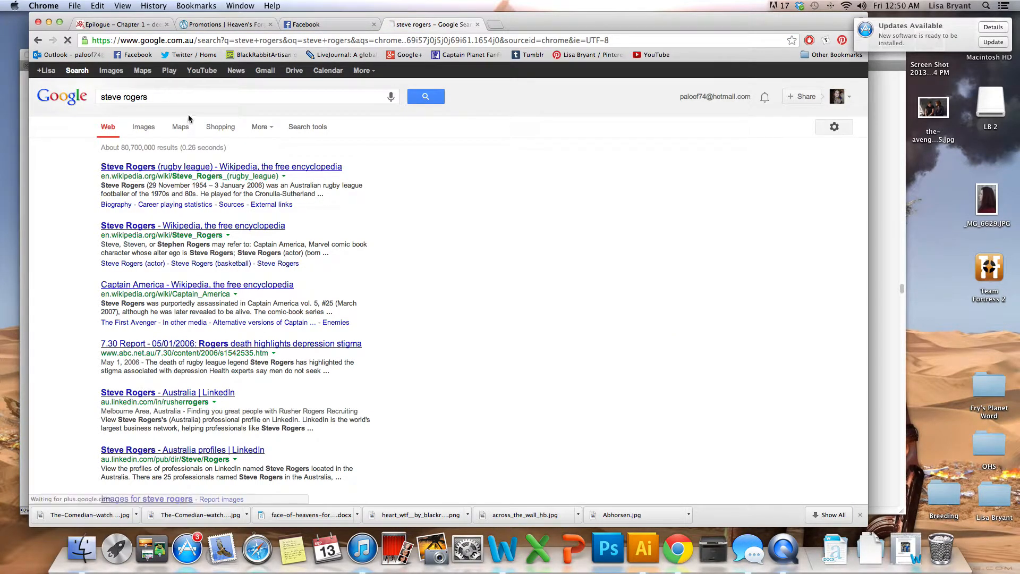
click(143, 127)
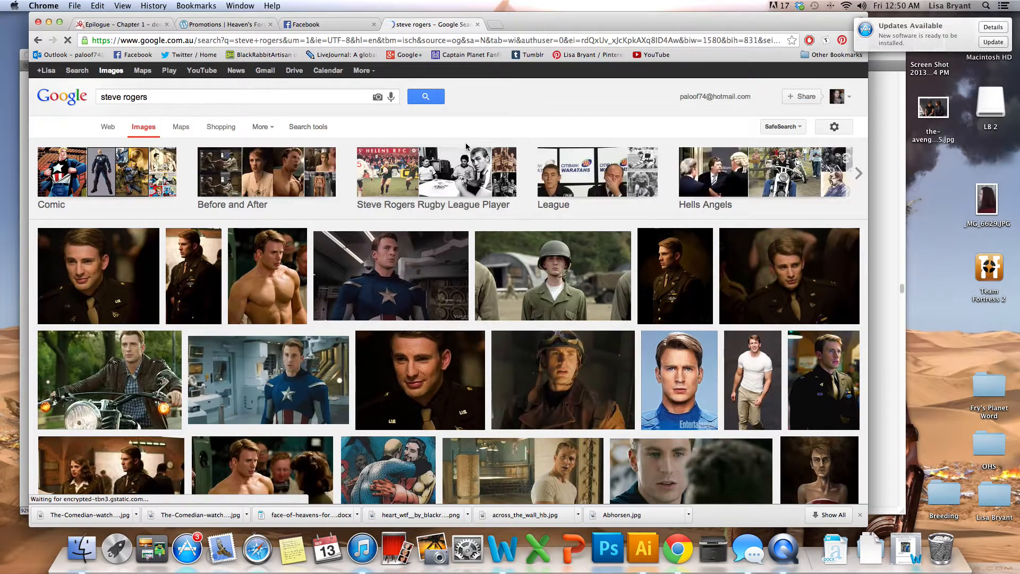
click(98, 275)
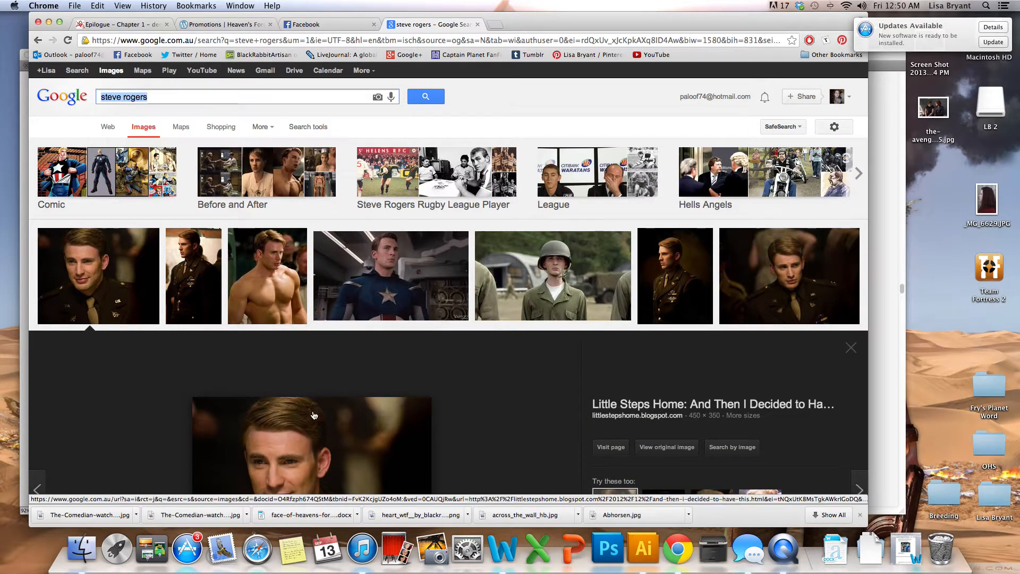
click(377, 97)
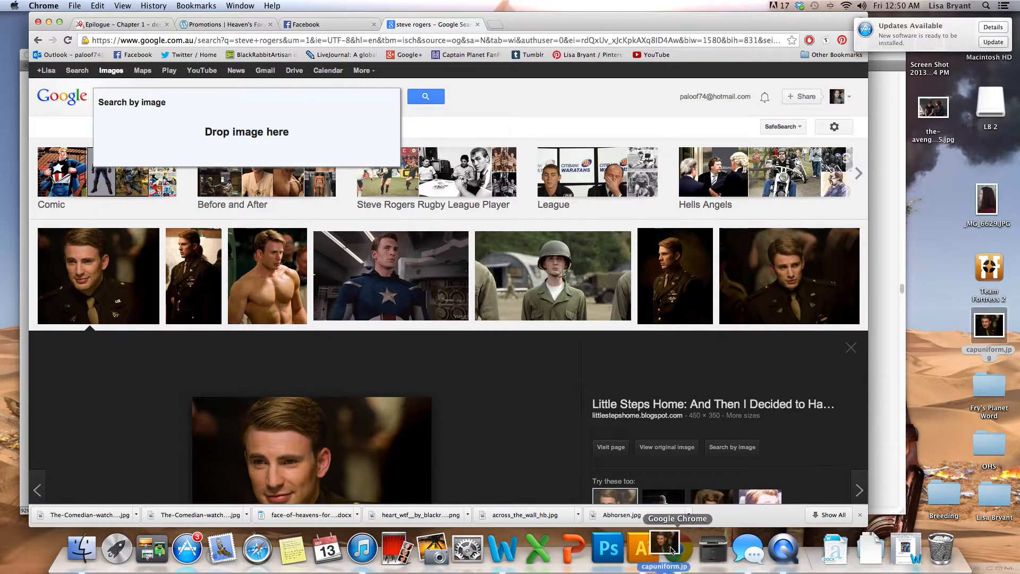
click(642, 548)
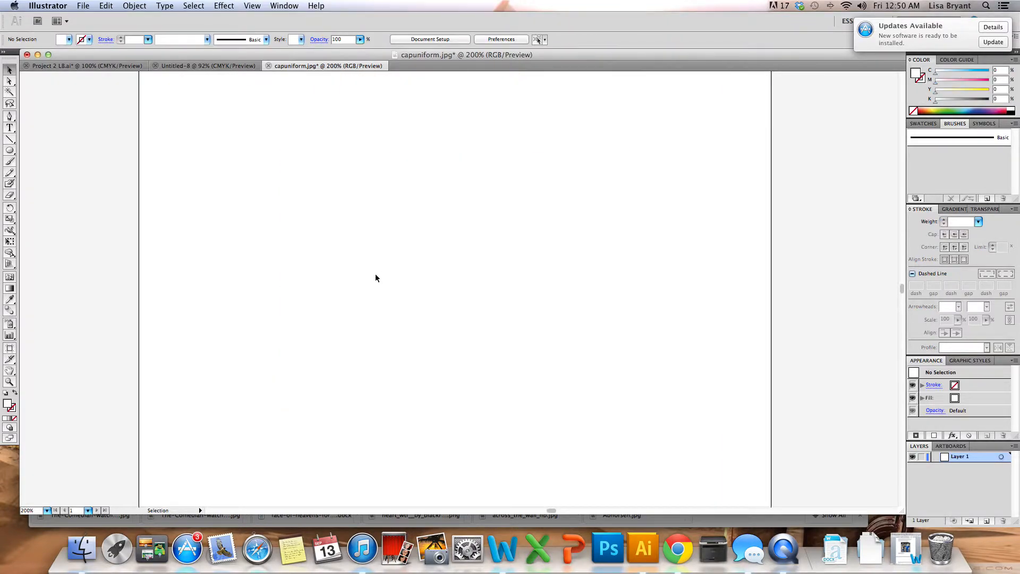
mouse_move(343, 289)
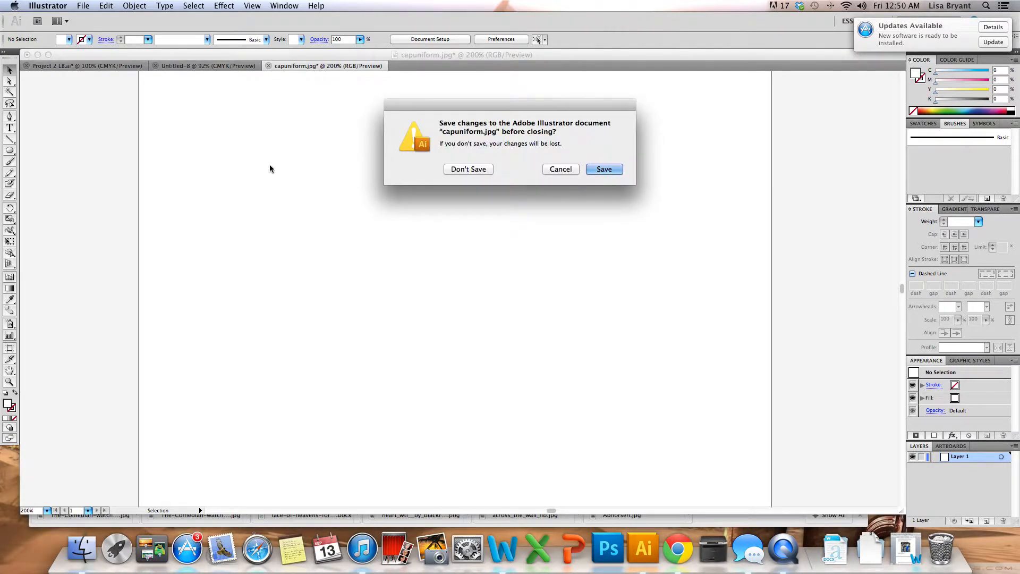
Step: Close capuniform.jpg with Don't Save, returning to Untitled-8
click(469, 169)
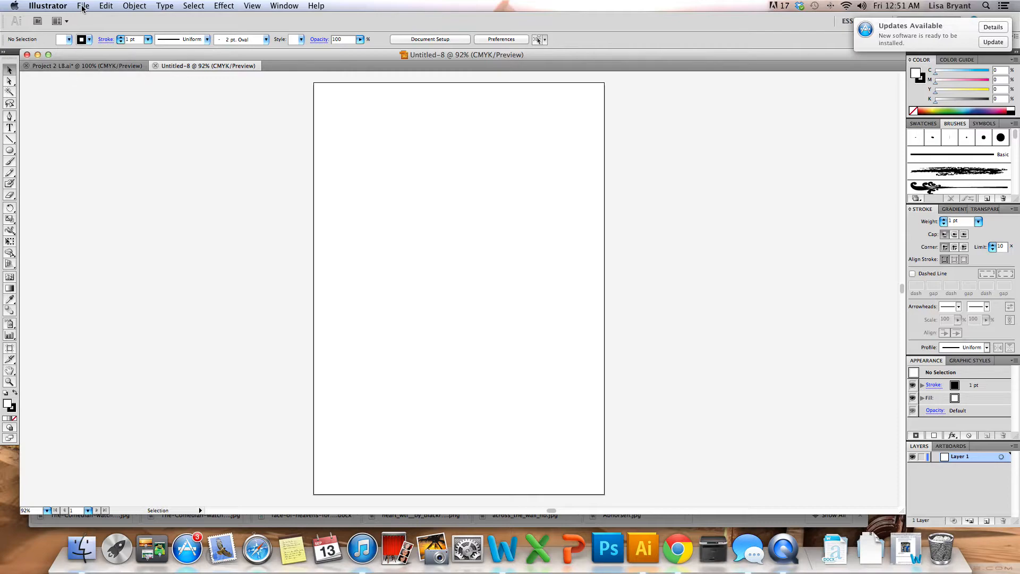
Step: Place _MG_6629.JPG from the Desktop into Untitled-8
click(83, 6)
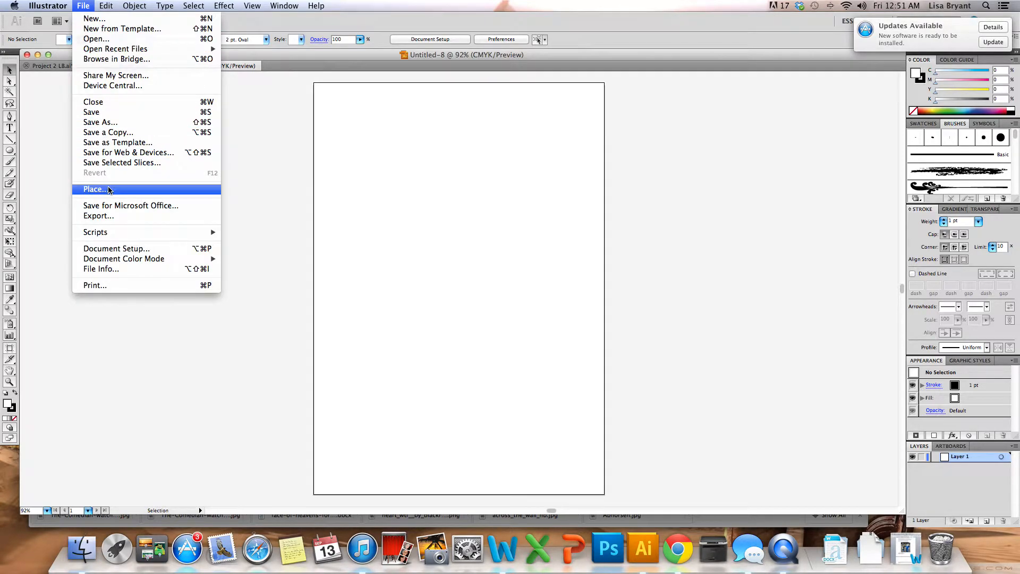
click(95, 189)
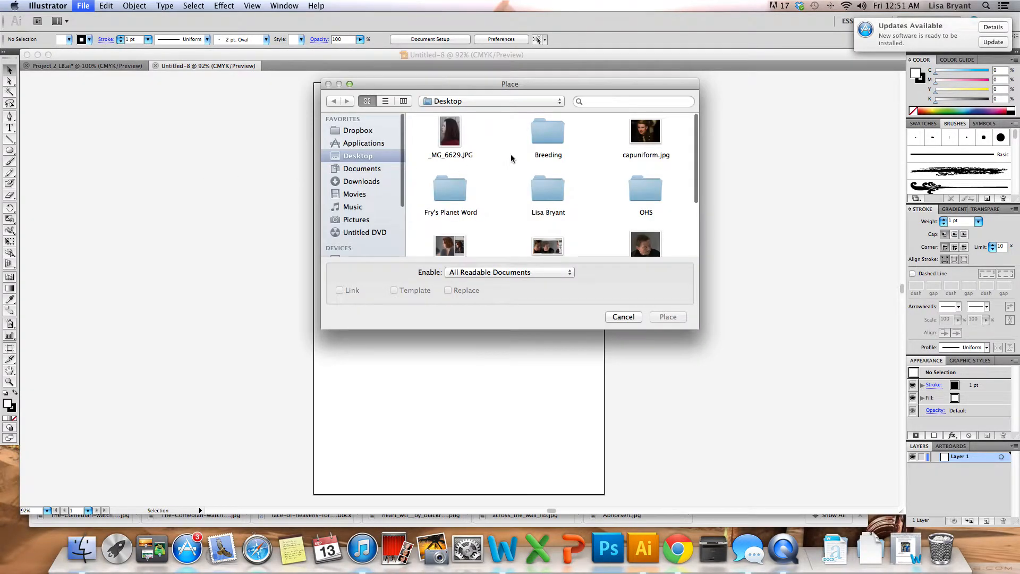
click(623, 317)
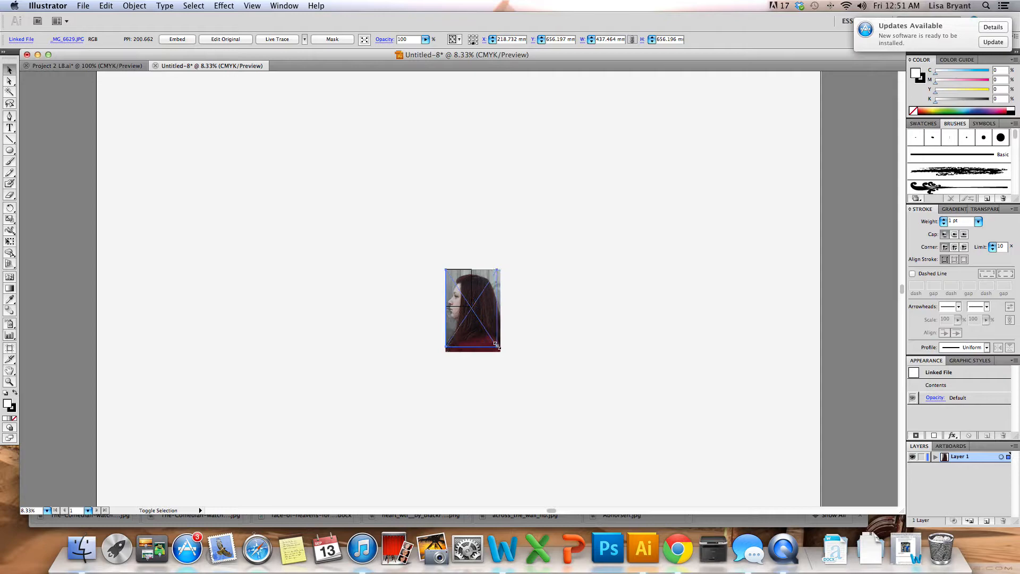
Step: Scale up the placed _MG_6629.JPG photo to cover the page
drag(497, 344, 457, 301)
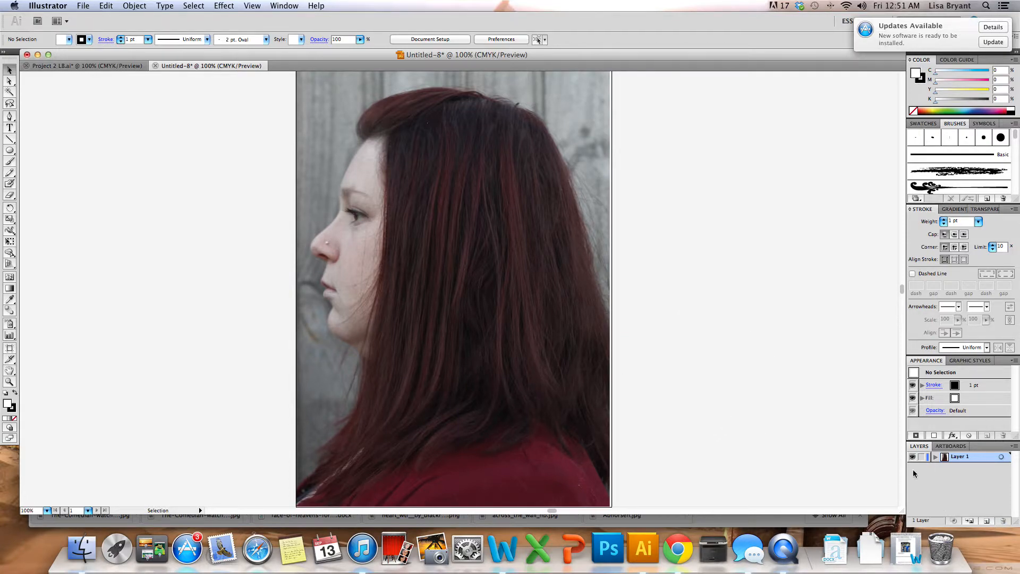
mouse_move(988, 521)
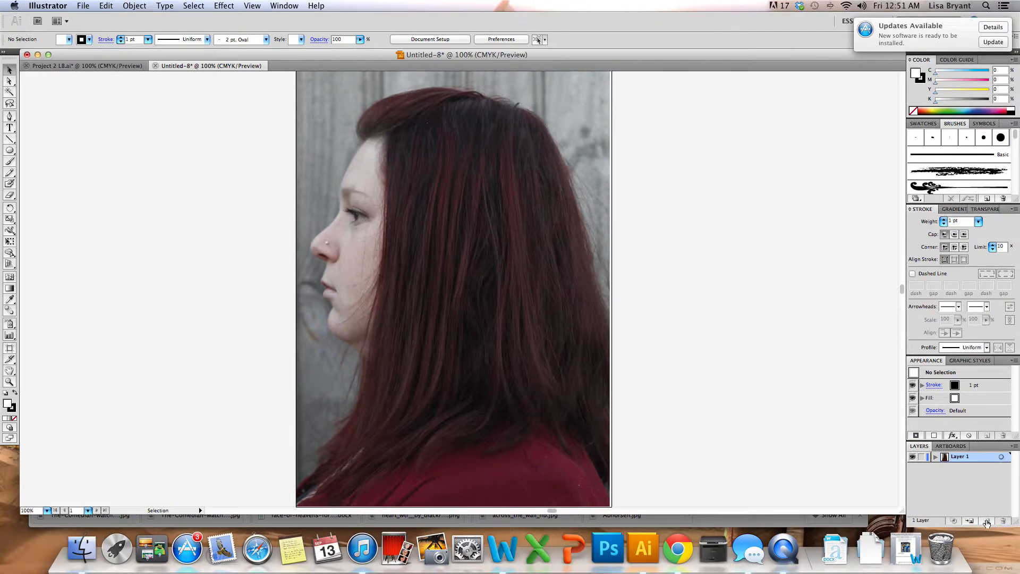
Step: Create Layer 2 above the photo layer and make it active
click(987, 521)
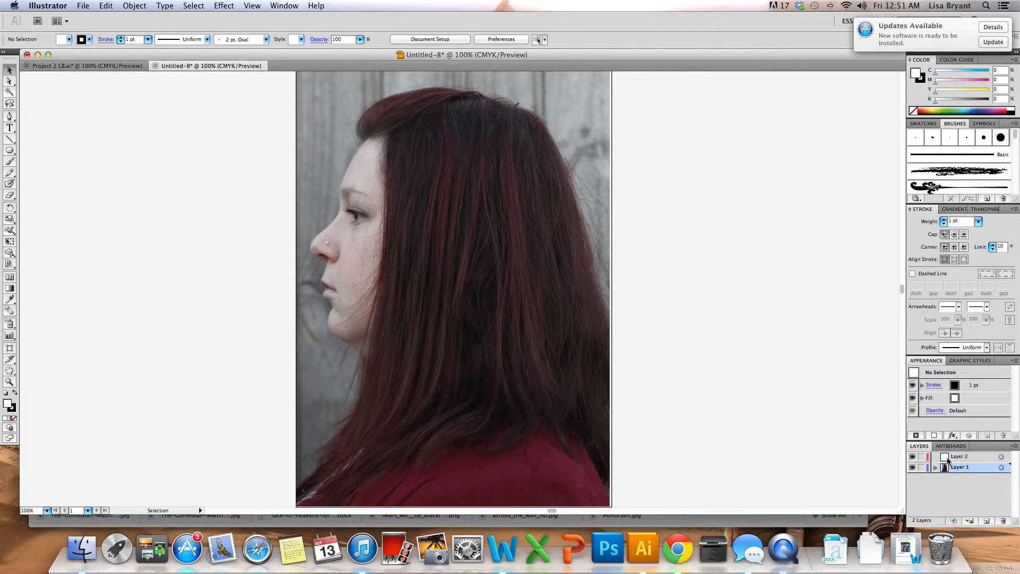
click(960, 457)
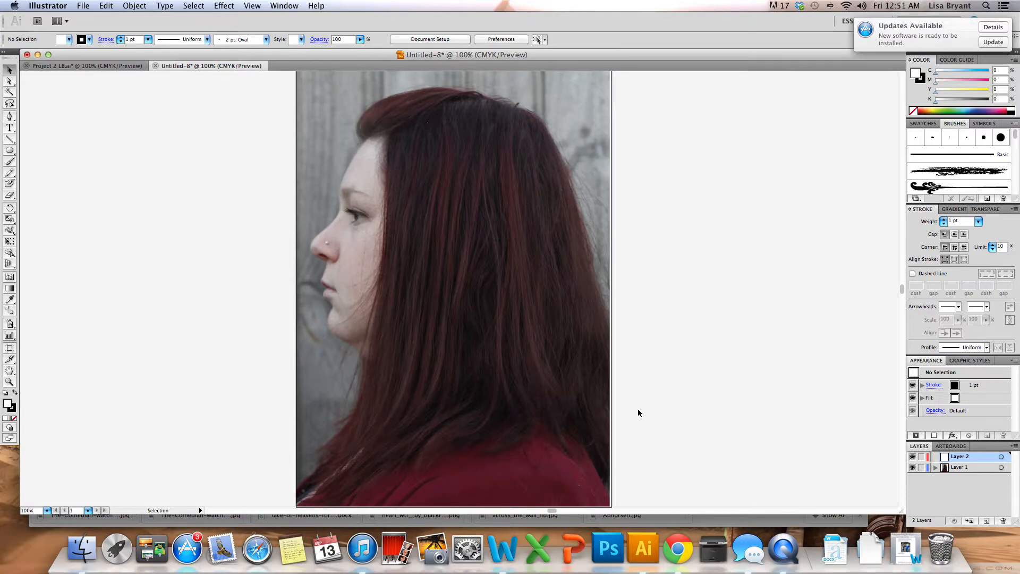
mouse_move(999, 531)
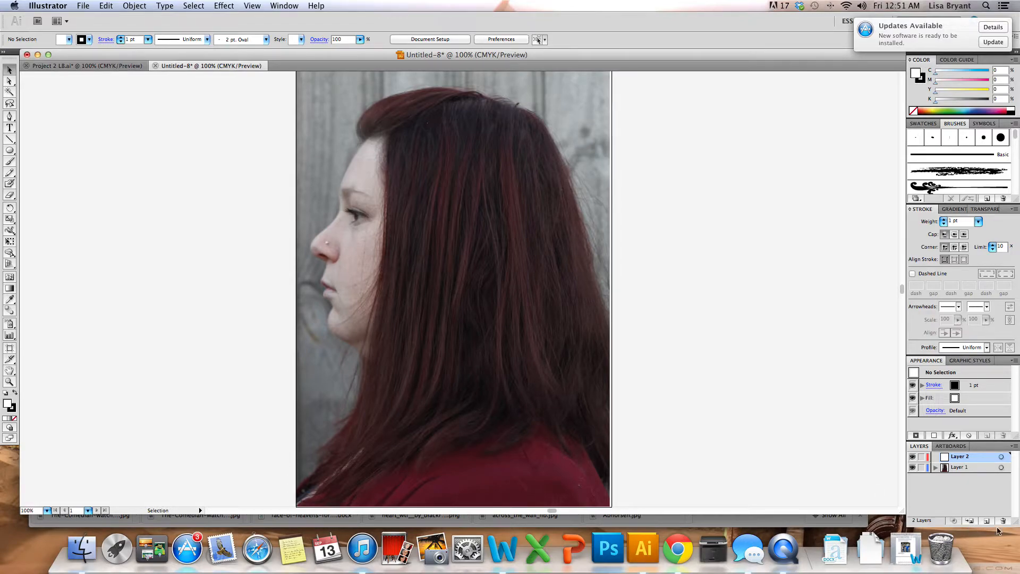
mouse_move(987, 521)
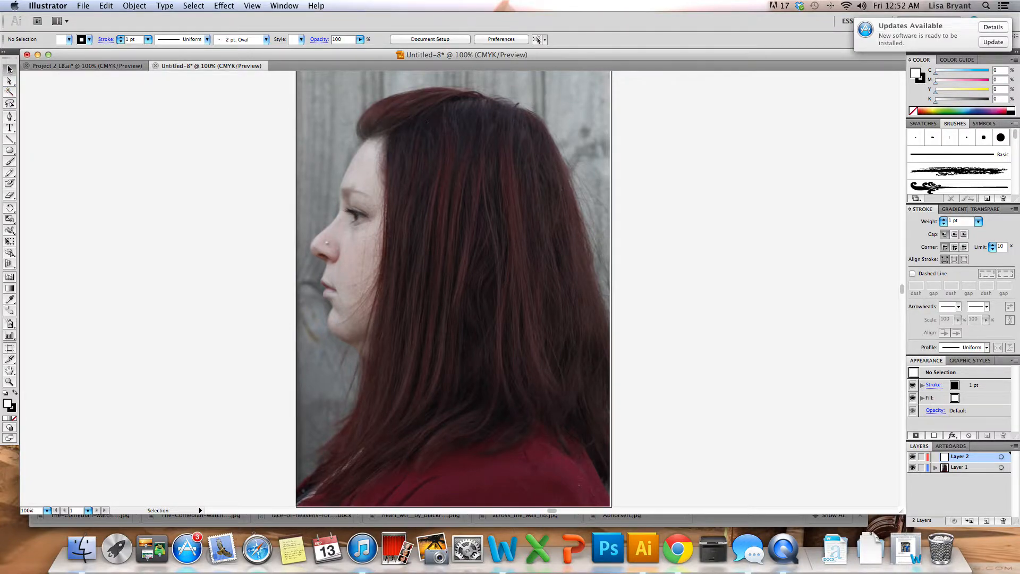
mouse_move(9, 69)
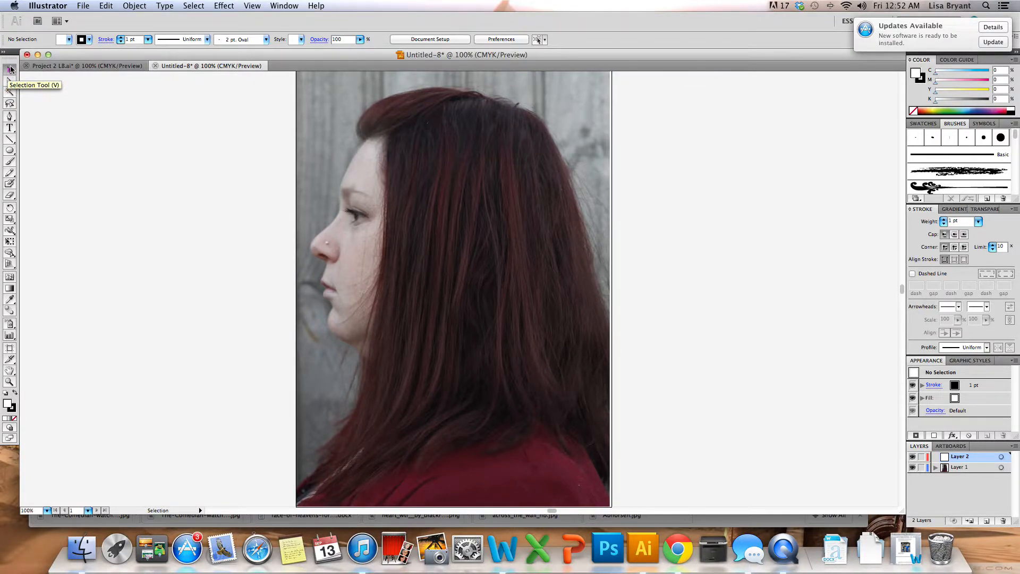
mouse_move(9, 117)
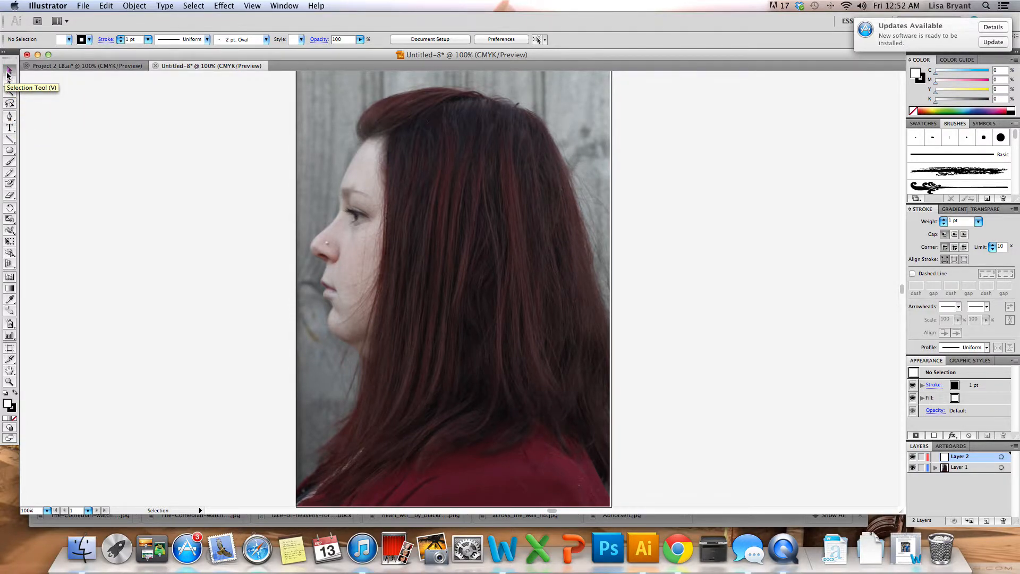
mouse_move(113, 186)
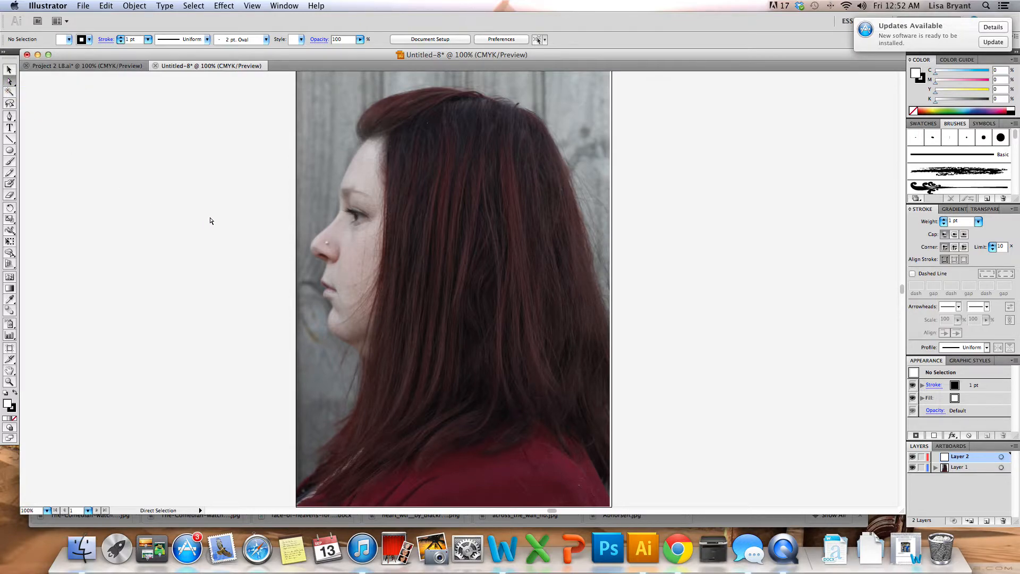
Step: Switch to the Pen tool for drawing on Layer 2
click(8, 70)
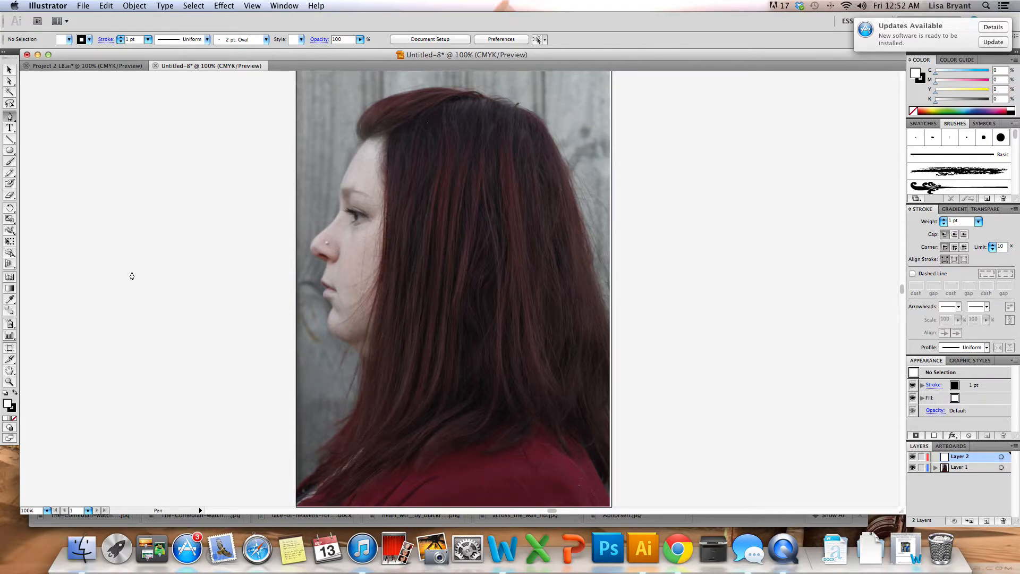
mouse_move(38, 407)
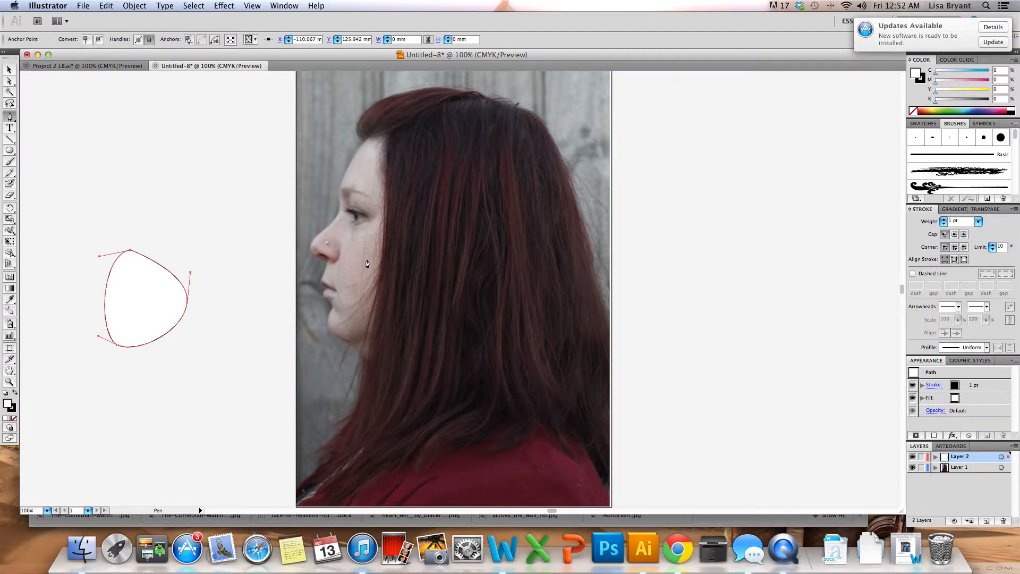
mouse_move(371, 296)
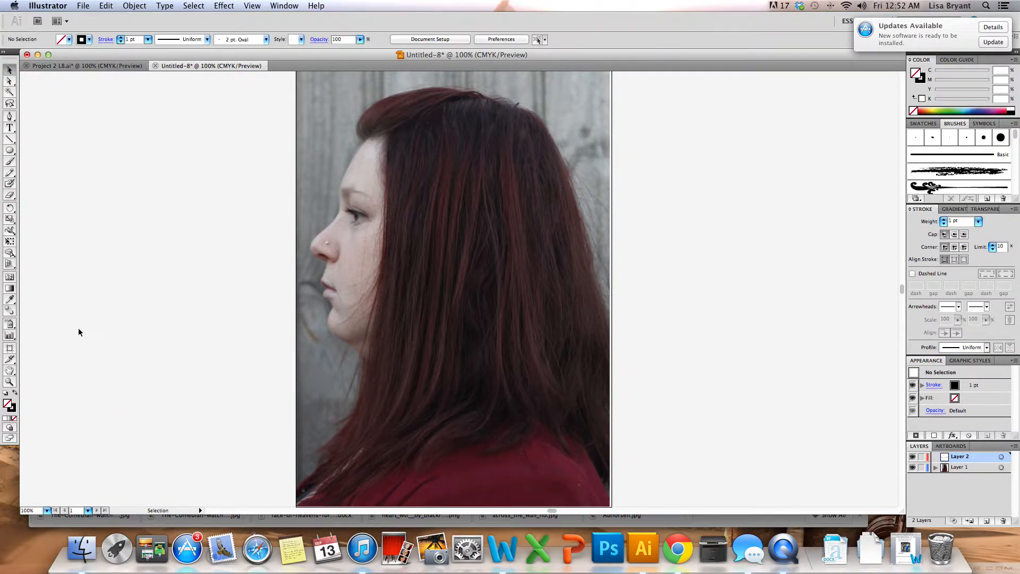
click(8, 406)
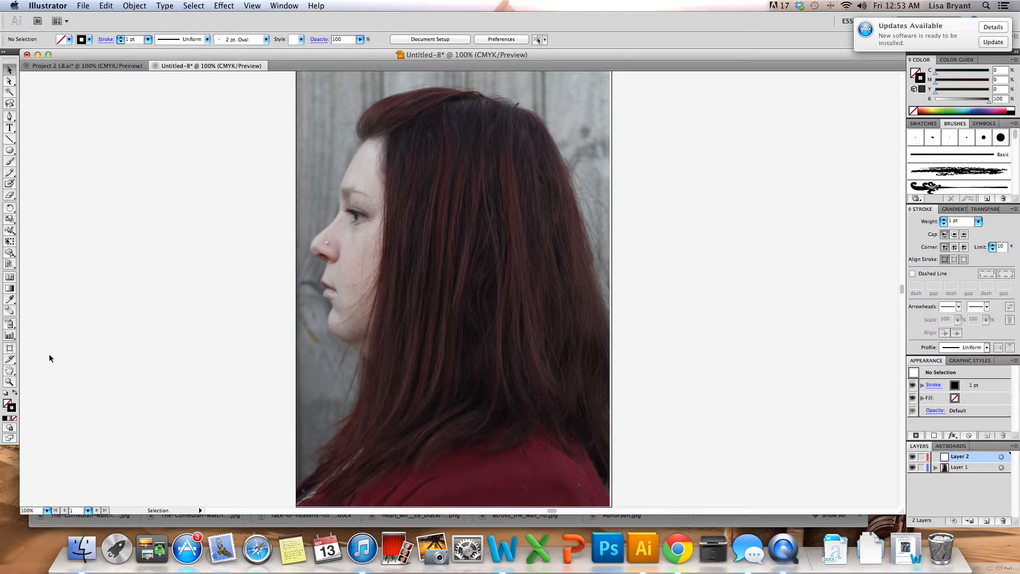
click(9, 115)
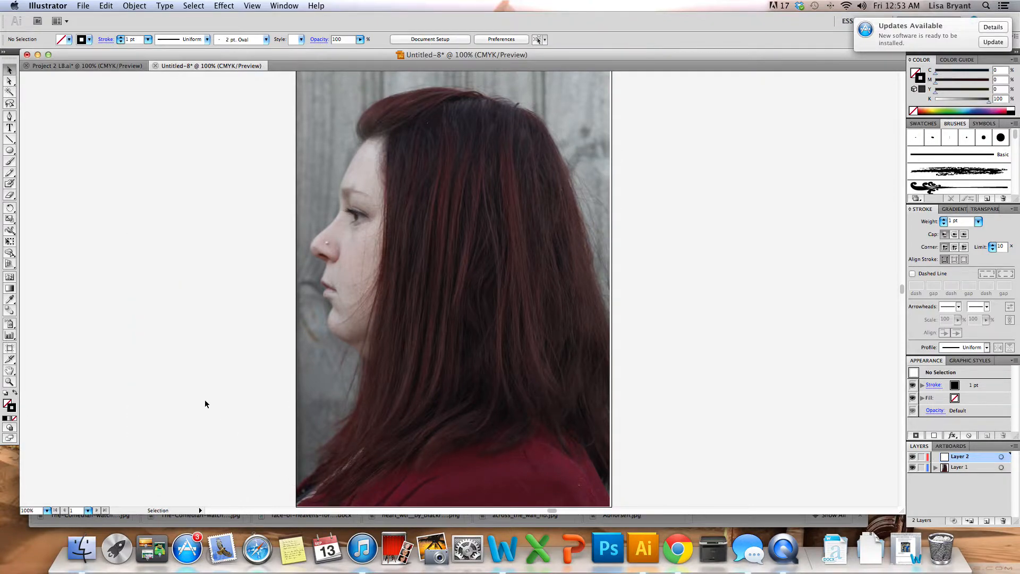
mouse_move(453, 318)
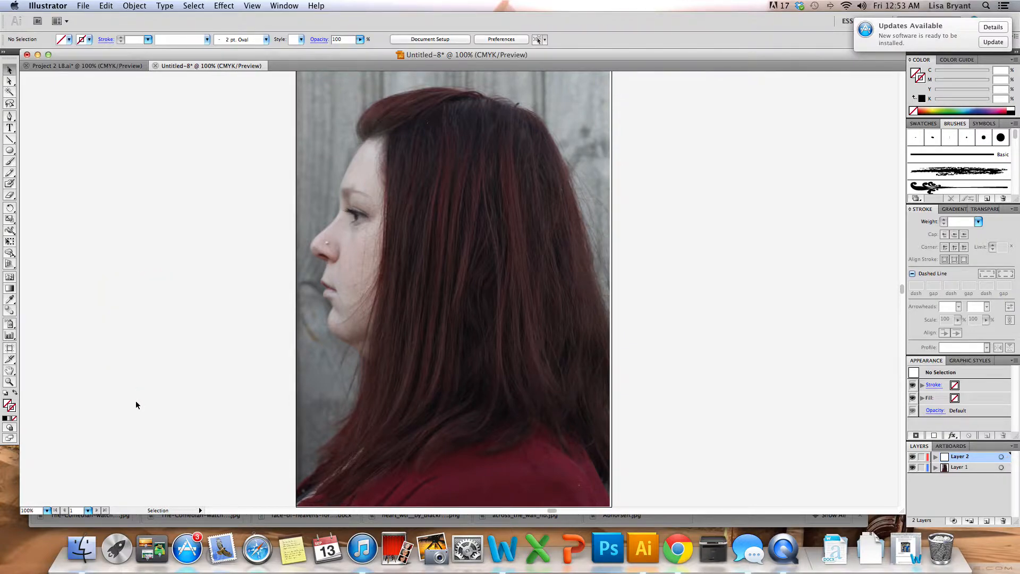
mouse_move(203, 396)
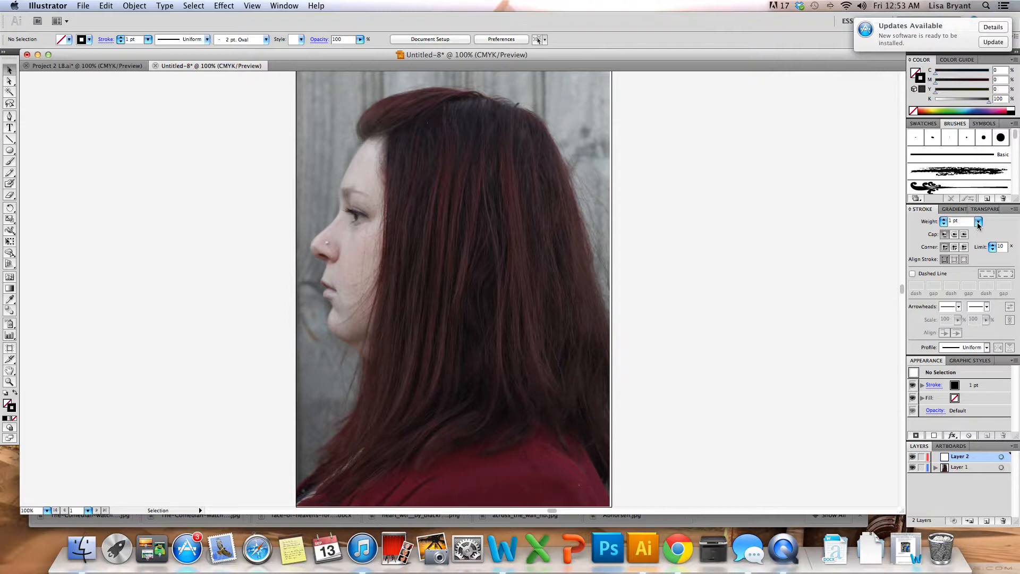
Step: Set stroke weight to 0.5 pt and pick the Pen tool for a practice curve
click(978, 221)
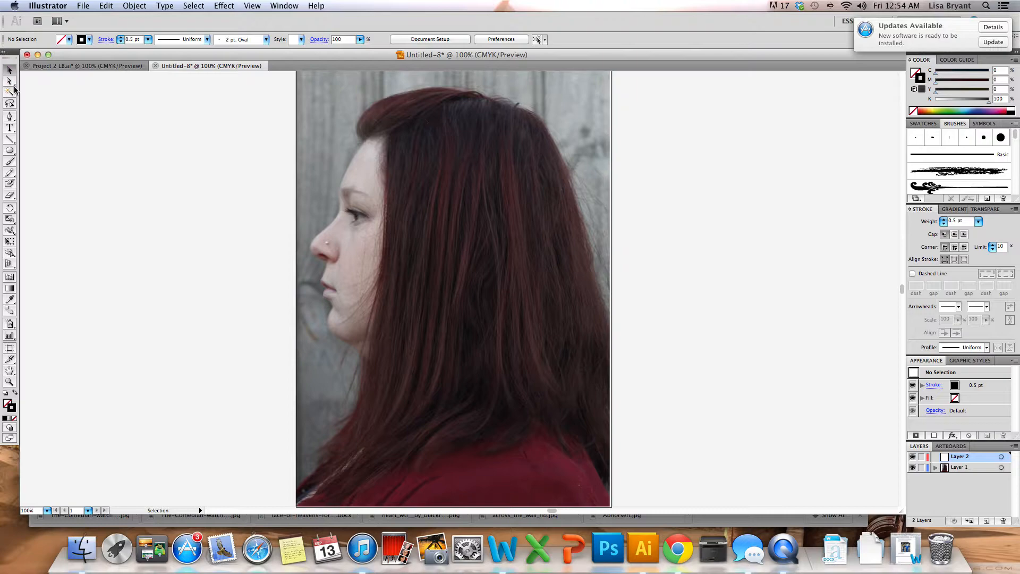
click(9, 116)
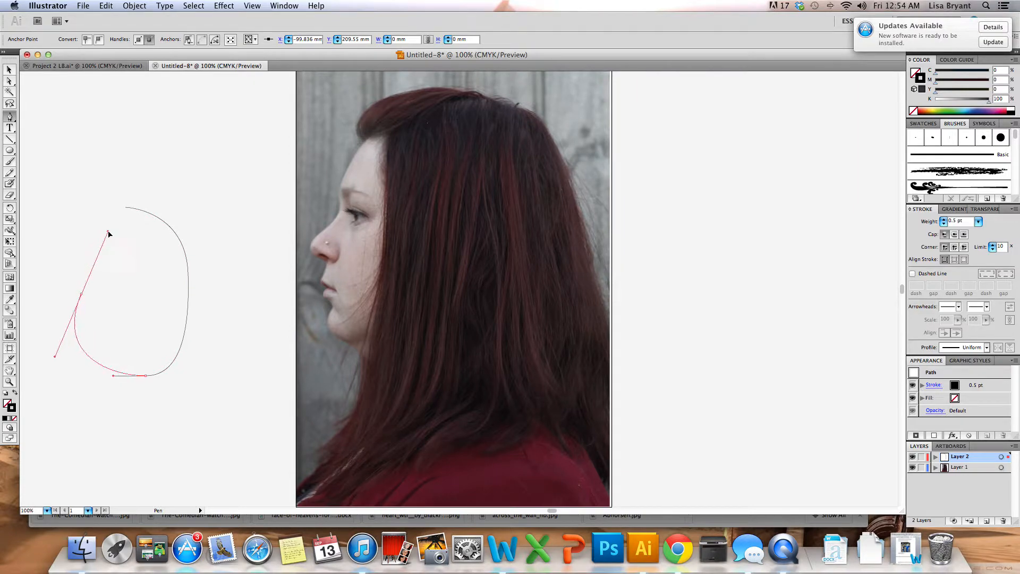
Step: Drag the practice curve's top and bottom anchors to reshape it
drag(108, 235, 122, 233)
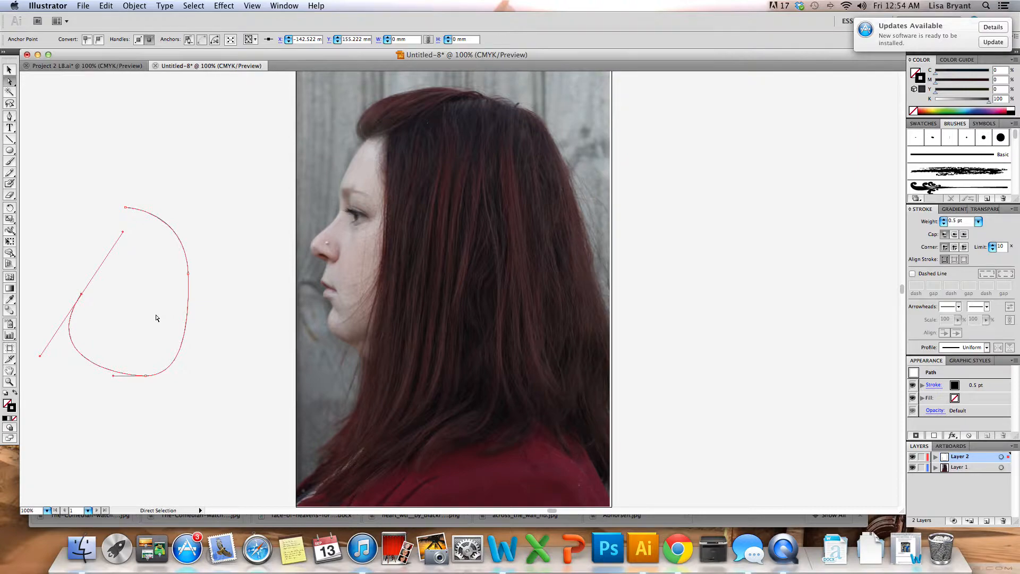
mouse_move(116, 355)
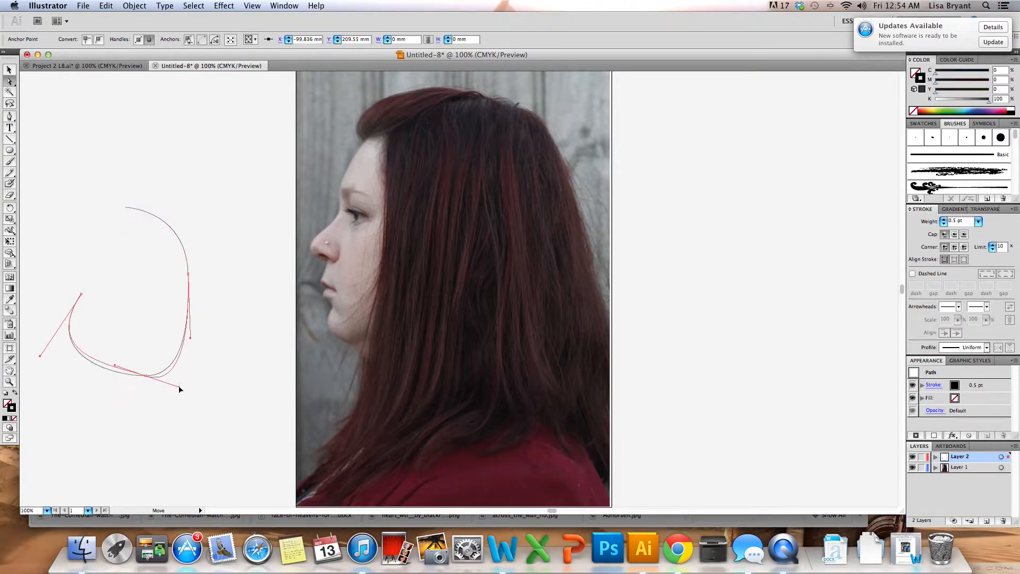
drag(180, 389, 210, 376)
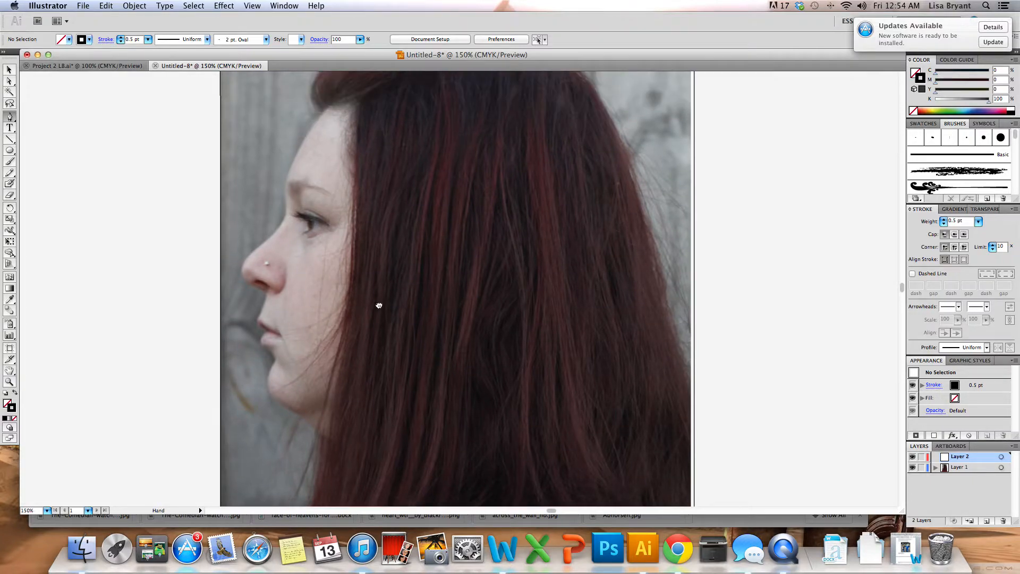
Step: Zoom in and place Pen anchors from the hairline over the brow to the nose tip
drag(379, 306, 414, 288)
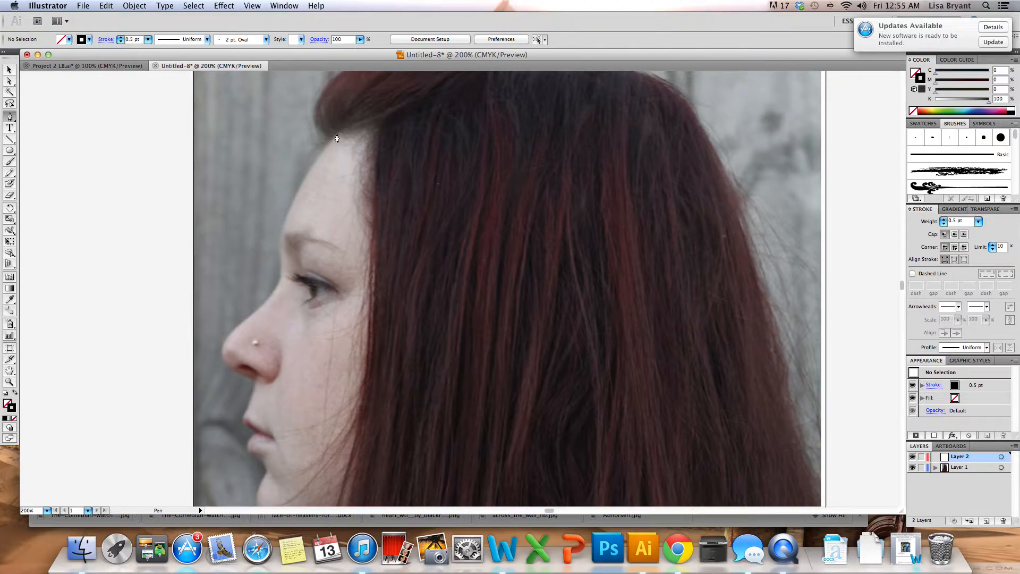
click(336, 131)
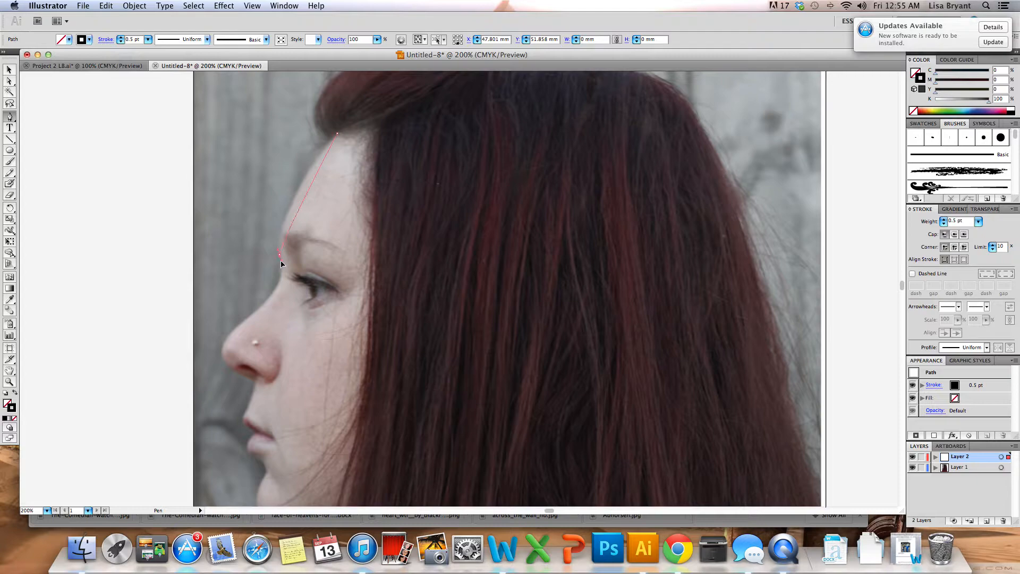
click(281, 313)
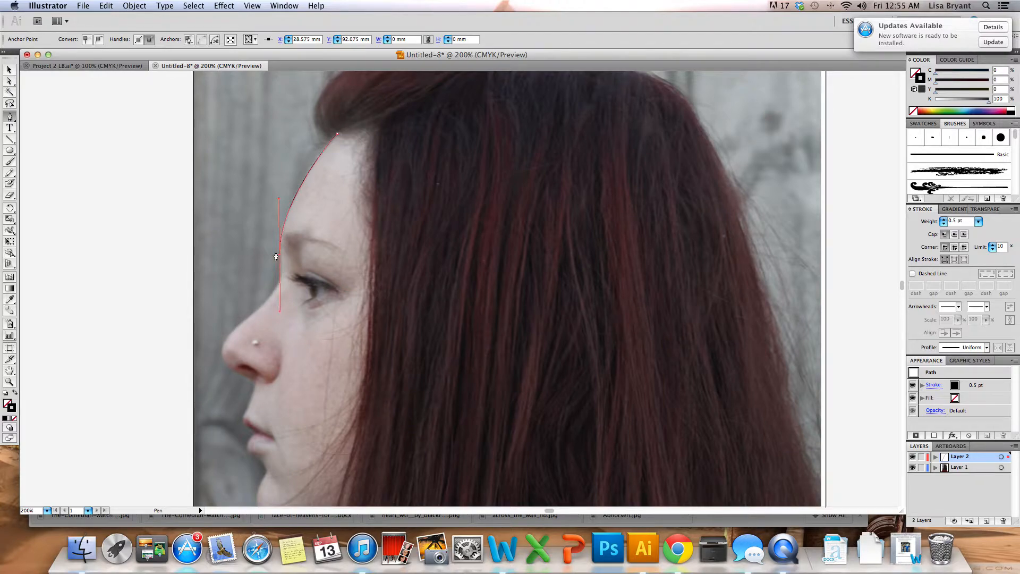
mouse_move(275, 268)
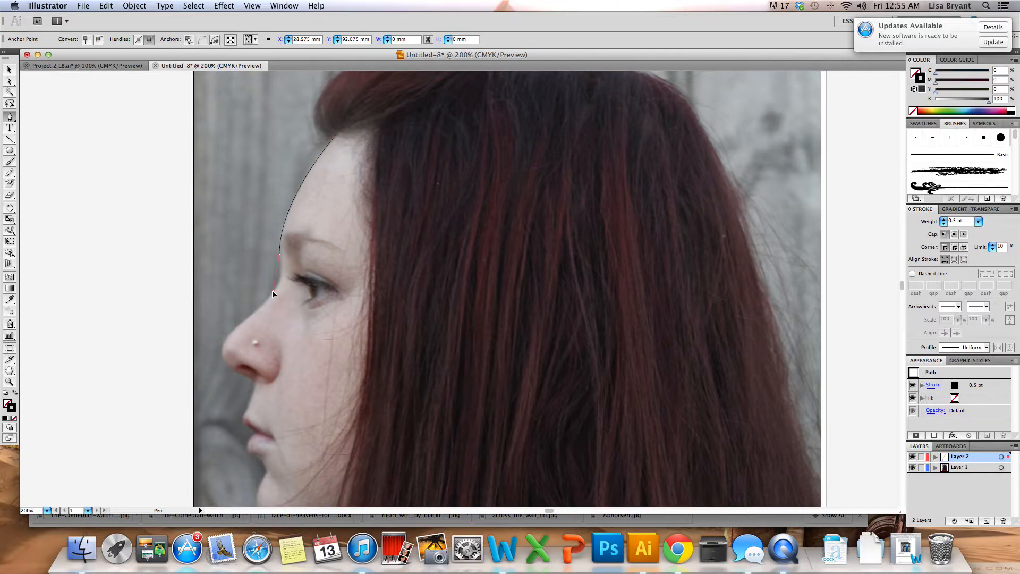
click(281, 285)
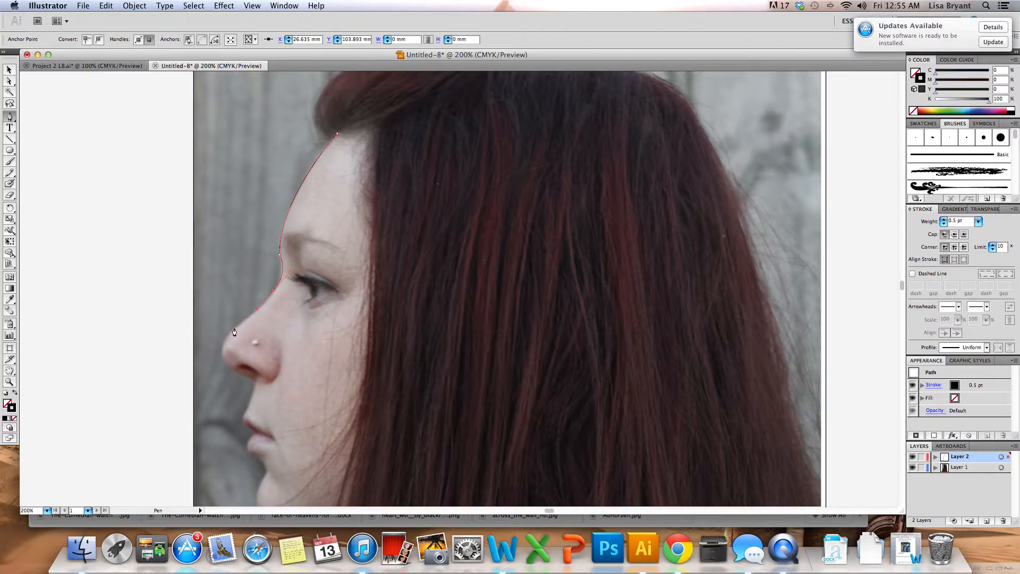
click(234, 331)
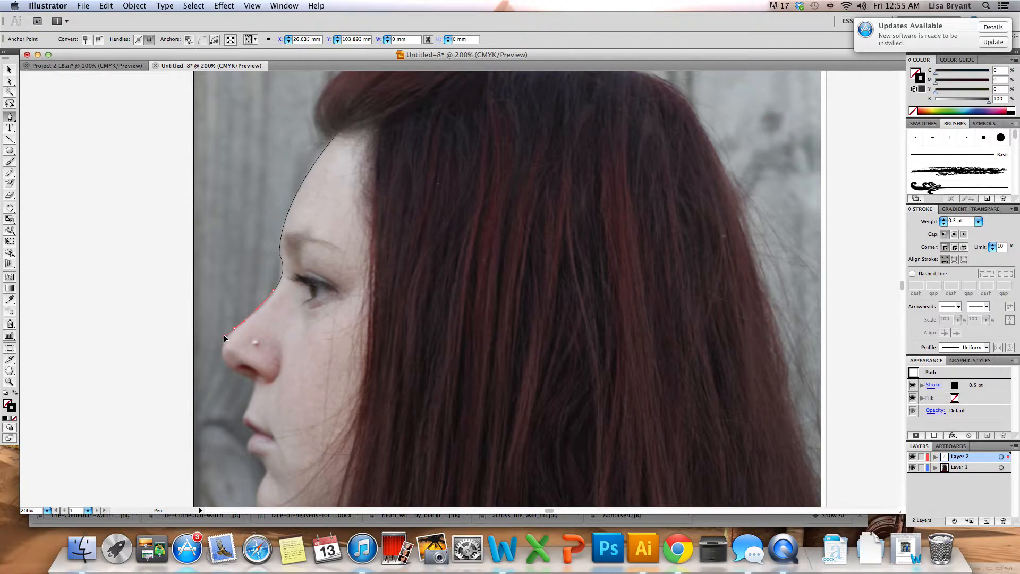
click(234, 378)
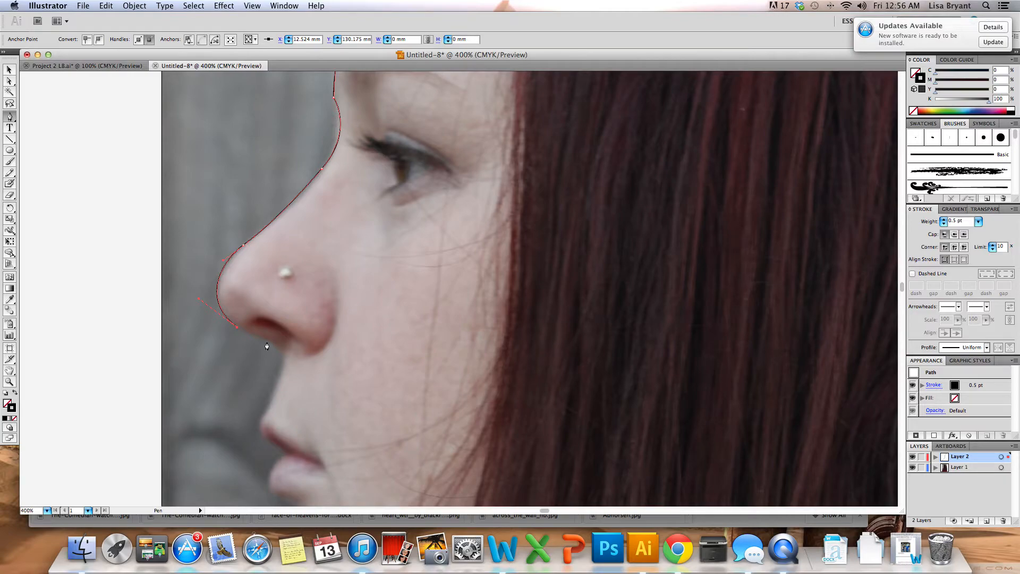
Step: Add outline anchors beneath the nose, below the lower lip and toward the chin
click(267, 341)
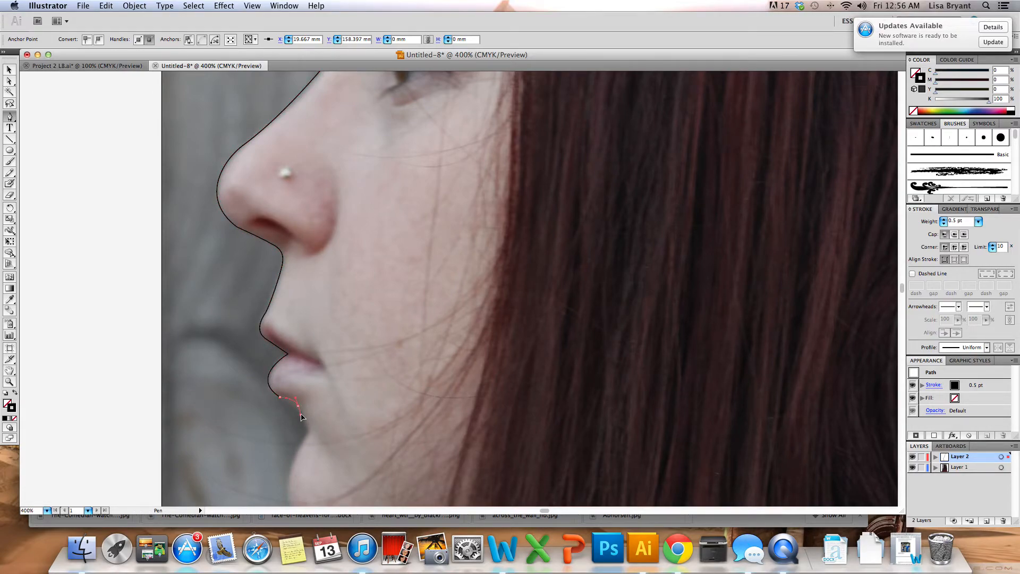
click(304, 447)
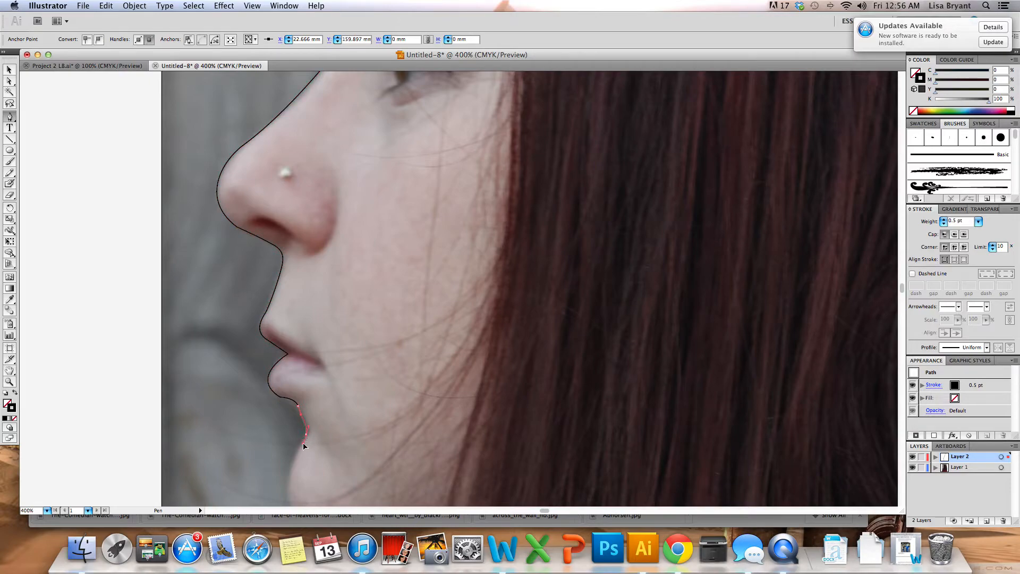
click(304, 444)
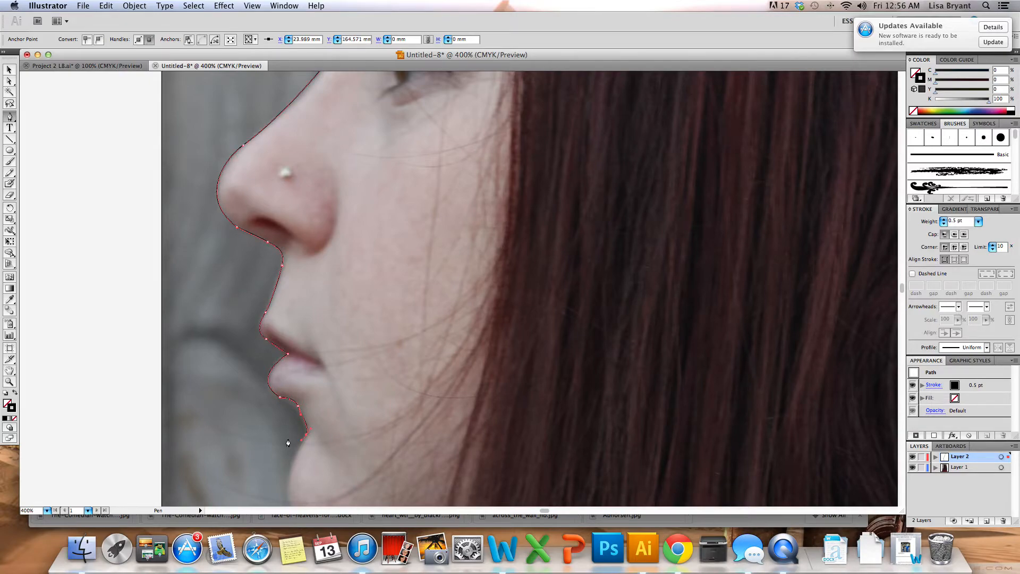
scroll(down, 3)
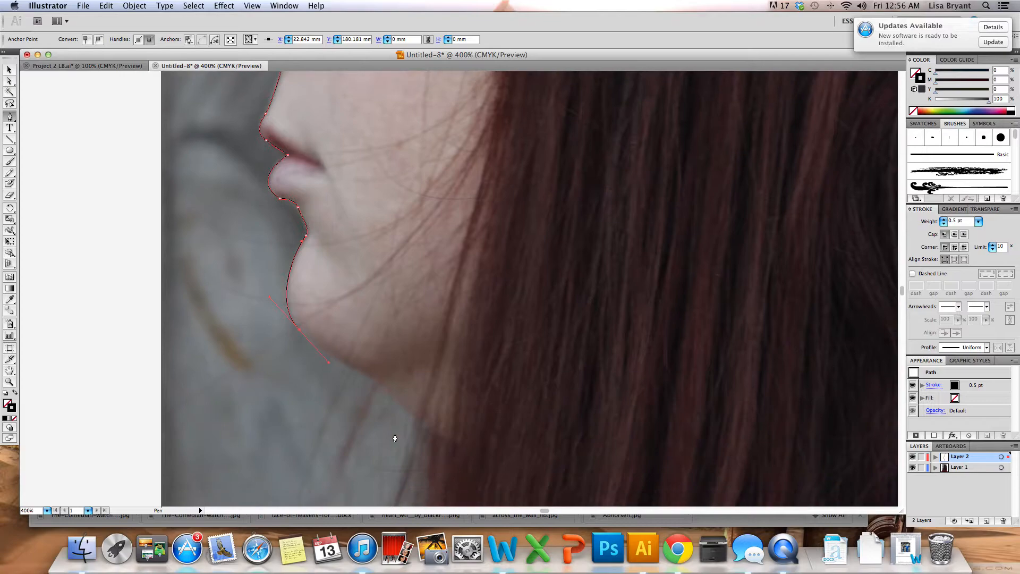
mouse_move(434, 365)
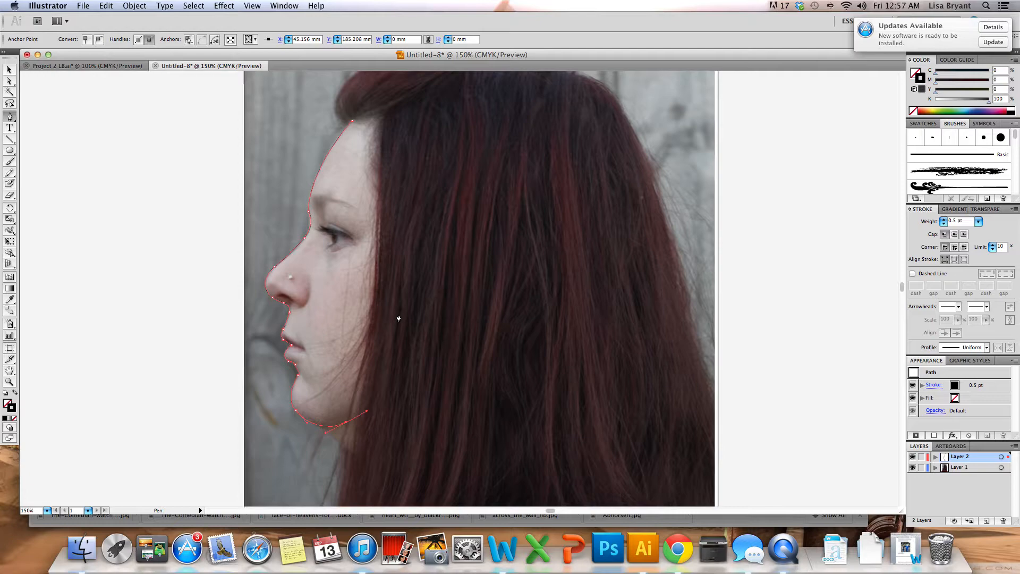
mouse_move(423, 339)
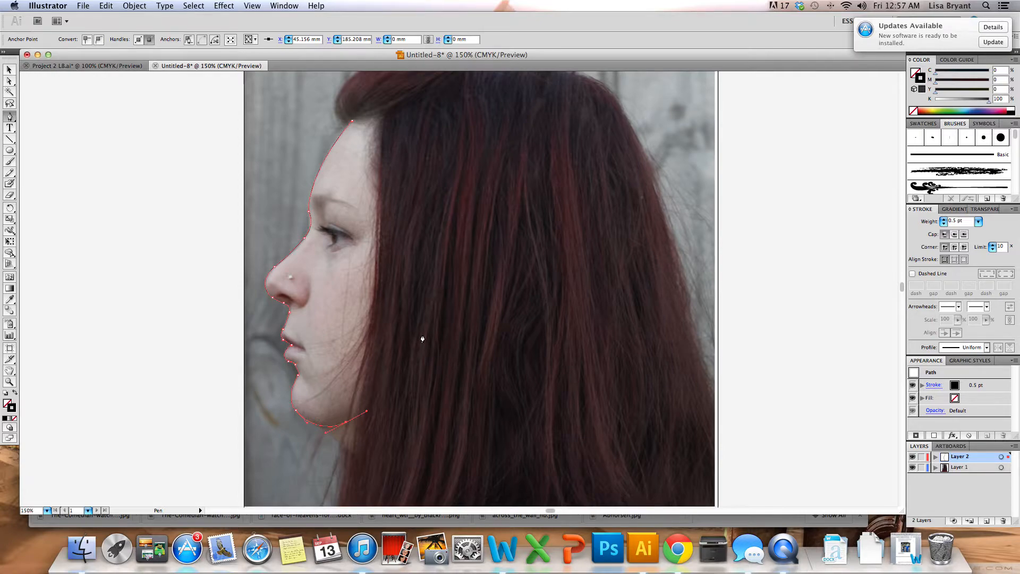
mouse_move(366, 382)
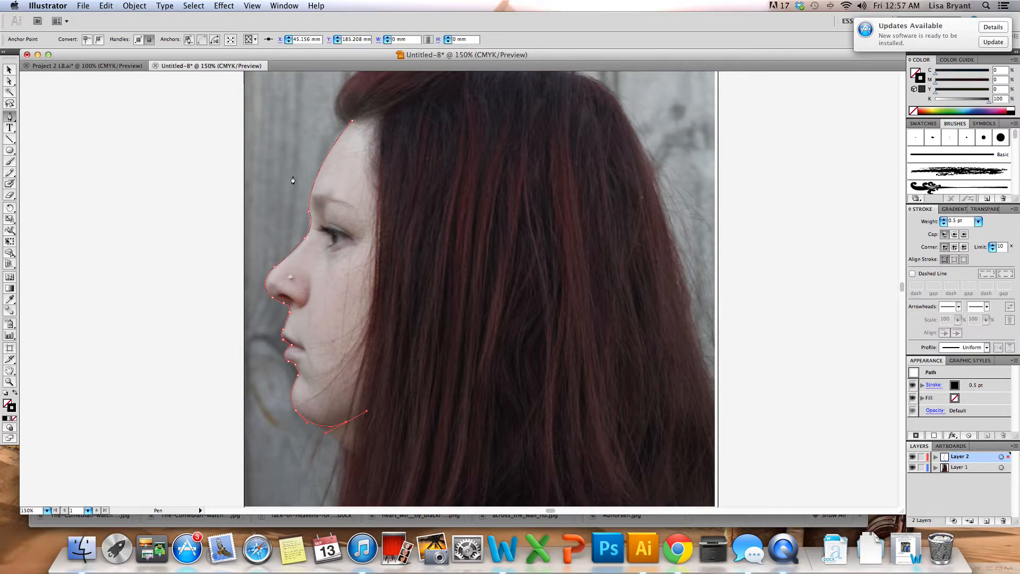
mouse_move(341, 310)
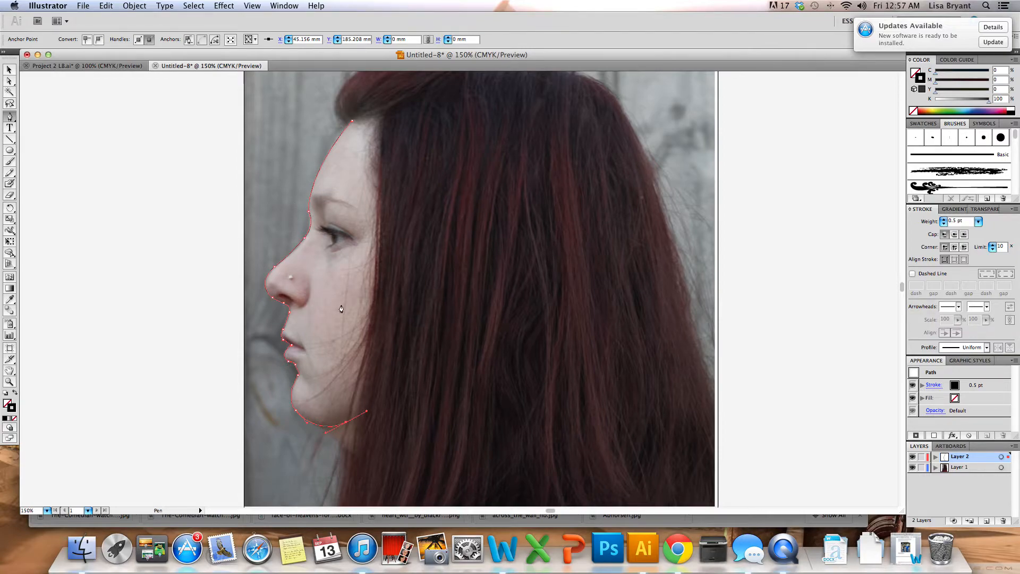
mouse_move(401, 403)
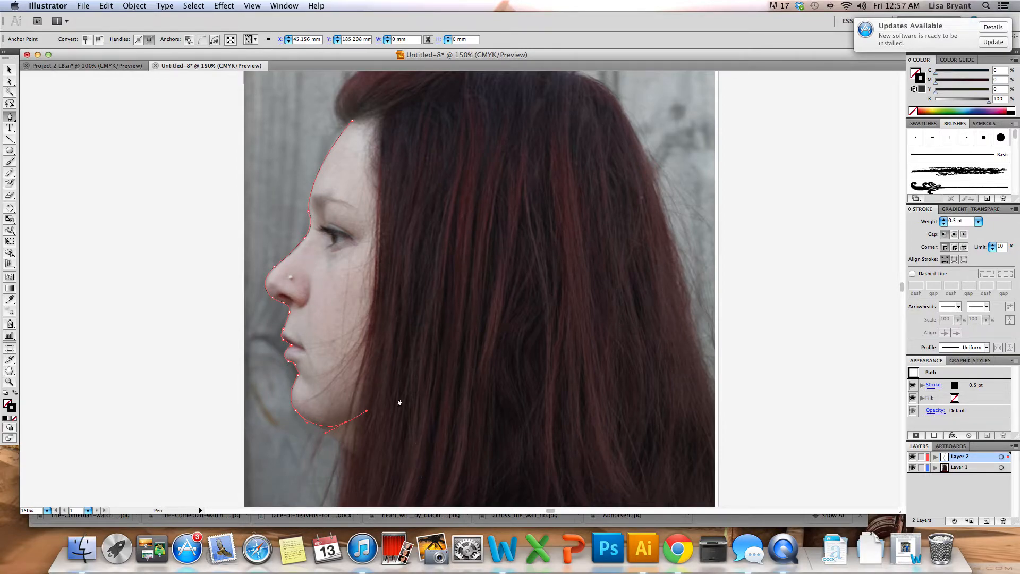
mouse_move(434, 367)
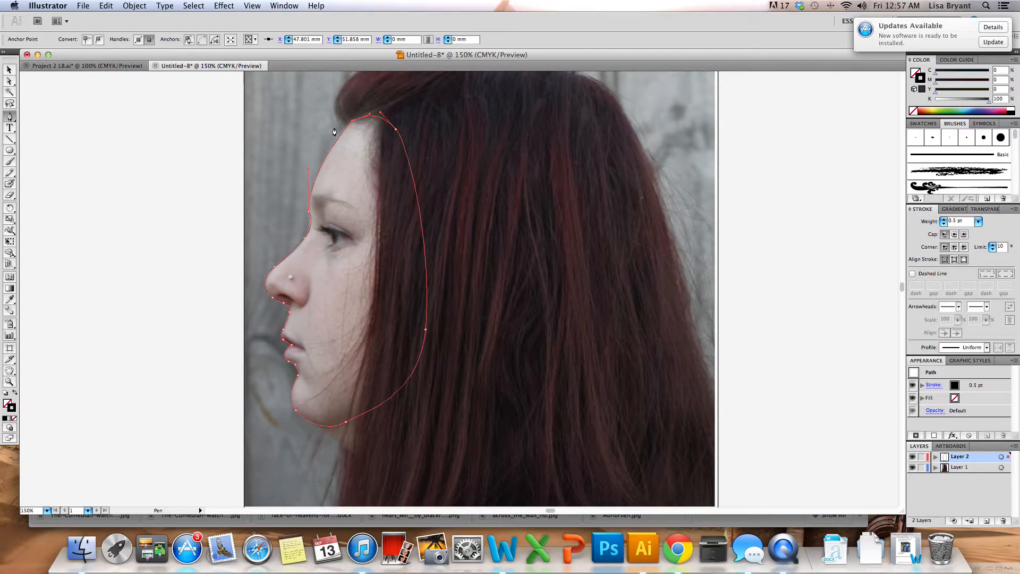
mouse_move(80, 362)
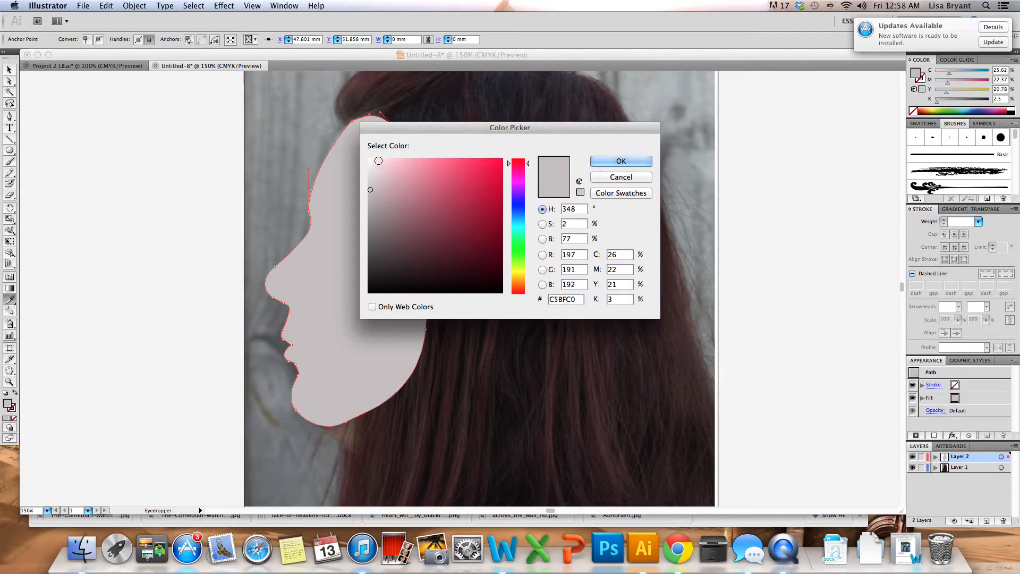
Step: Dismiss the sampled skin fill so the face outline stays unfilled
click(621, 161)
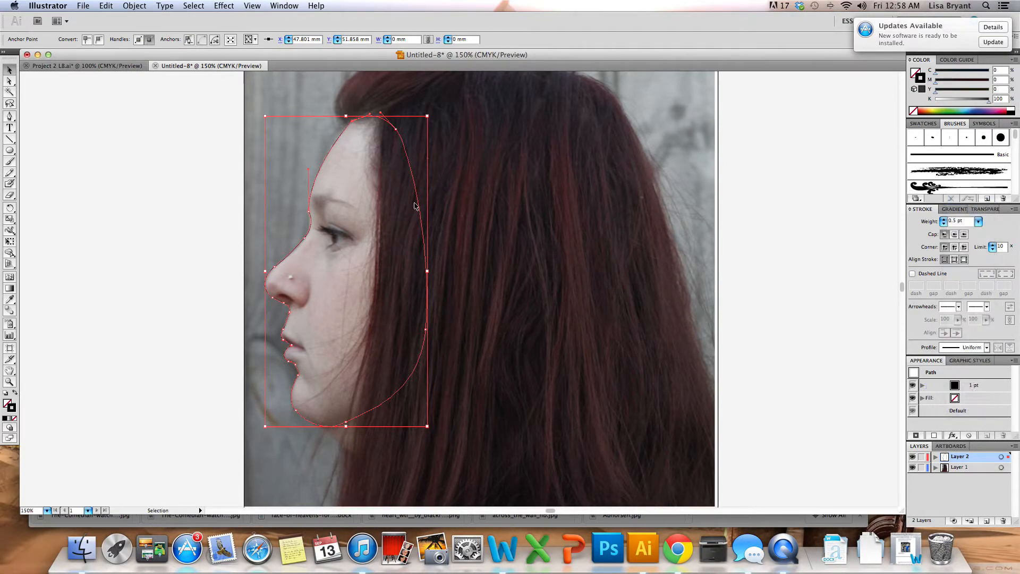
Step: Deselect the face outline and adjust a forehead anchor to follow the photo
click(187, 309)
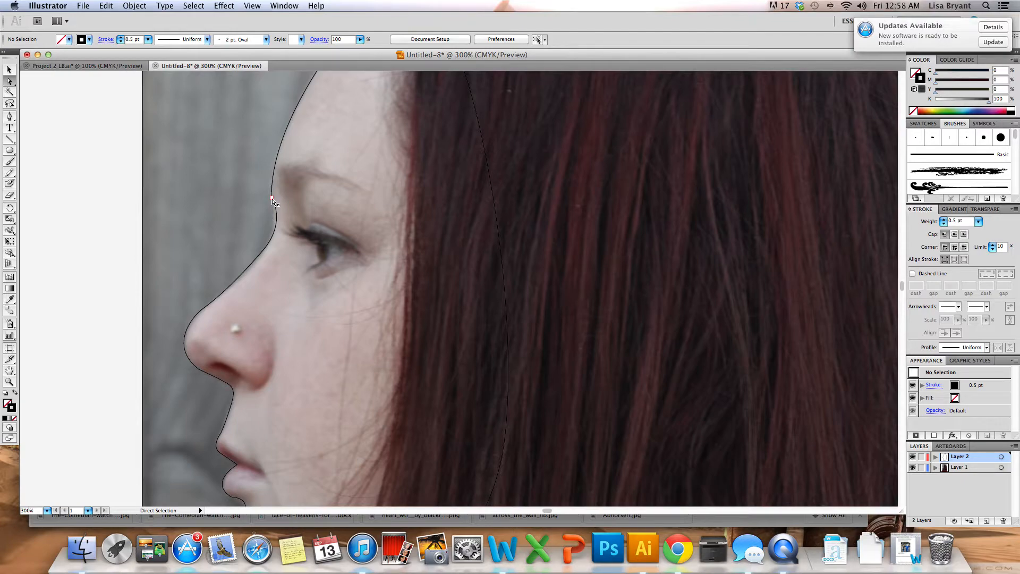
click(270, 199)
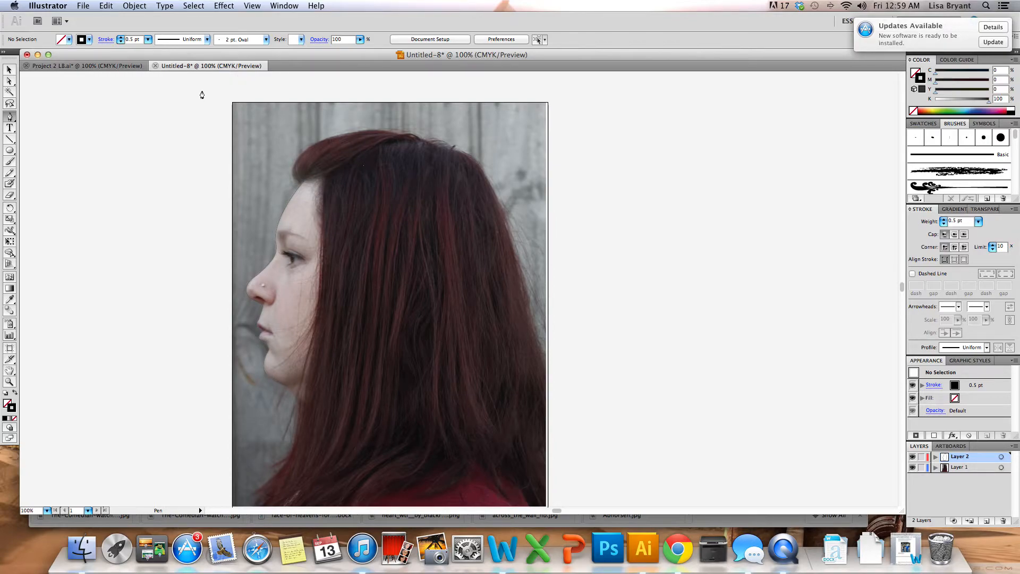
click(79, 65)
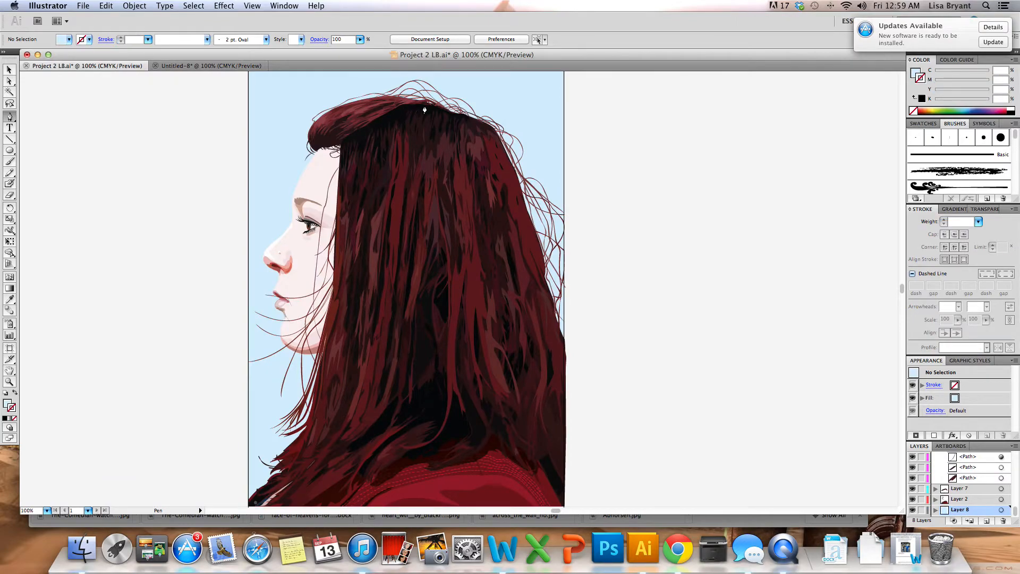
mouse_move(534, 316)
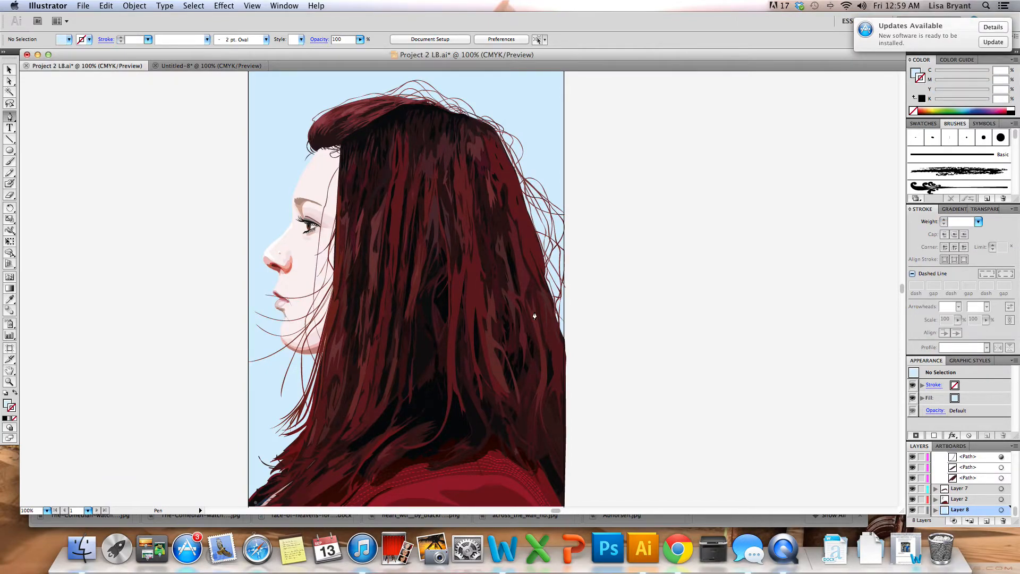
mouse_move(556, 476)
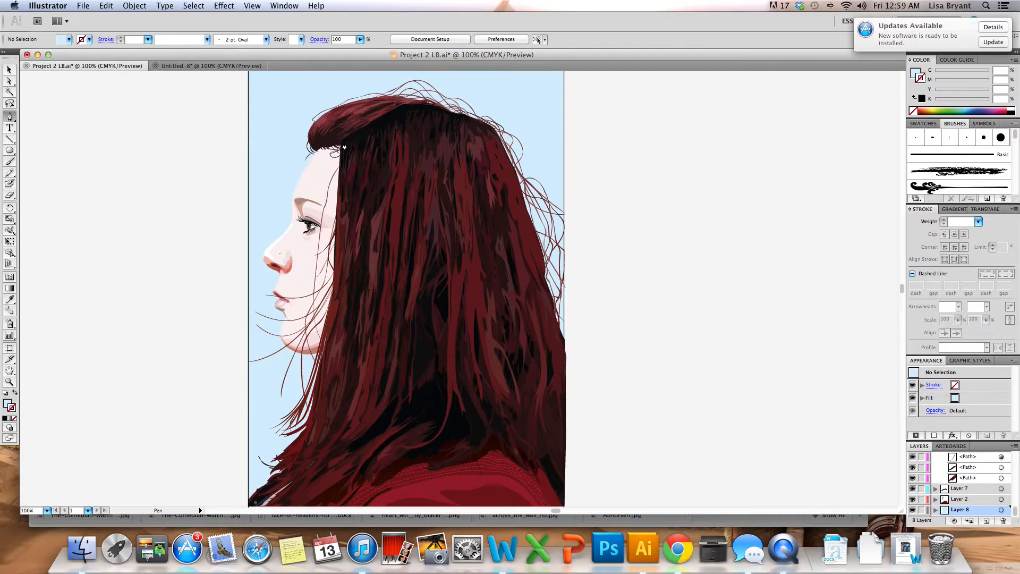
click(211, 66)
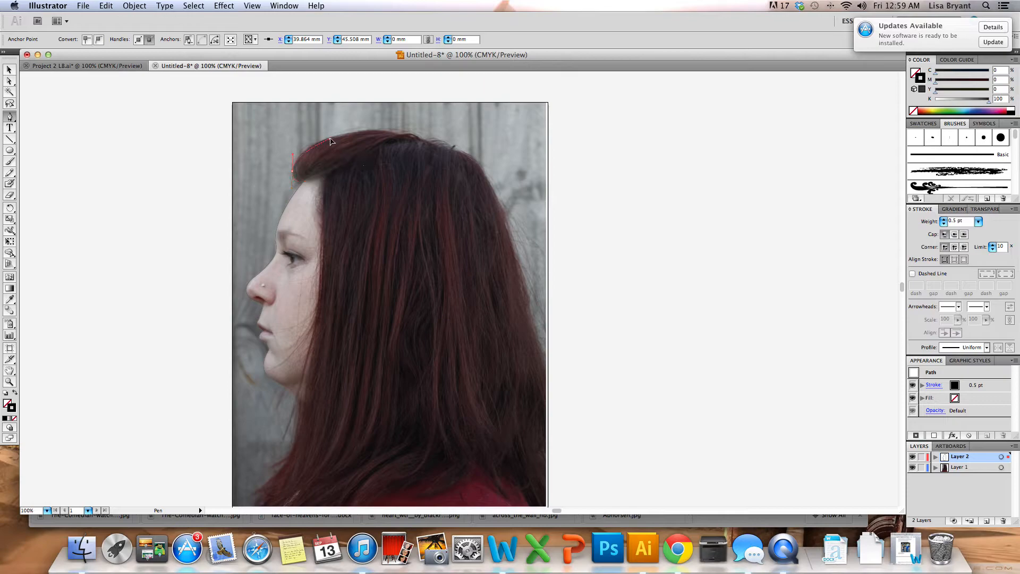
Step: Start the hair outline at the crown, across the top and down to the shoulder
click(357, 152)
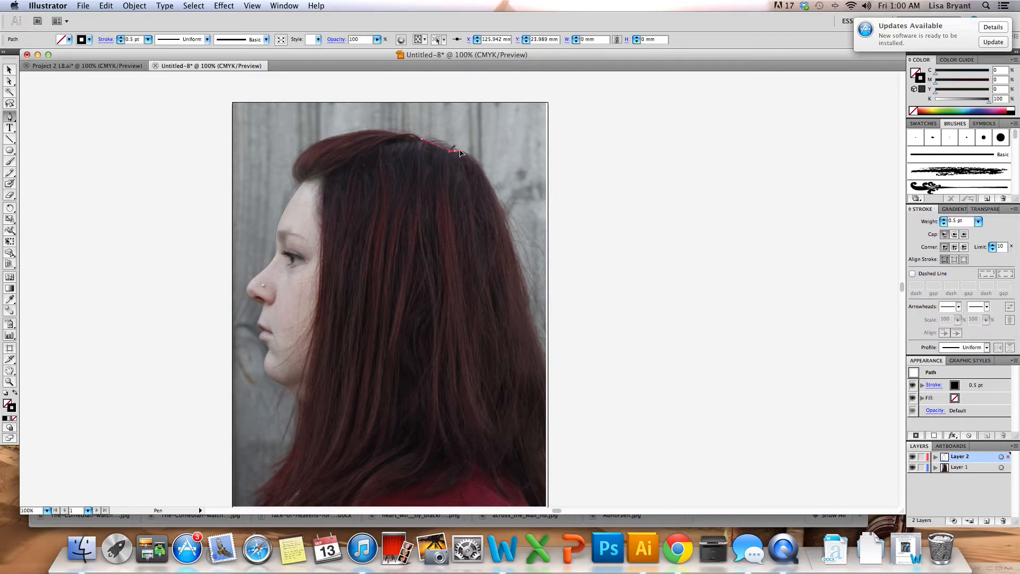
click(473, 169)
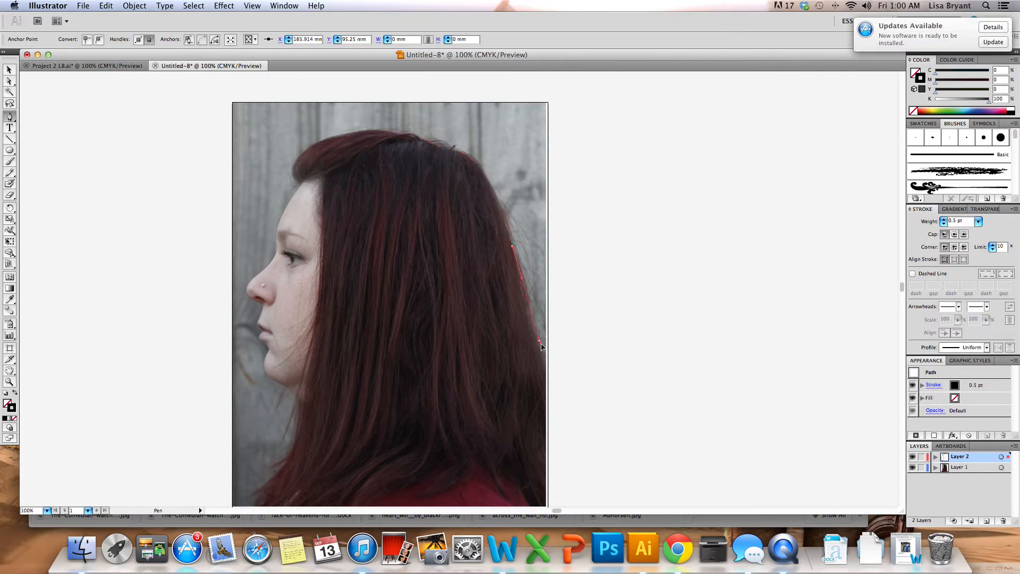
scroll(down, 3)
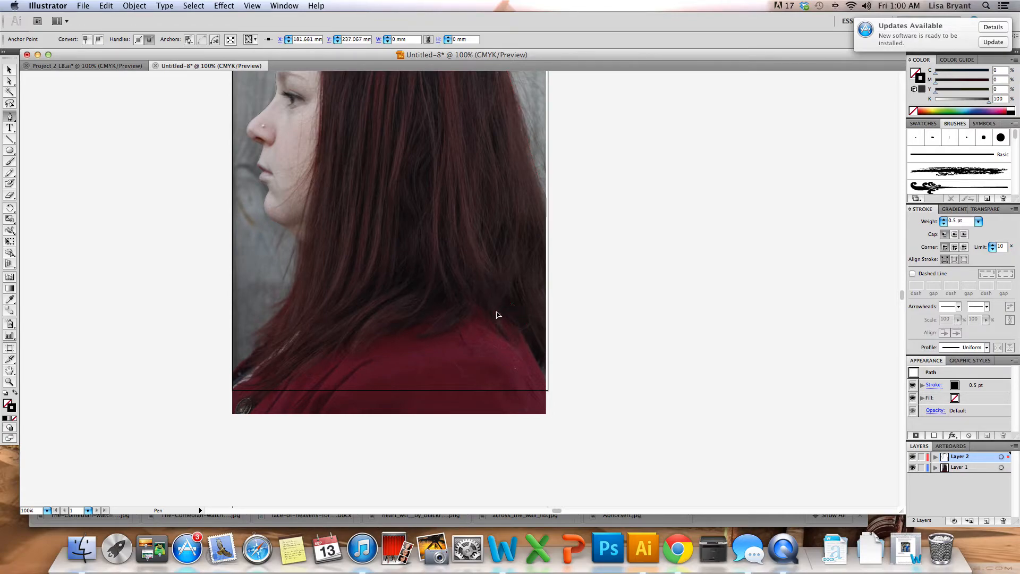
click(501, 331)
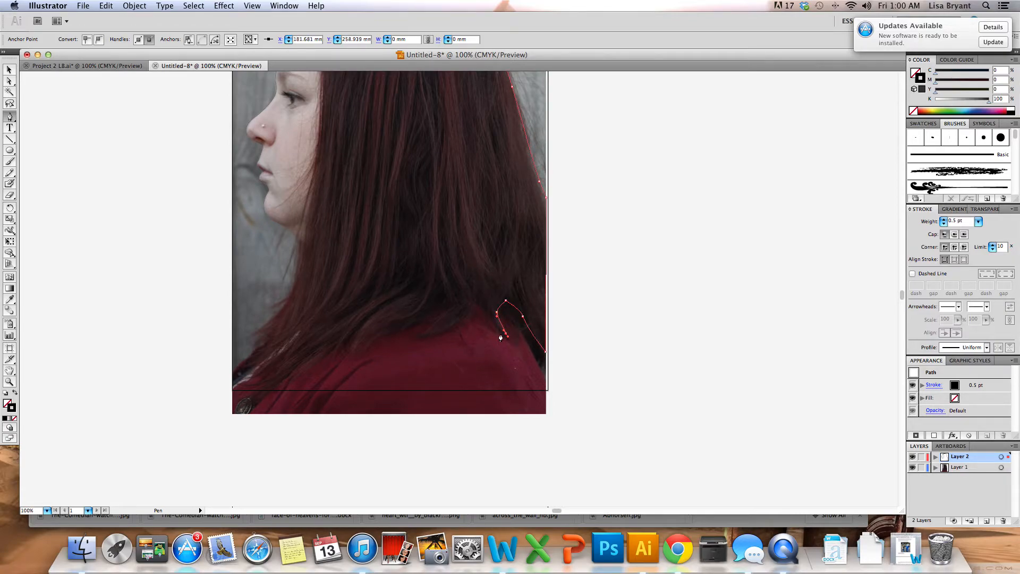
Step: Trace the jagged lower hair ends forward to the lowest front tip
click(475, 295)
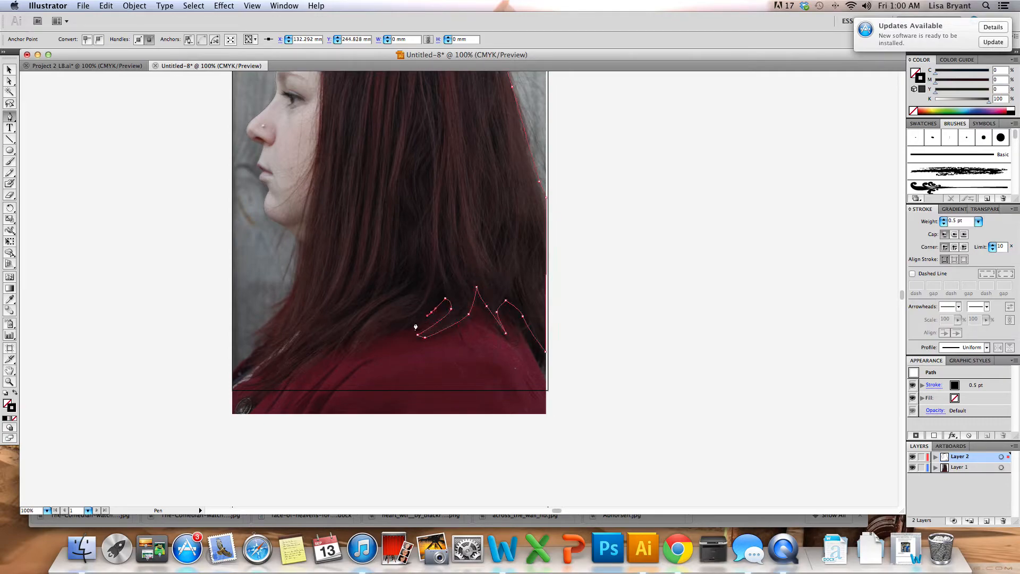
click(401, 327)
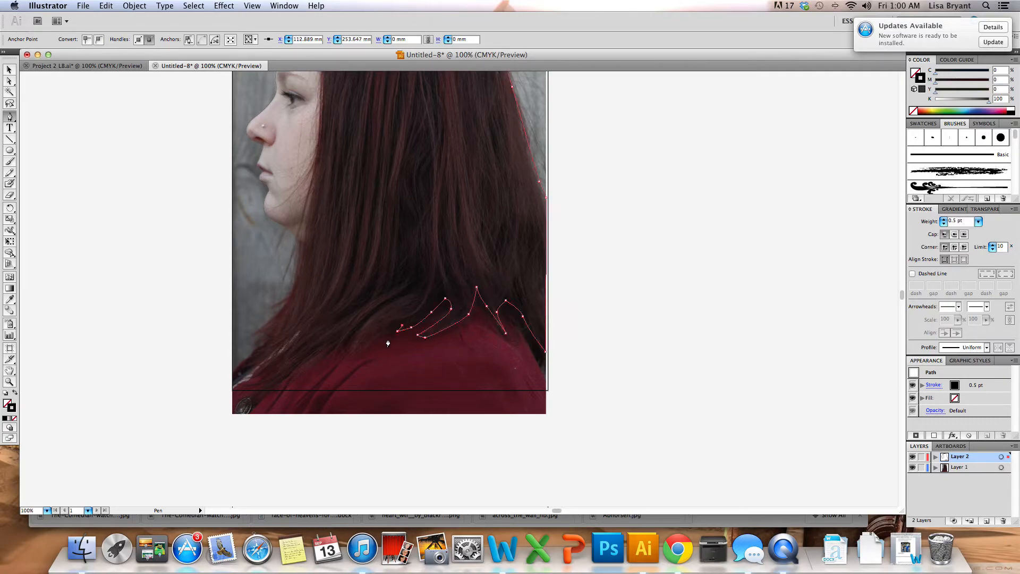
click(361, 354)
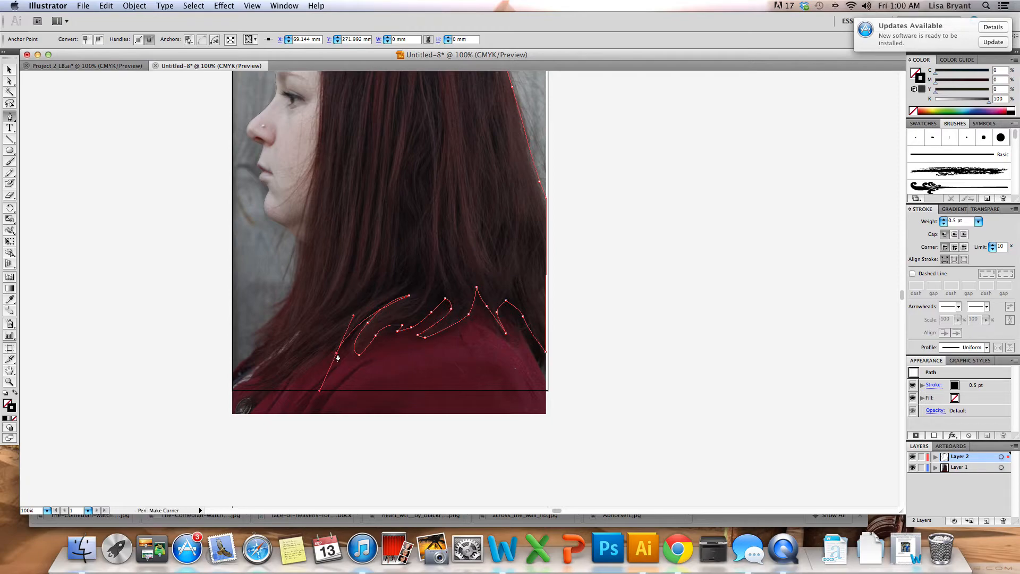
click(338, 350)
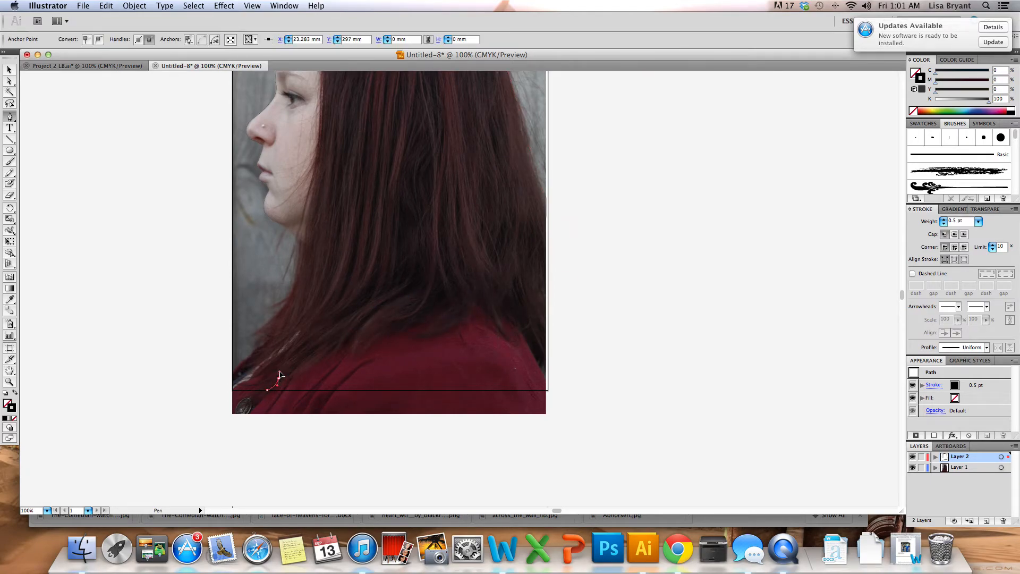
click(235, 377)
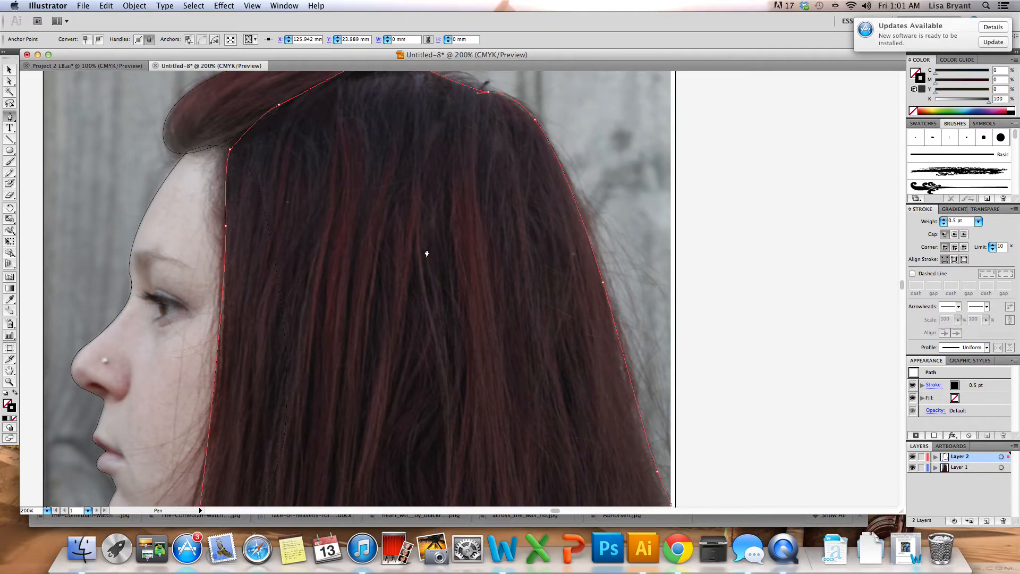
mouse_move(408, 232)
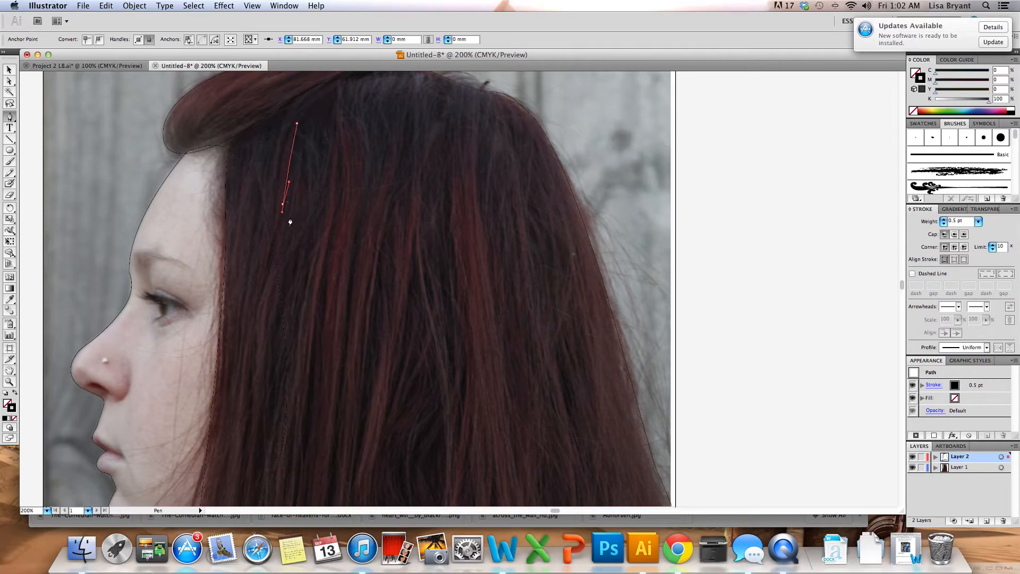
Step: Add a strand-edge point beside the face, then bring Project 2 L8 to the front
click(286, 225)
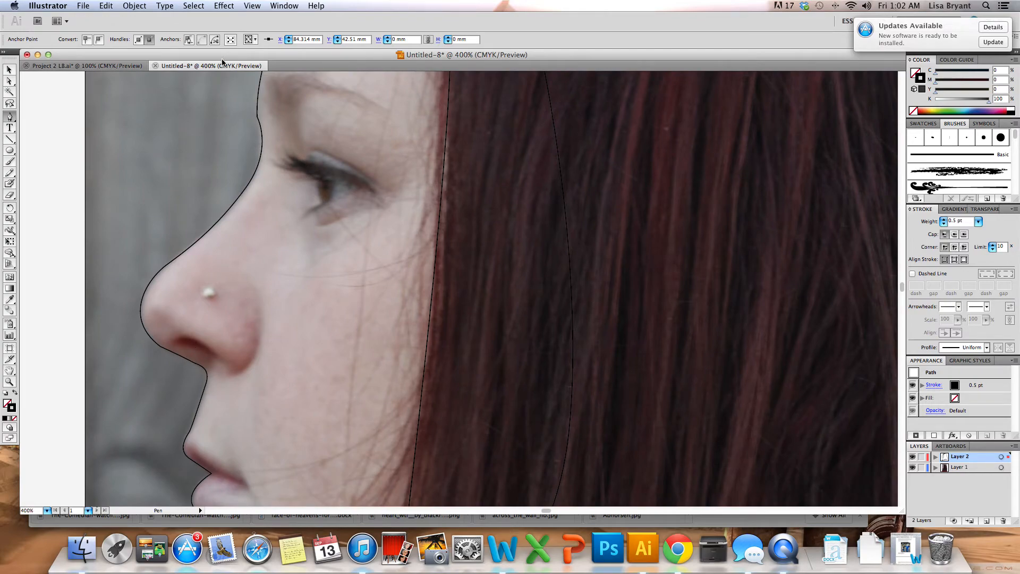
click(63, 65)
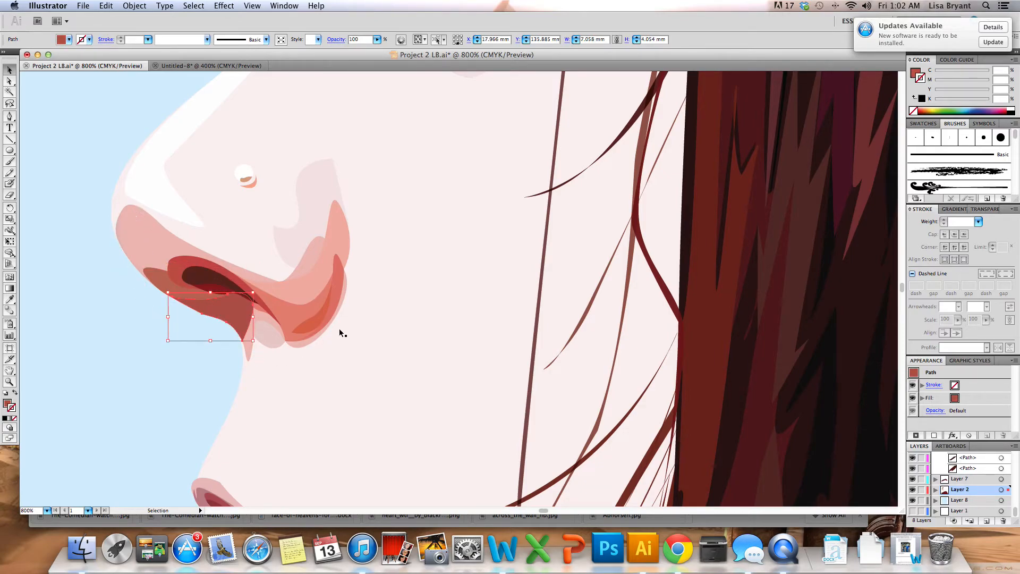
mouse_move(147, 248)
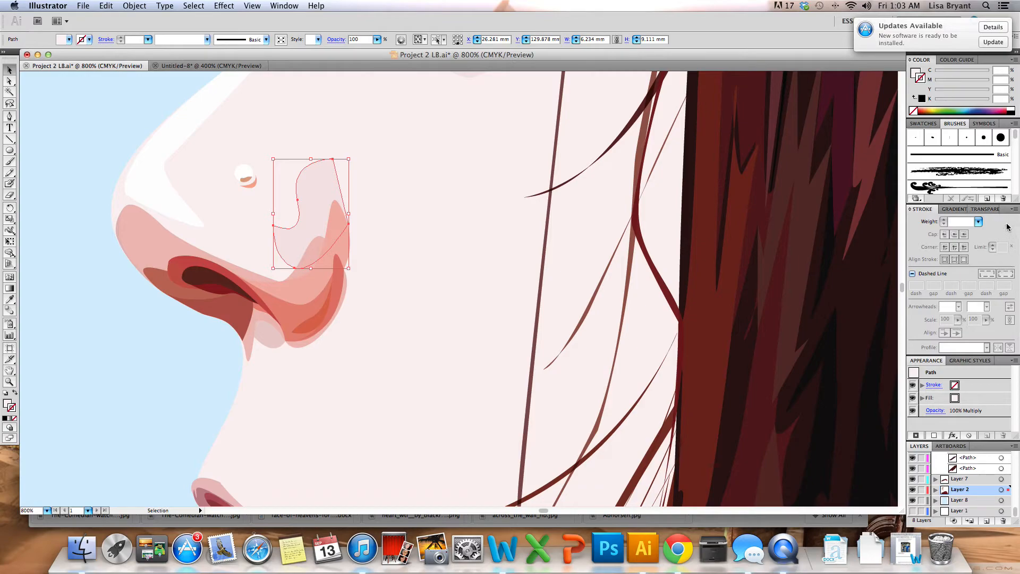
Step: Select the nose shading shape to inspect its Multiply blending, then the larger skin shape
click(985, 209)
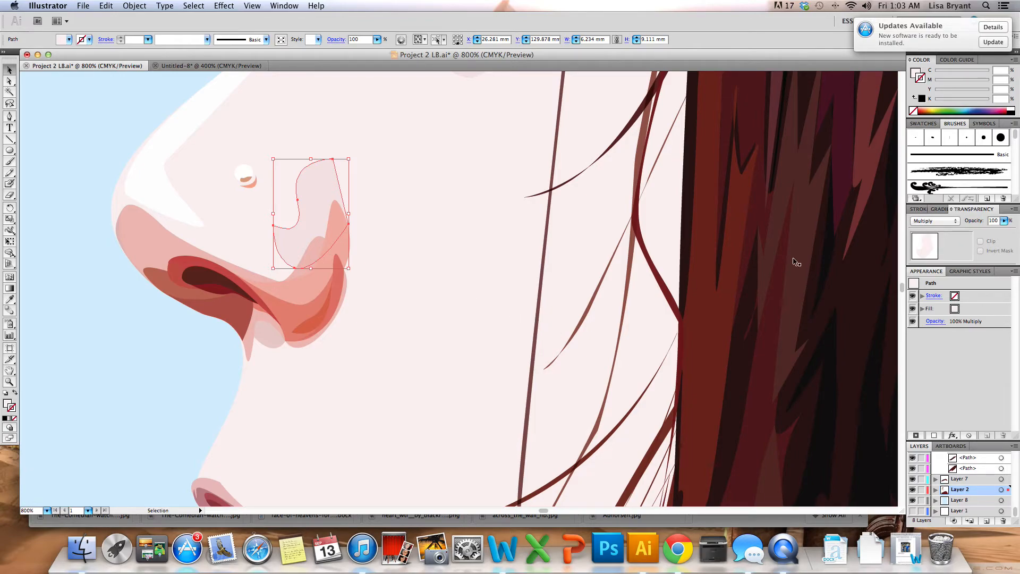
mouse_move(409, 222)
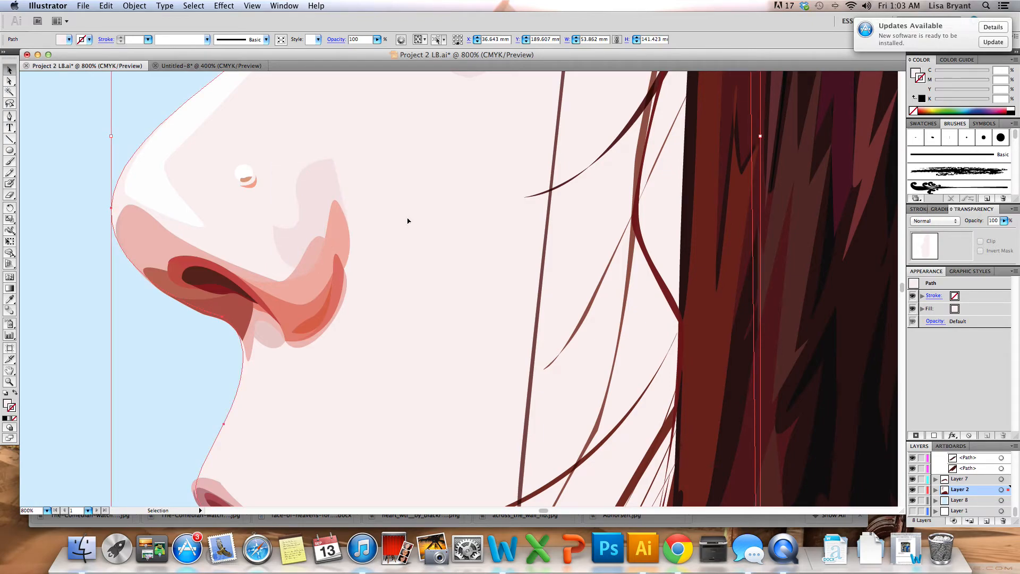
mouse_move(398, 221)
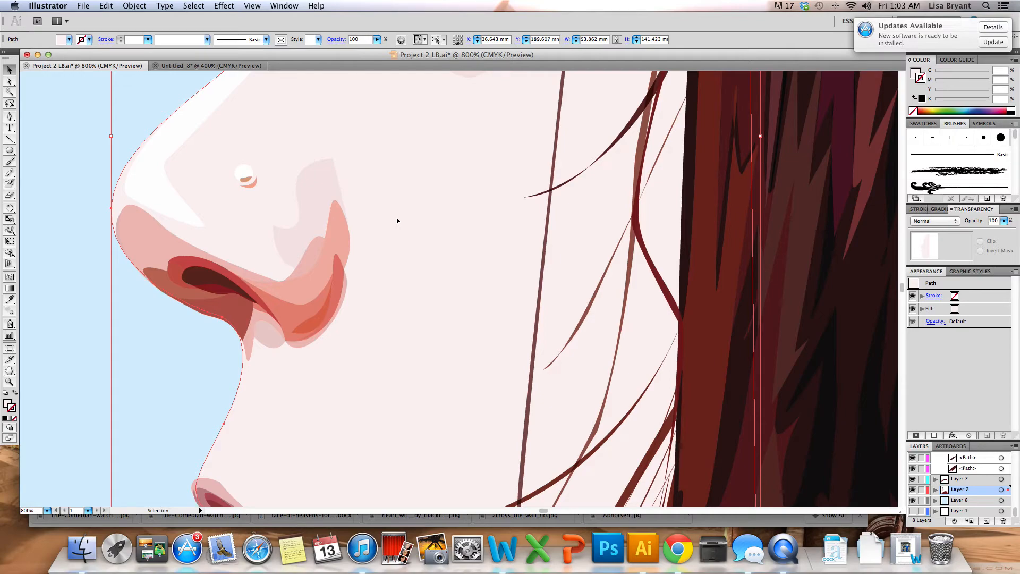
click(326, 209)
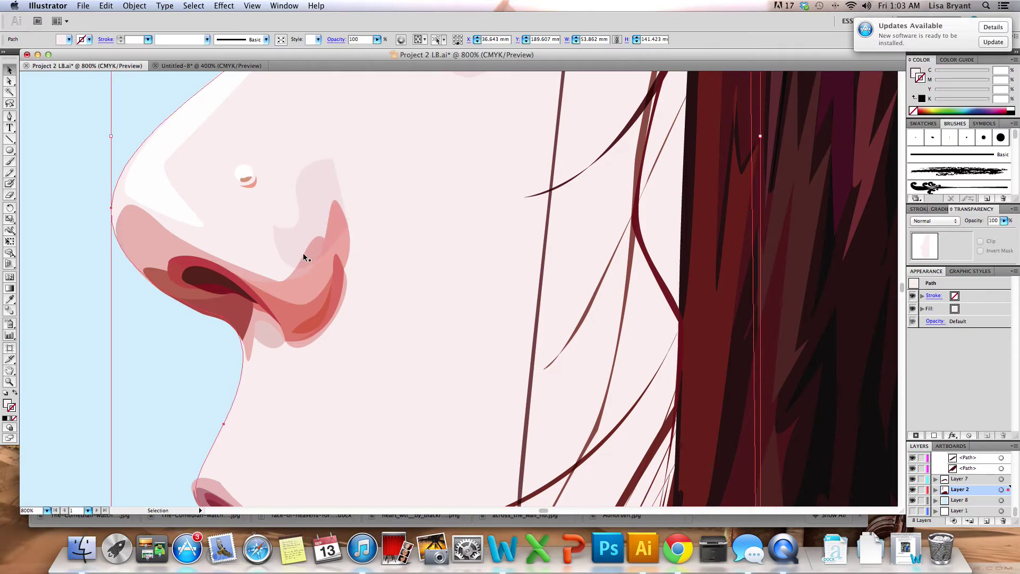
mouse_move(322, 212)
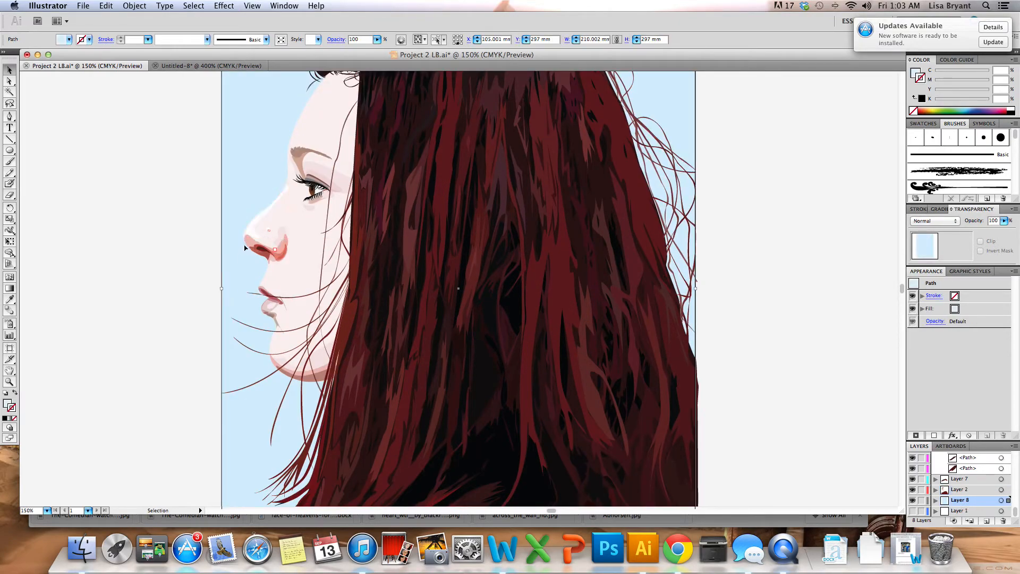
click(217, 302)
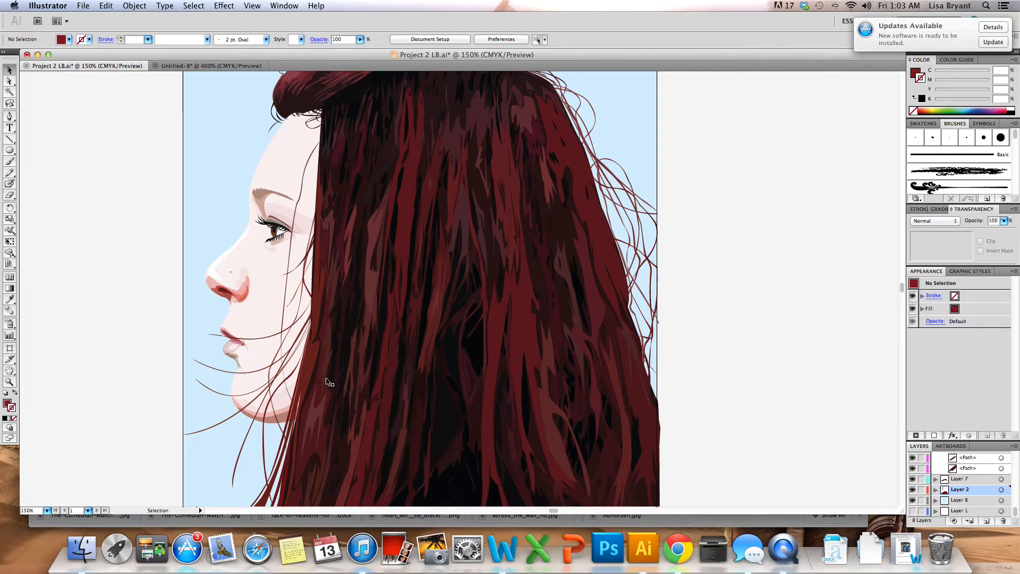
mouse_move(352, 357)
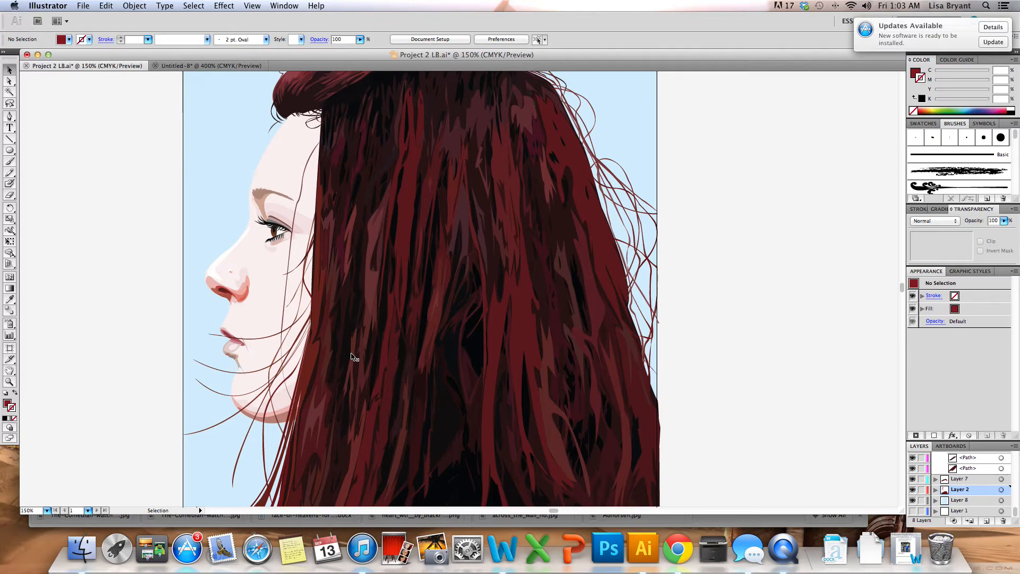
mouse_move(258, 320)
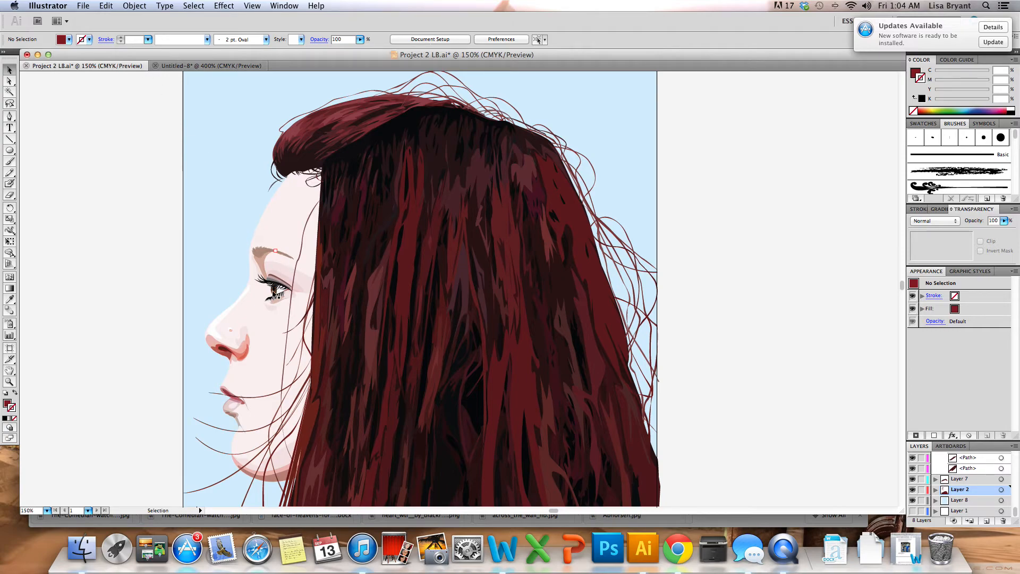
Step: Zoom in on the finished portrait's eye area, then return to Untitled-8
click(9, 82)
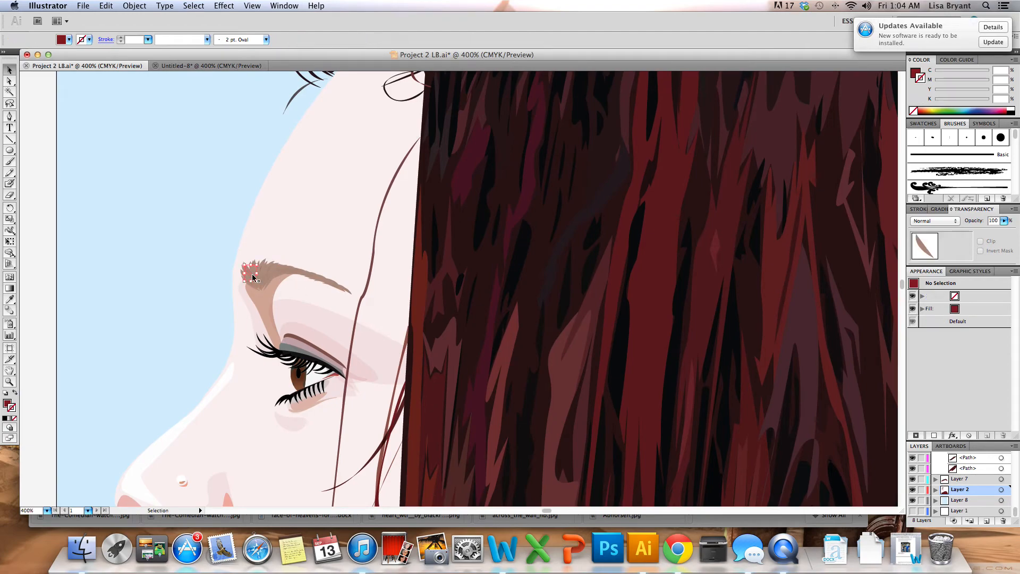
click(261, 284)
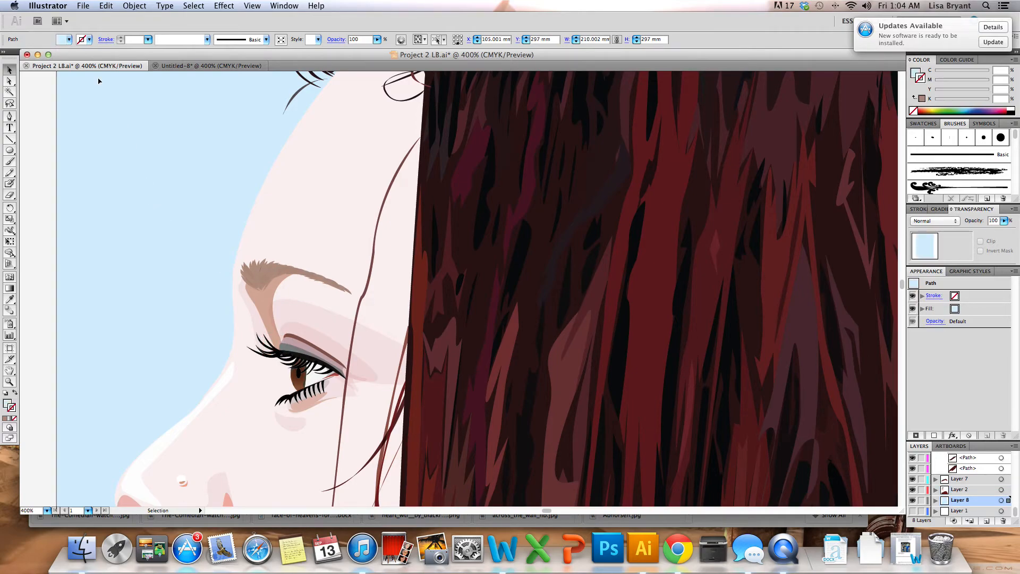
click(208, 66)
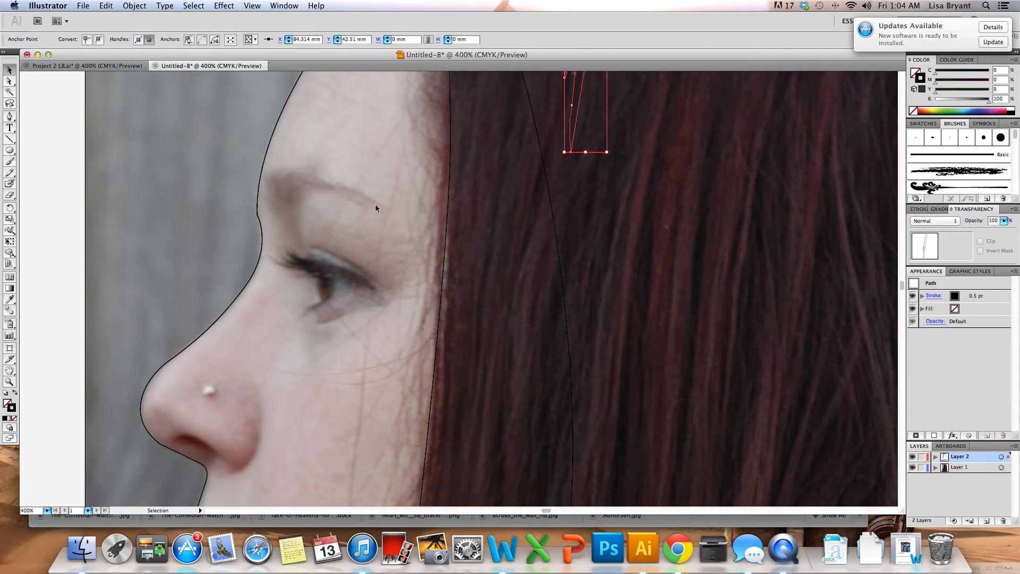
mouse_move(318, 186)
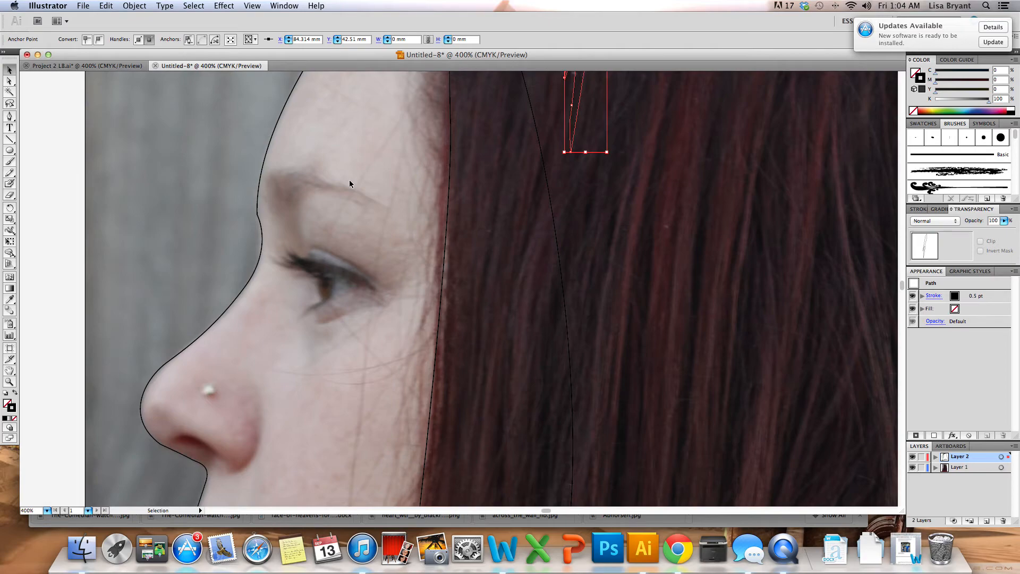
mouse_move(400, 205)
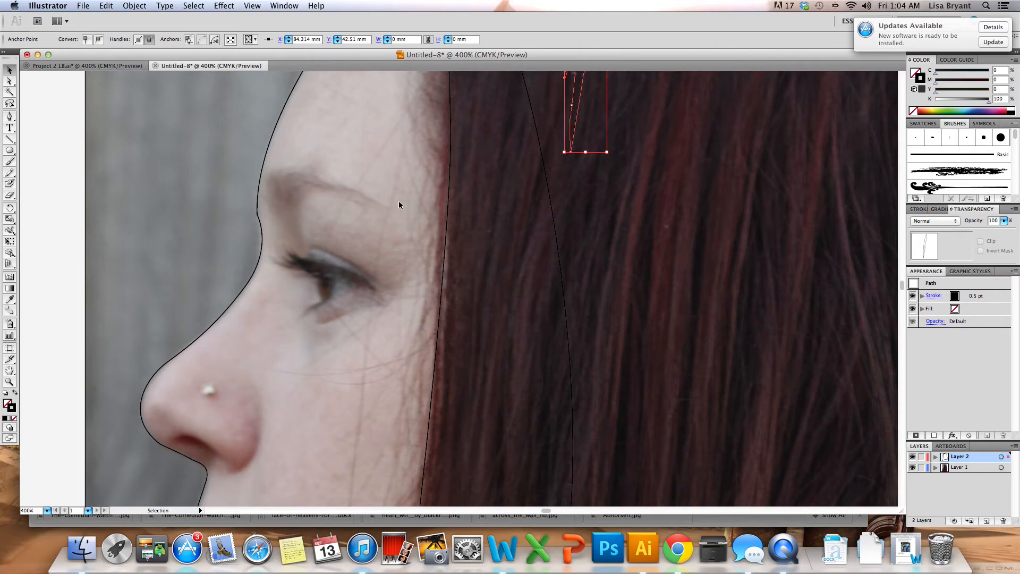
Step: Trace four small leaf-shaped eyebrow hair shapes over the brow and start a lash-line path
click(8, 116)
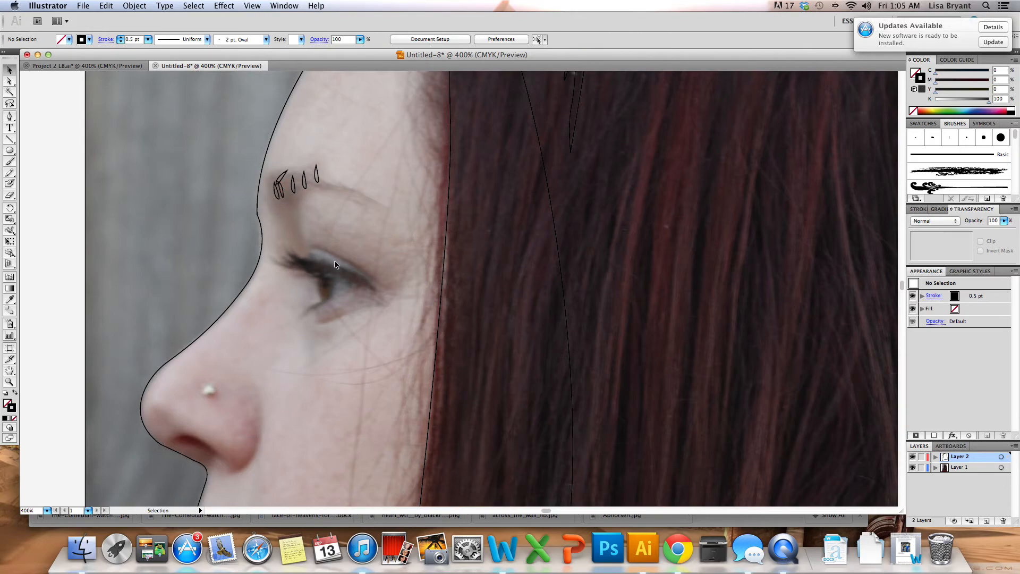
click(8, 114)
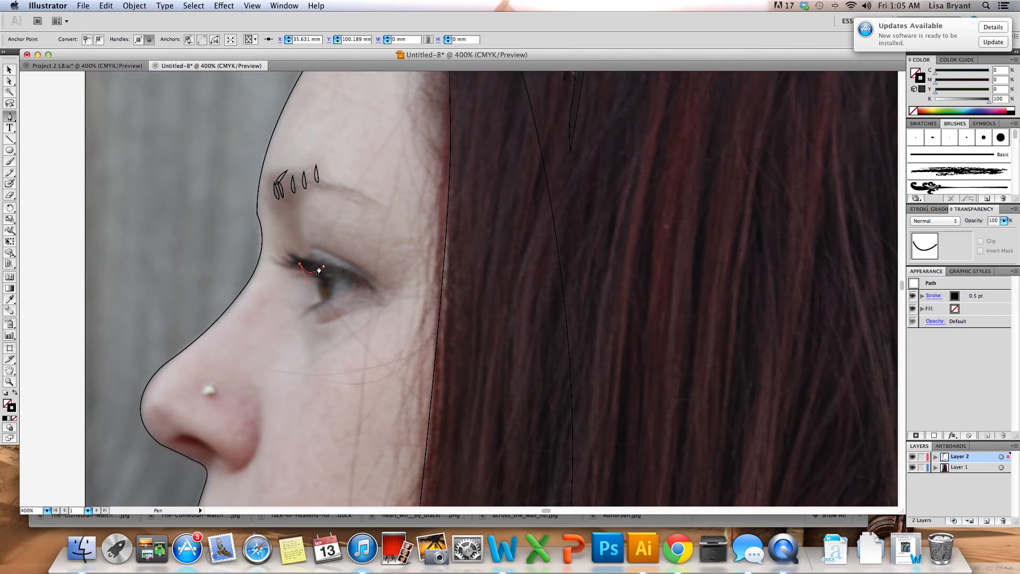
Step: Draw a curved eyelash on the upper lid, duplicate it, and reshape and position the copy
click(321, 273)
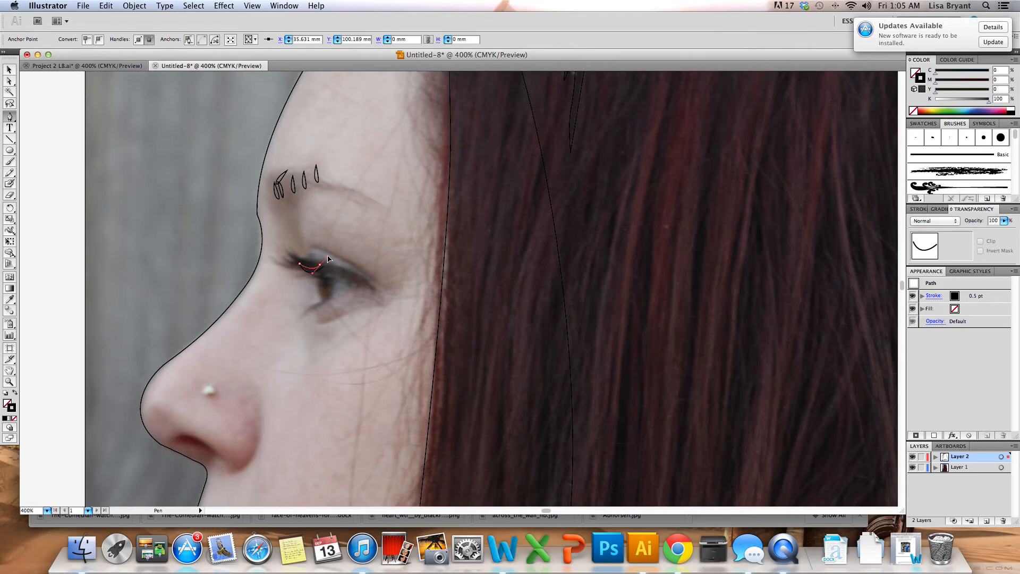
drag(329, 260, 324, 265)
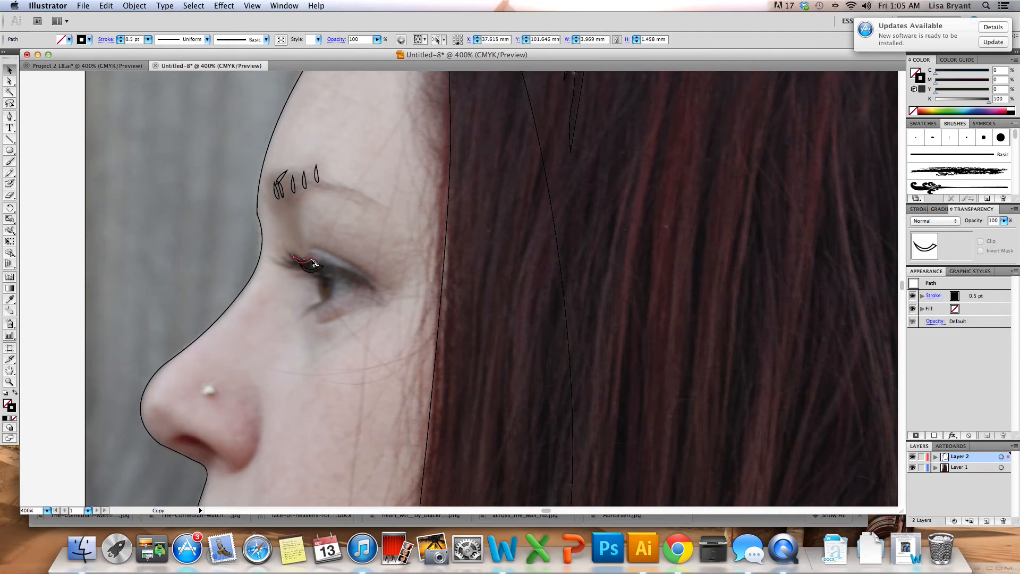
click(304, 266)
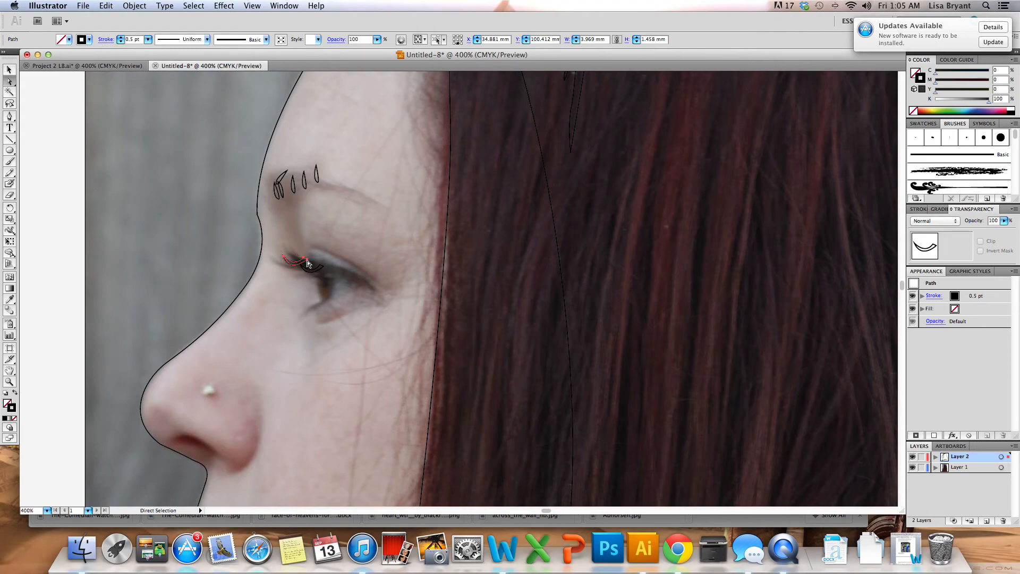
click(304, 261)
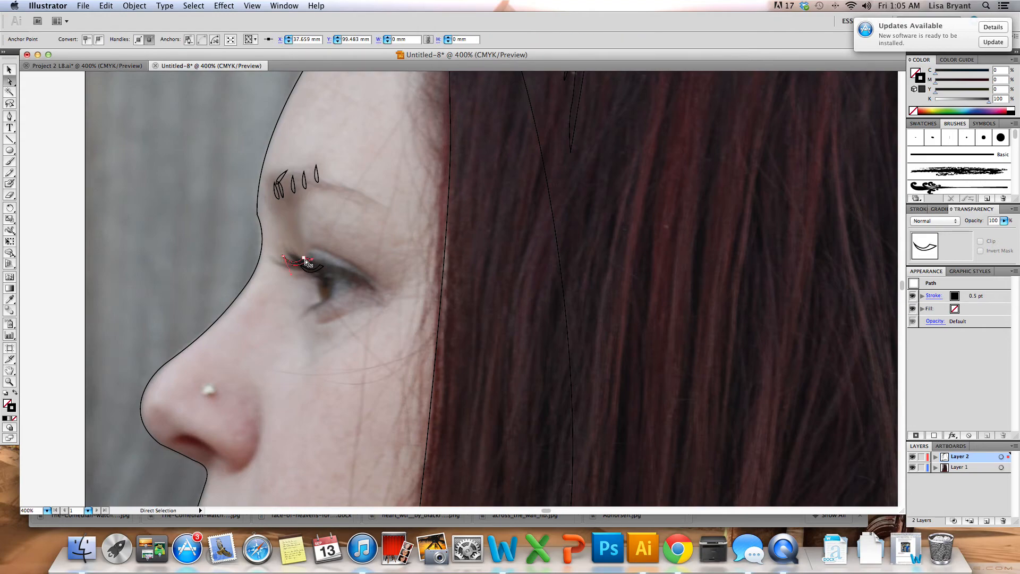
drag(304, 261, 299, 263)
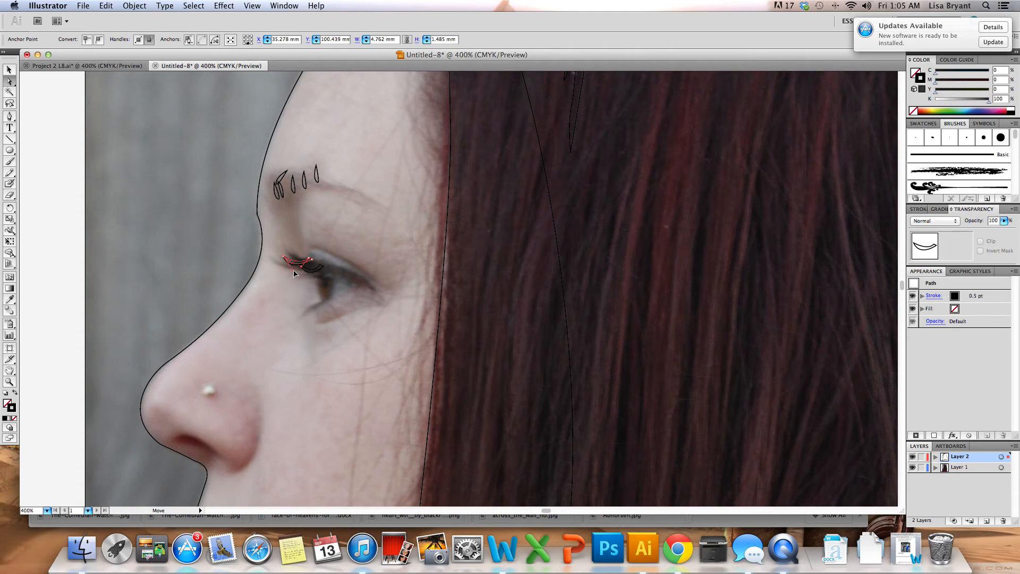
click(373, 306)
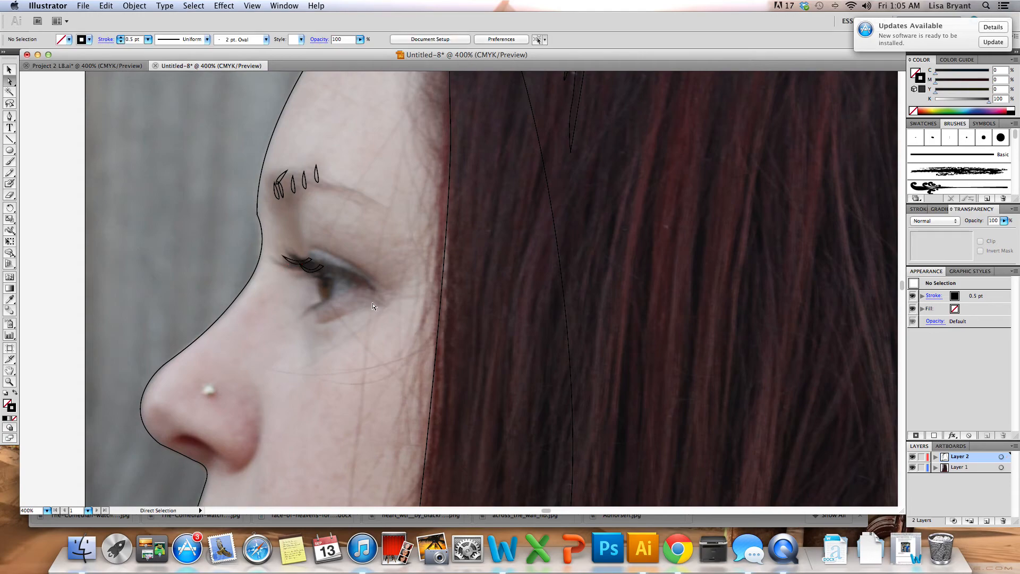
Step: Deselect the eyelashes and start a curved Pen outline along the nostril's edge
click(300, 265)
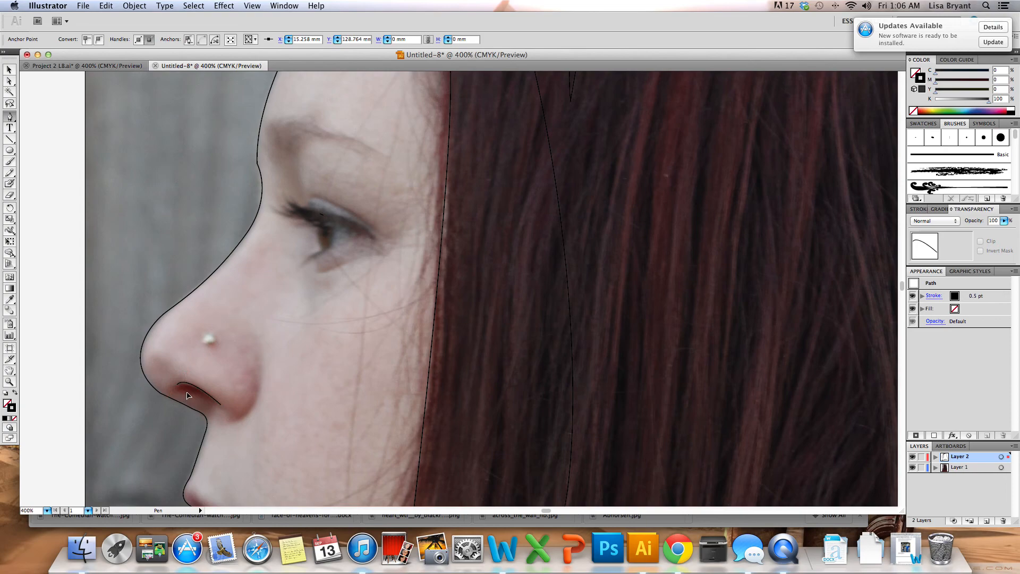
click(186, 395)
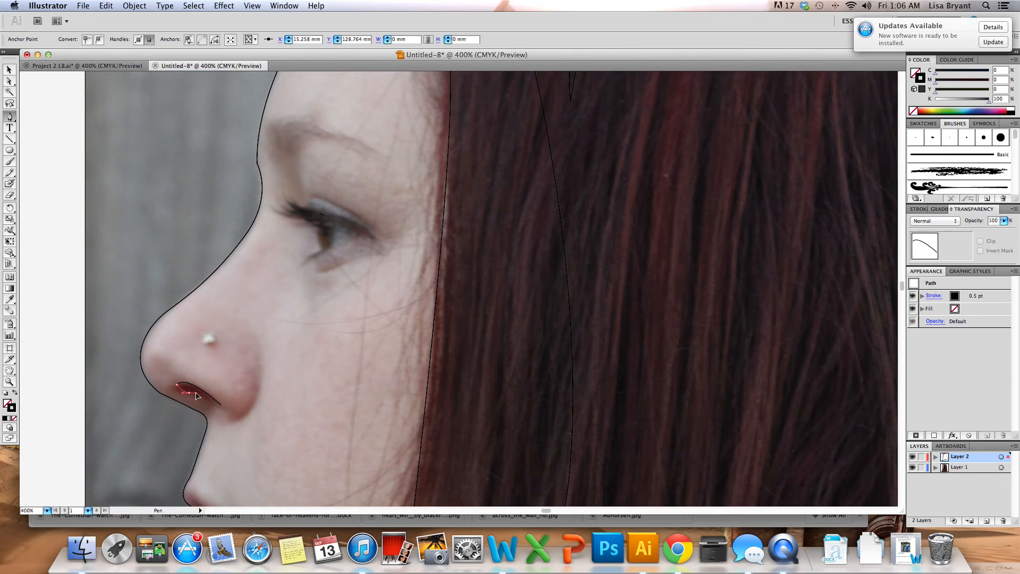
drag(202, 390, 222, 411)
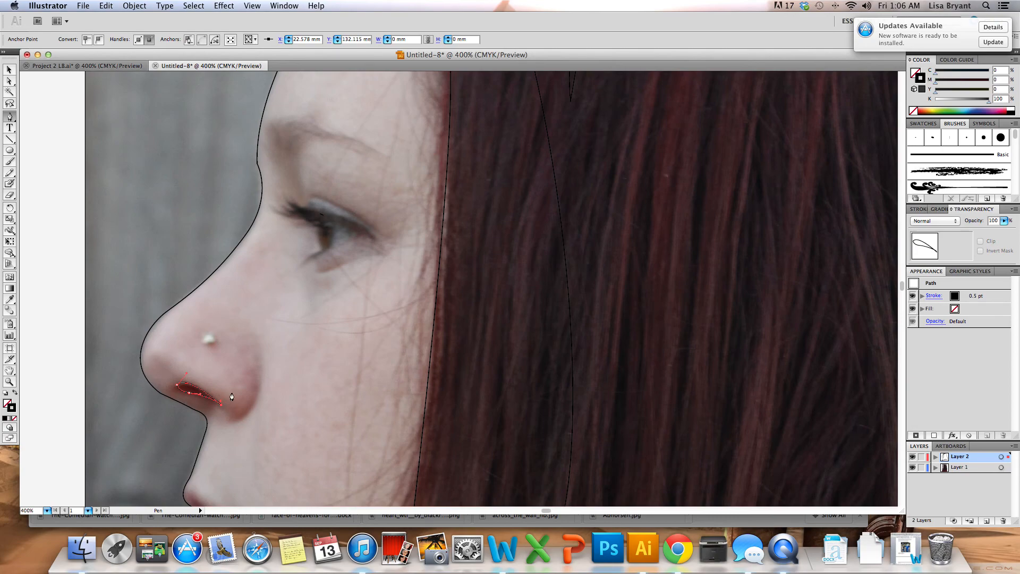
mouse_move(232, 424)
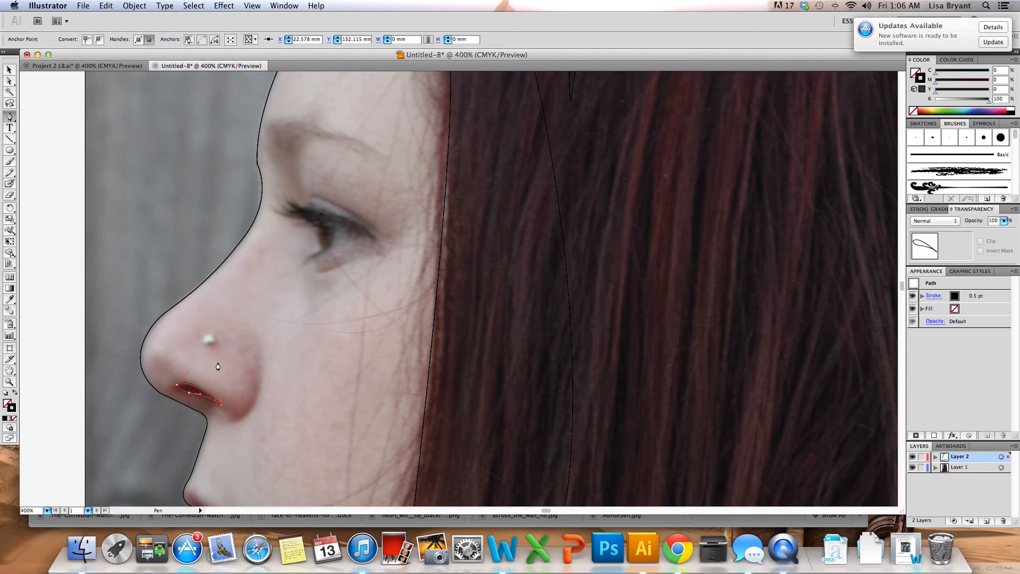
mouse_move(230, 372)
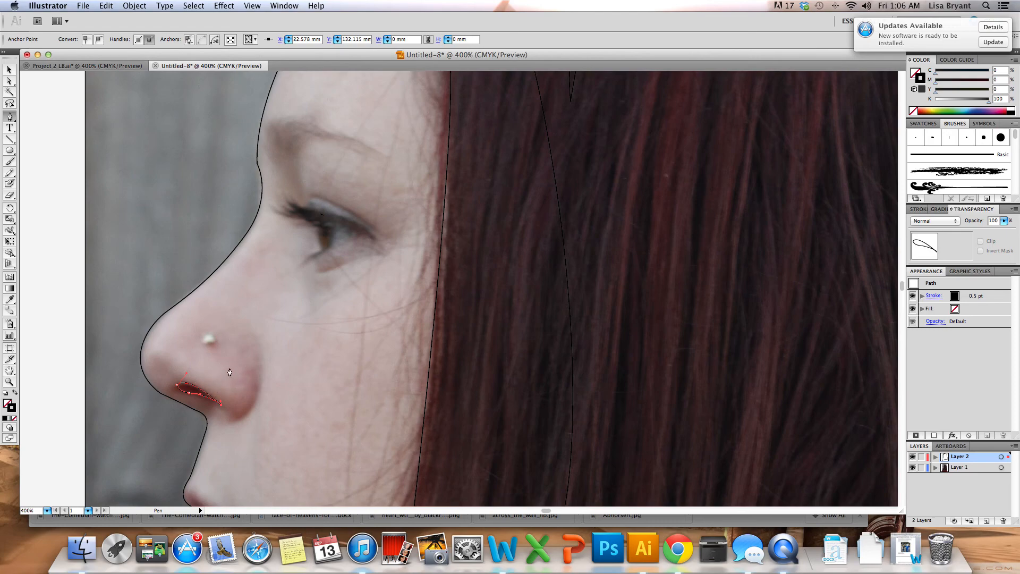
mouse_move(295, 393)
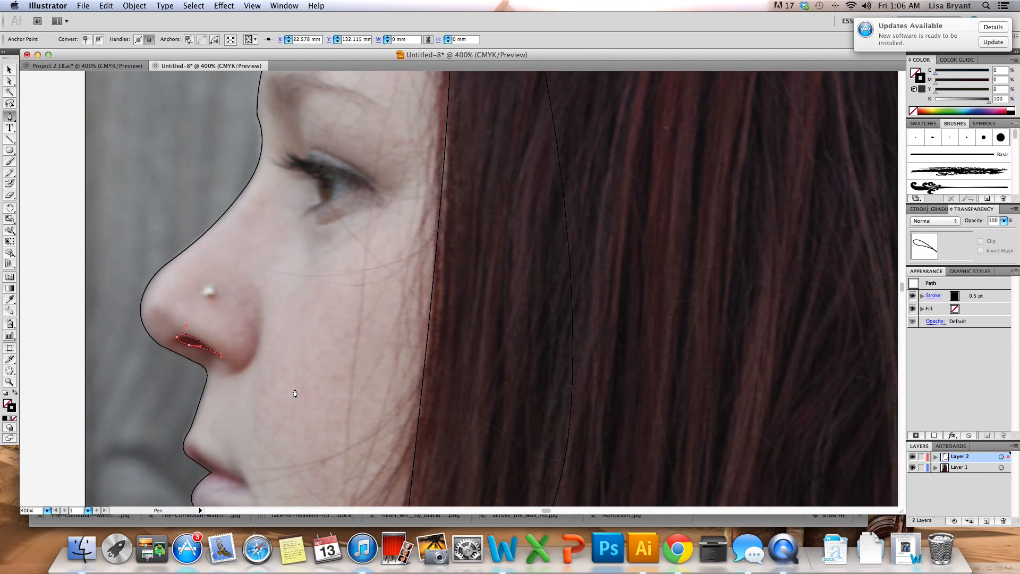
mouse_move(260, 317)
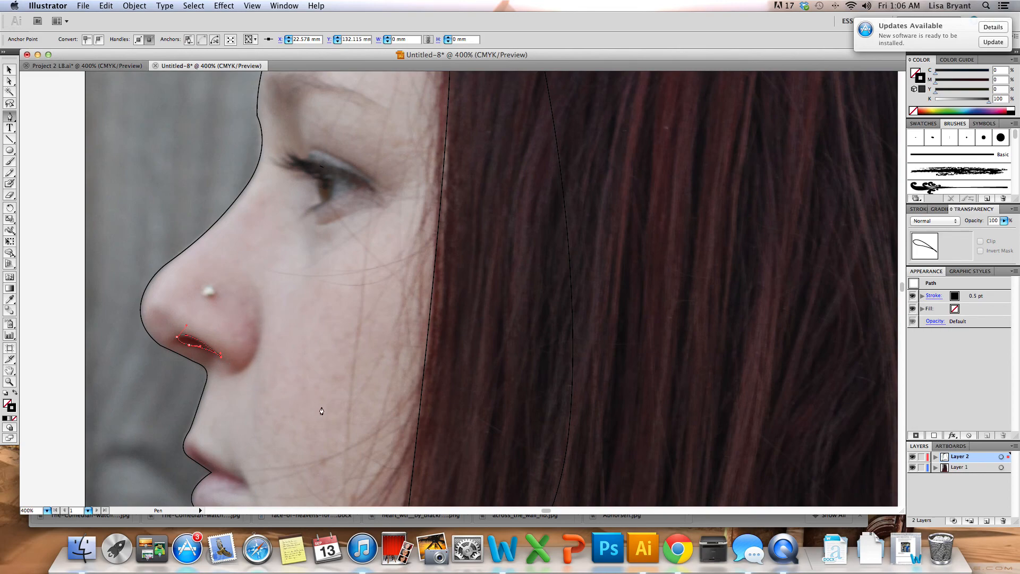
mouse_move(237, 327)
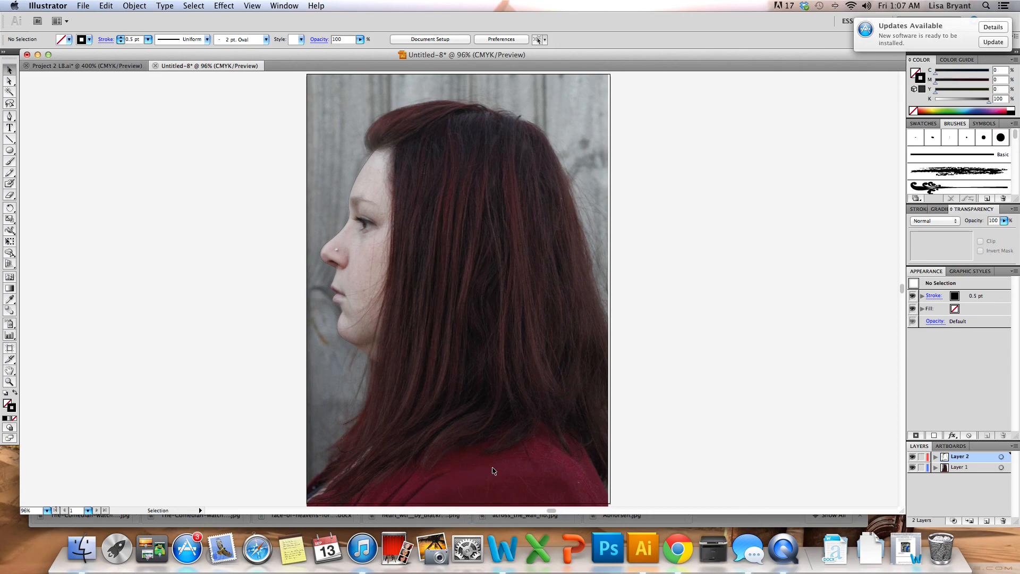
mouse_move(198, 264)
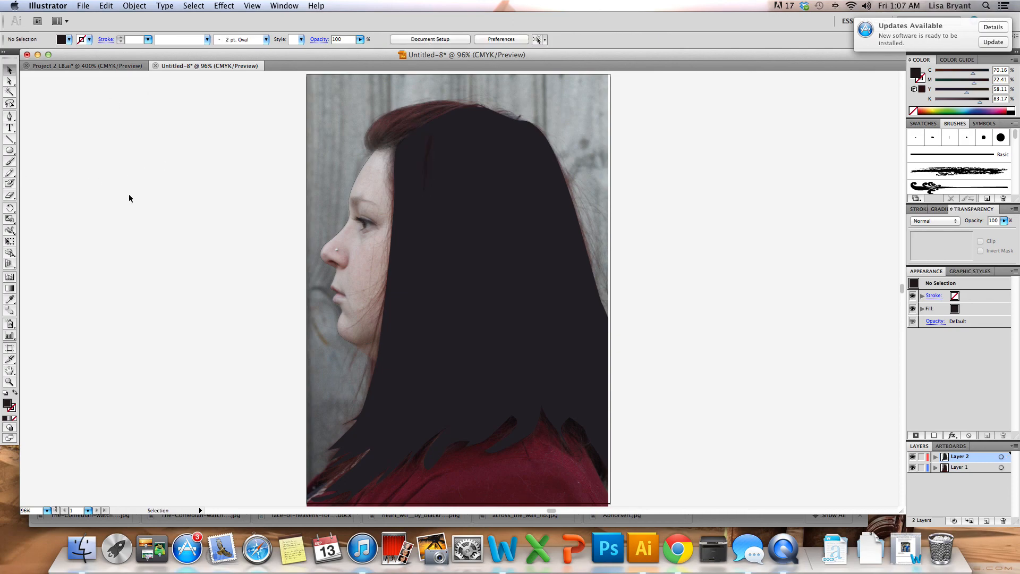
mouse_move(483, 248)
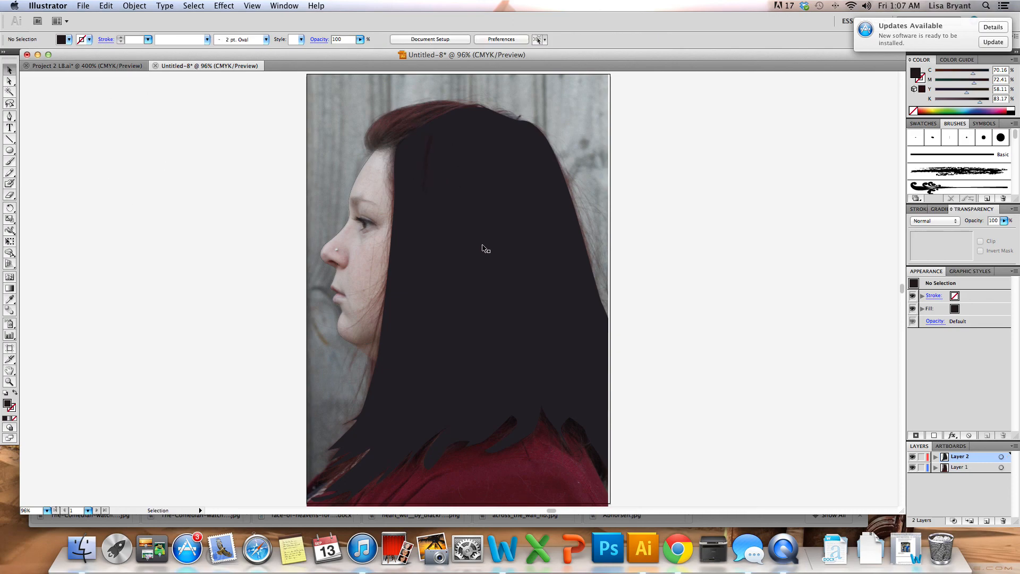
mouse_move(485, 247)
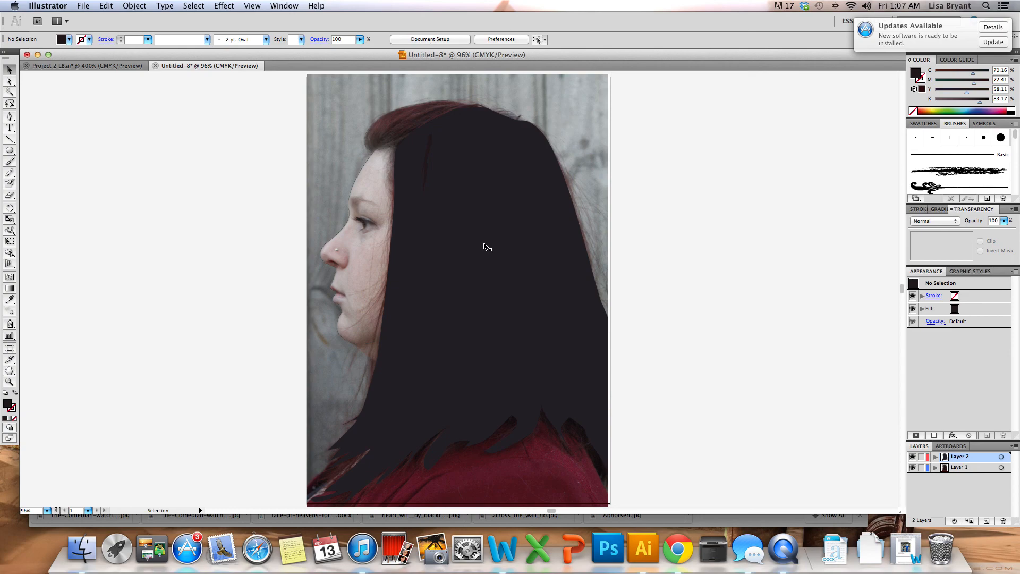
mouse_move(125, 158)
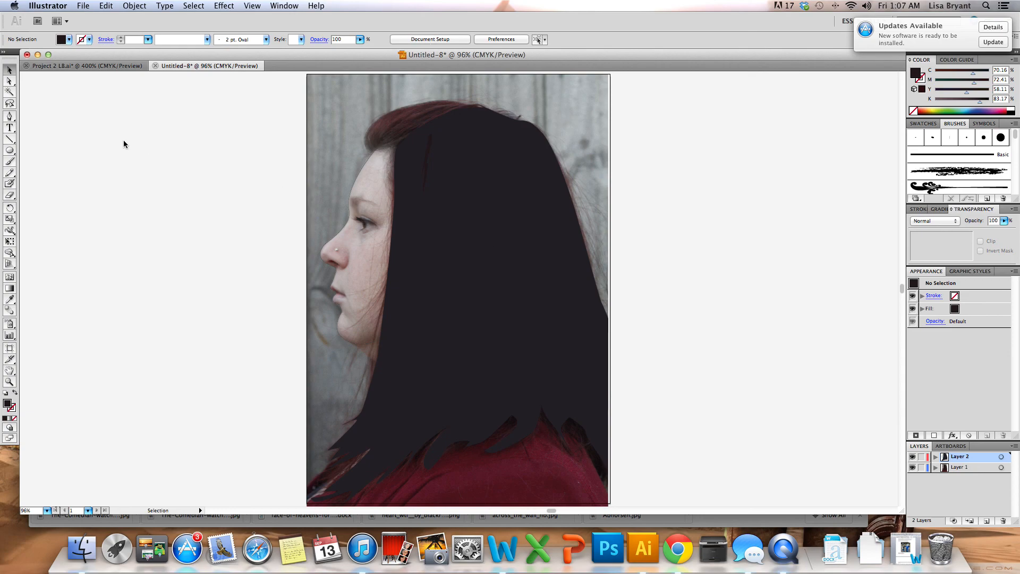
Step: Switch back to the finished Project 2 portrait document tab
click(86, 66)
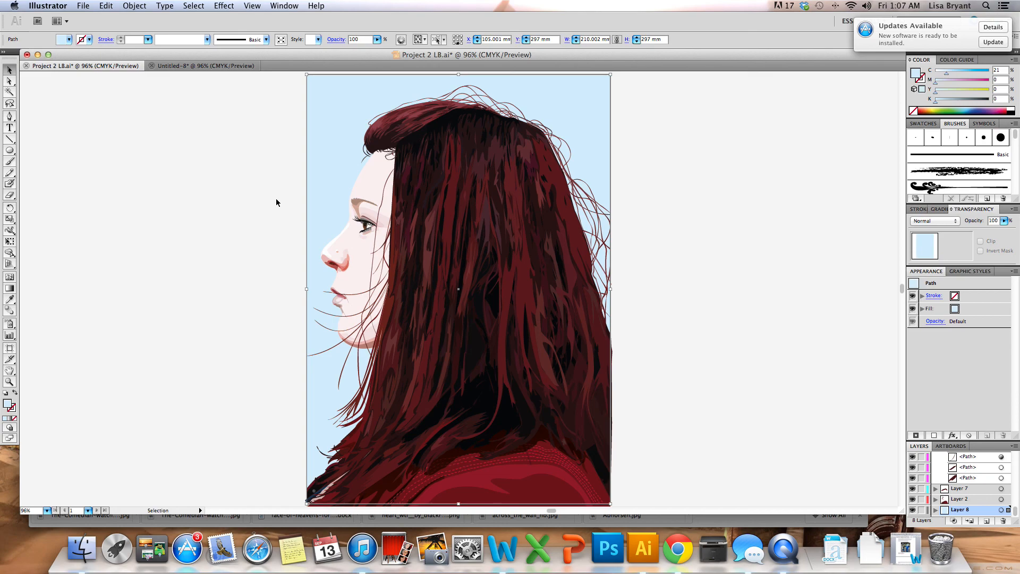
click(277, 203)
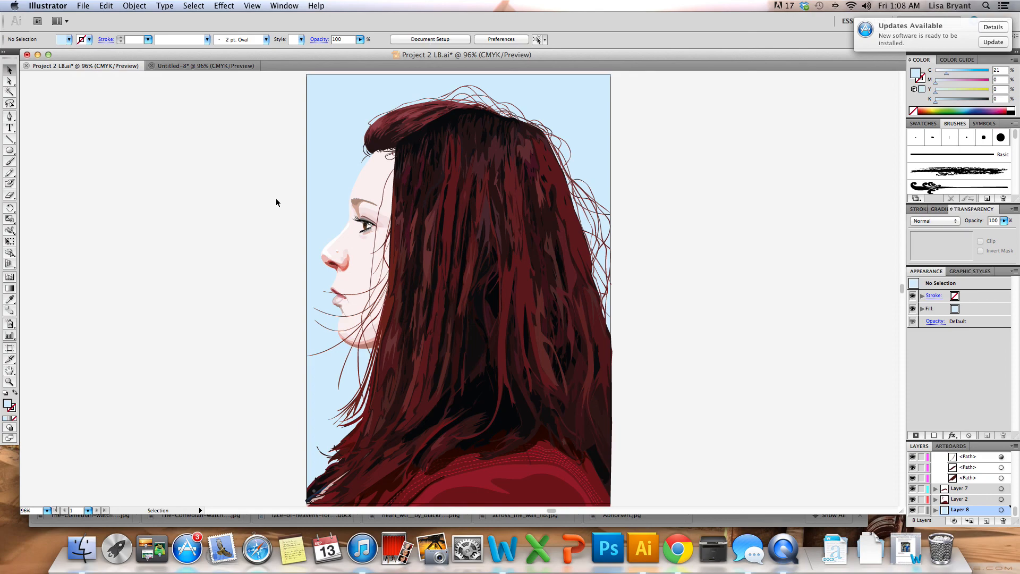
mouse_move(357, 290)
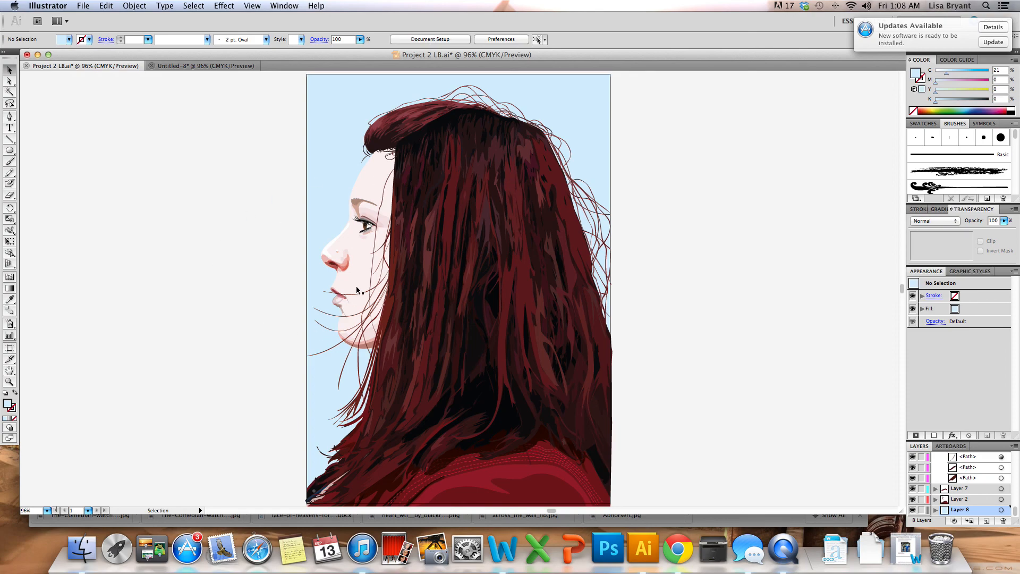